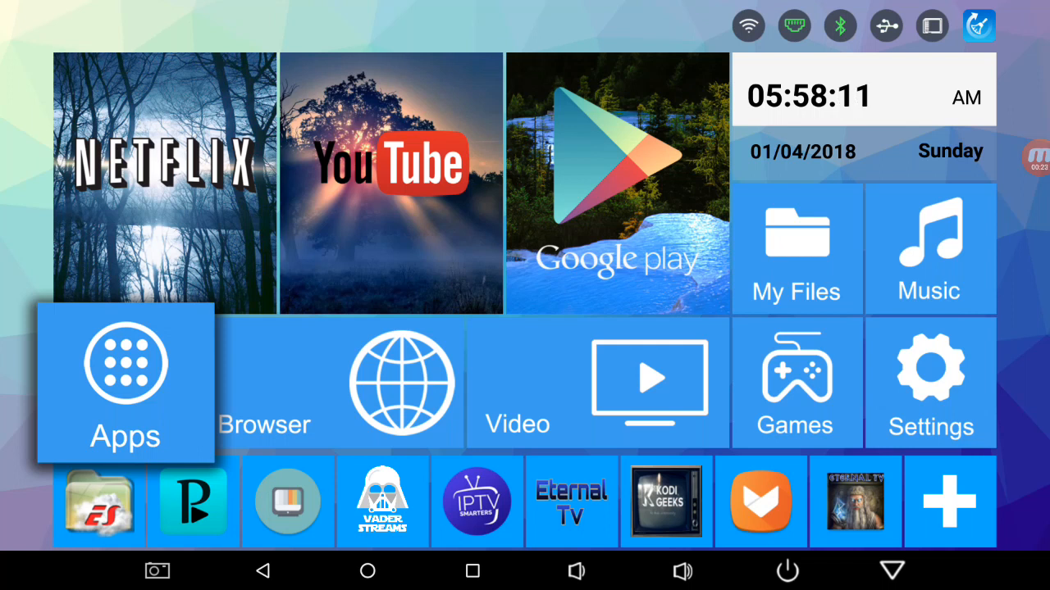
- Show the full grid of installed apps from the home screen Apps tile
{"action": "left_click", "coordinate": [125, 385]}
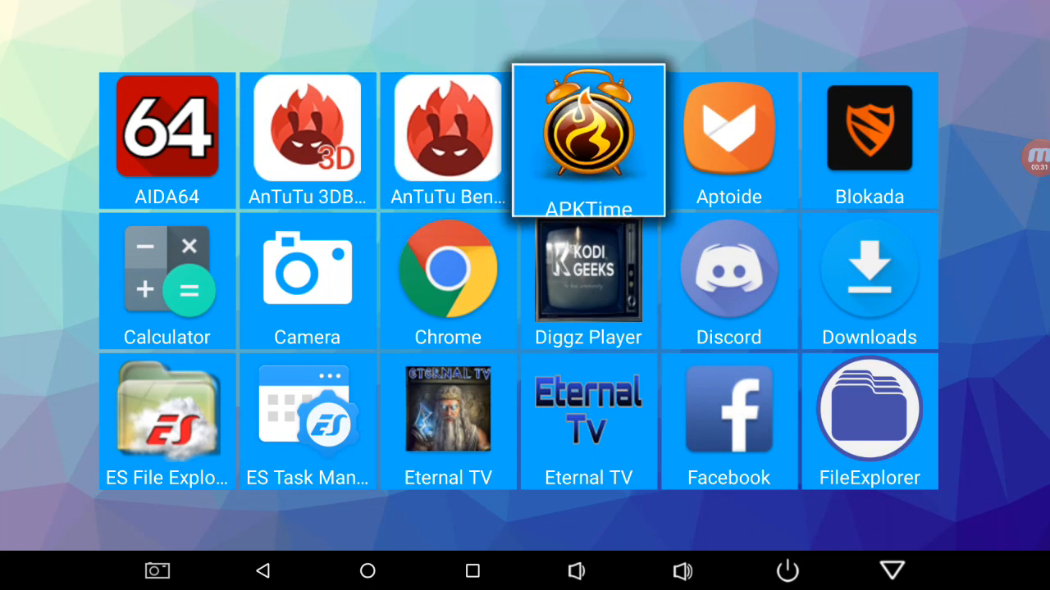
- Download and install TV Launcher v3.11 through APKTime and return to its list
{"action": "left_click", "coordinate": [587, 140]}
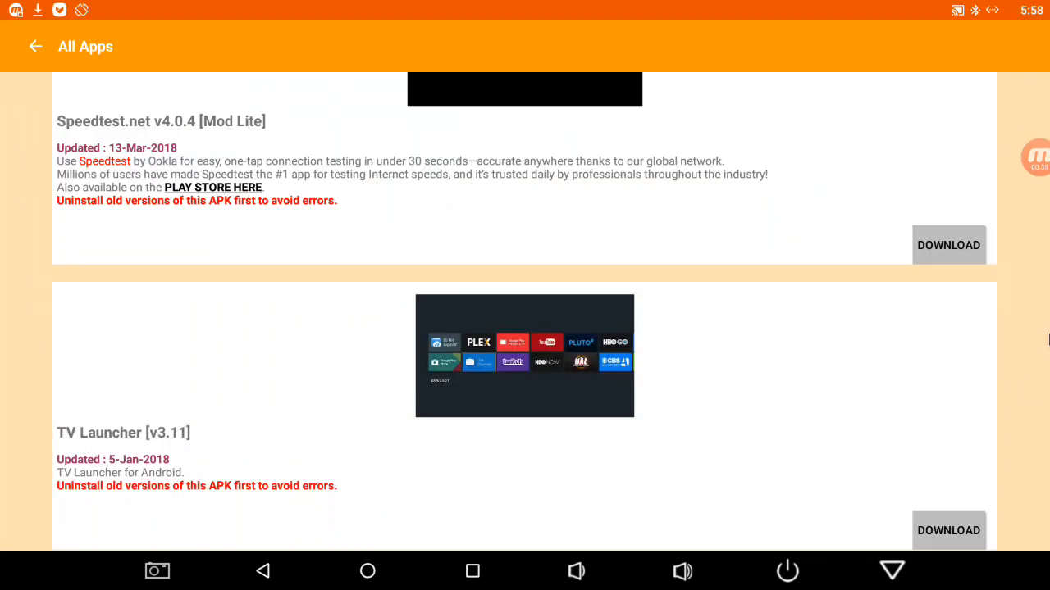
{"action": "left_click", "coordinate": [948, 530]}
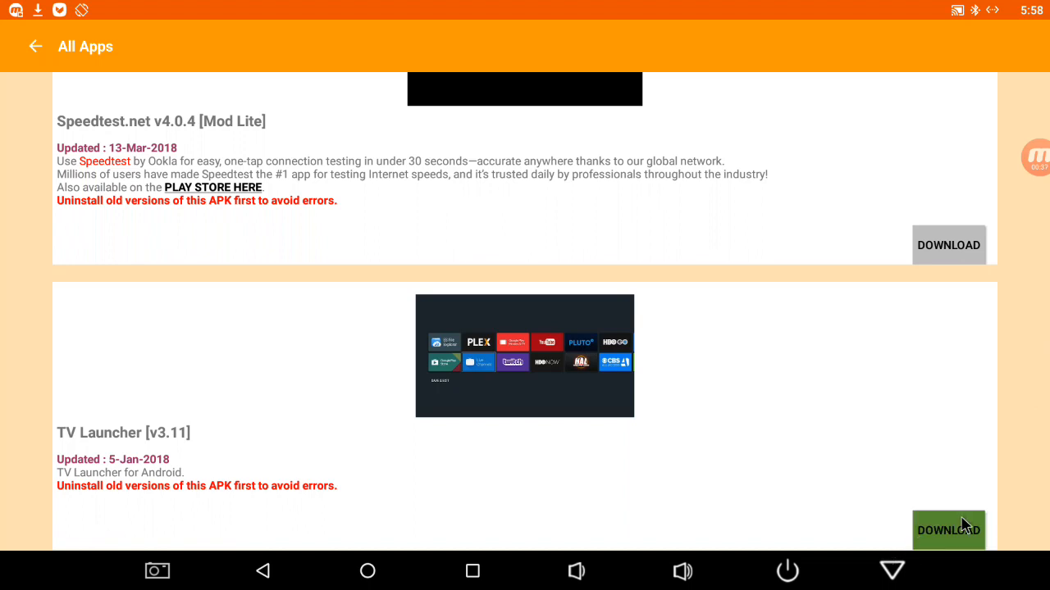
{"action": "left_click", "coordinate": [948, 530]}
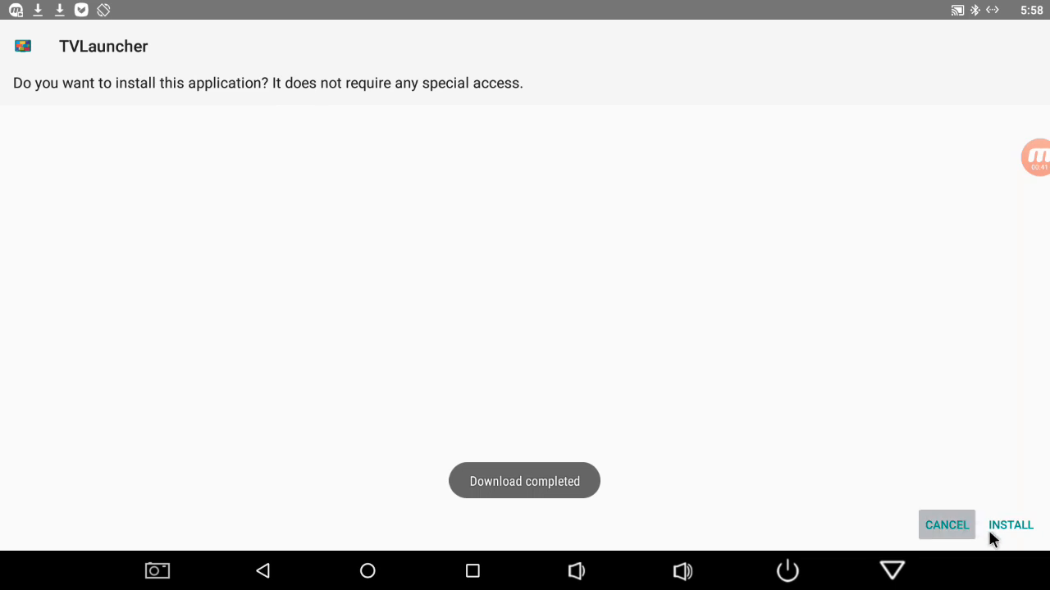
{"action": "left_click", "coordinate": [1010, 524]}
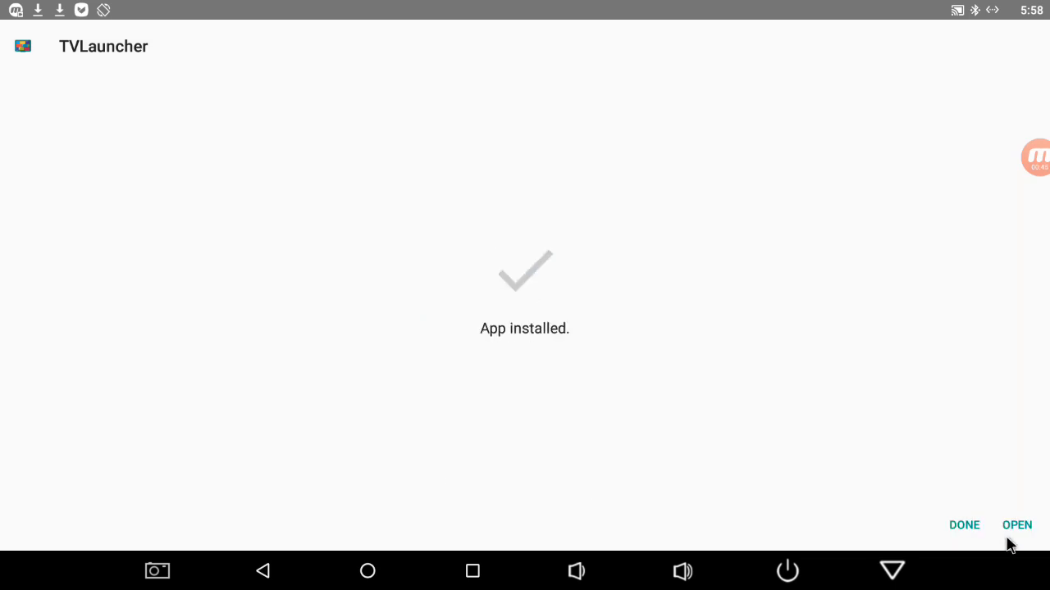
{"action": "left_click", "coordinate": [963, 524]}
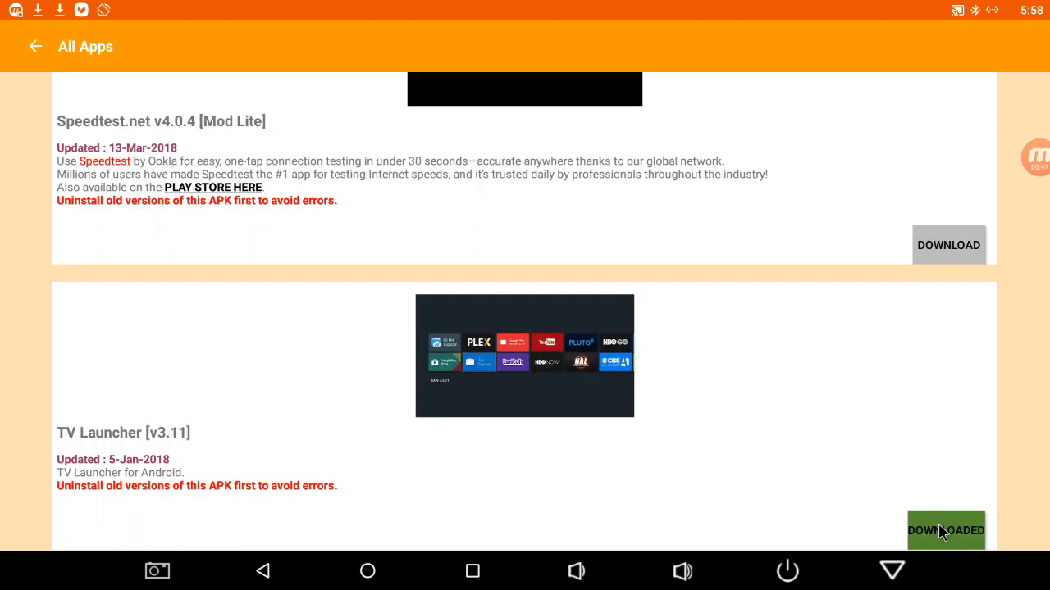
- Scroll the All Apps list down to Show Box v5.01 build 108 and start its download
{"action": "scroll", "scroll_direction": "down", "scroll_amount": 3}
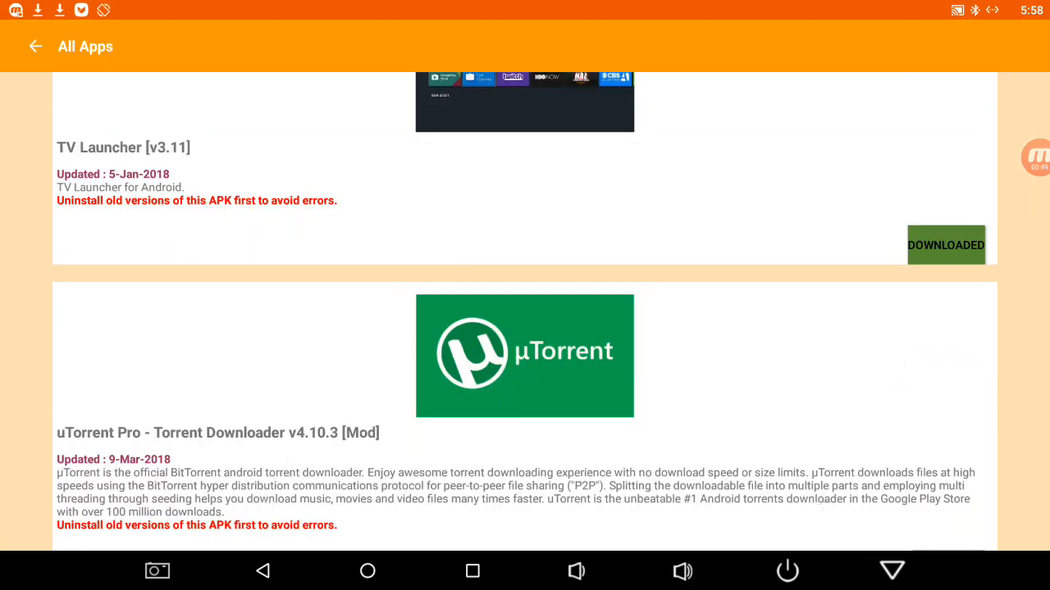
{"action": "scroll", "scroll_direction": "down", "scroll_amount": 3}
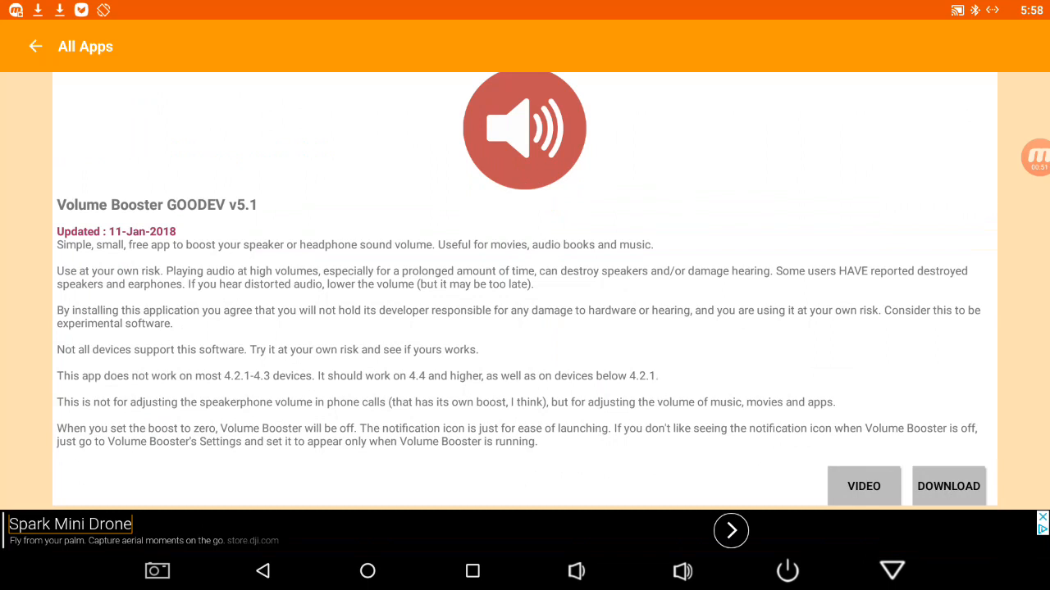
{"action": "left_click", "coordinate": [36, 46]}
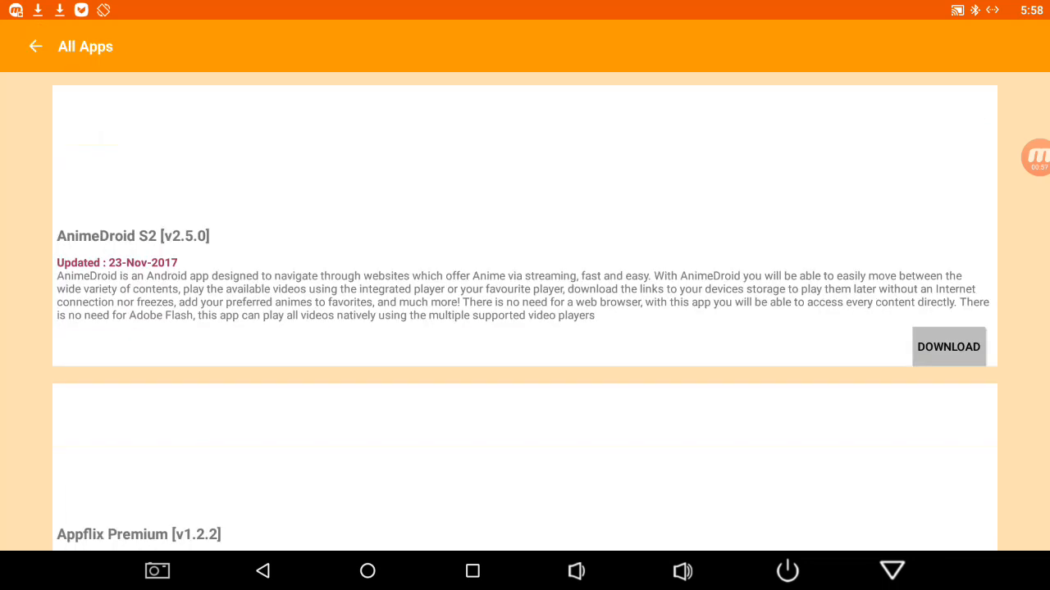
{"action": "scroll", "scroll_direction": "down", "scroll_amount": 3}
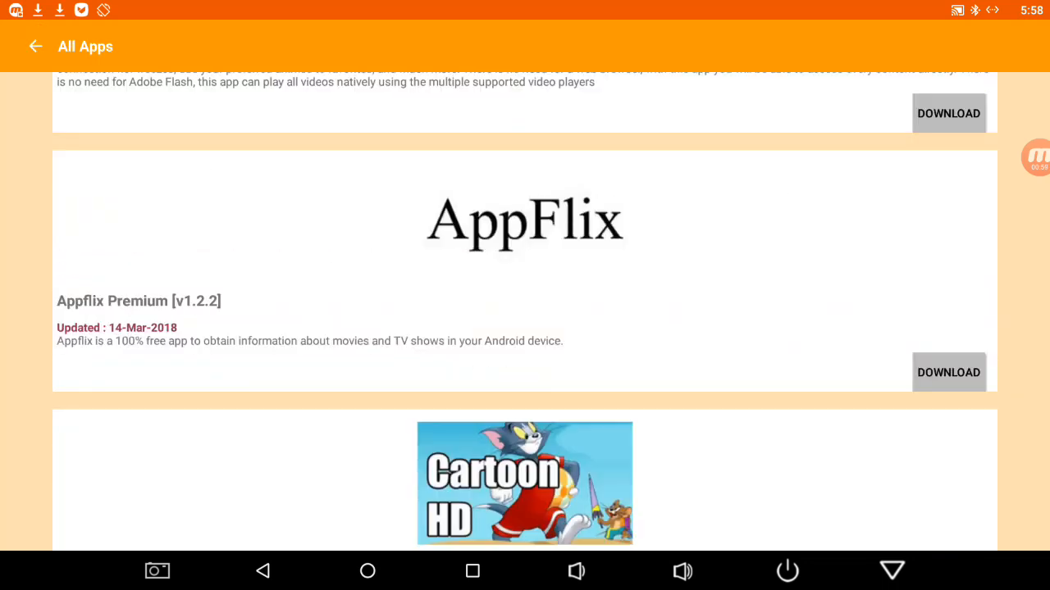
{"action": "scroll", "scroll_direction": "down", "scroll_amount": 3}
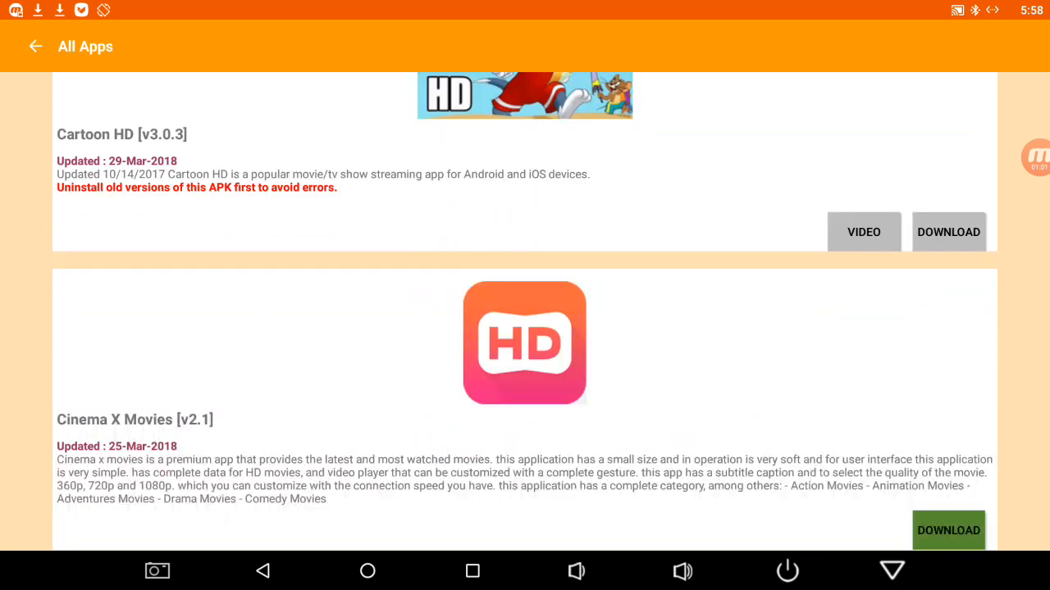
{"action": "scroll", "scroll_direction": "down", "scroll_amount": 3}
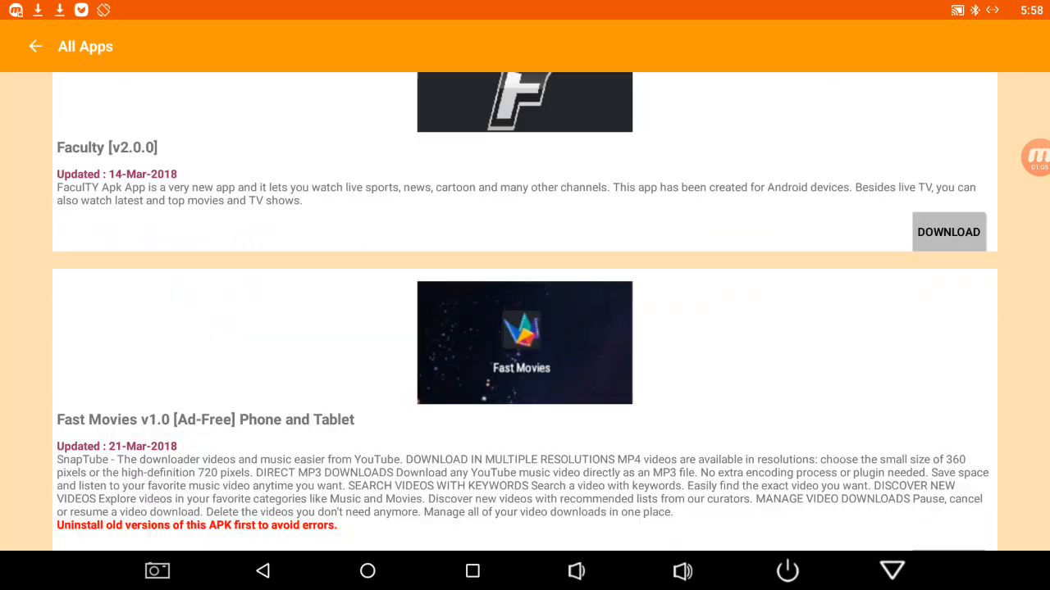
{"action": "scroll", "scroll_direction": "down", "scroll_amount": 3}
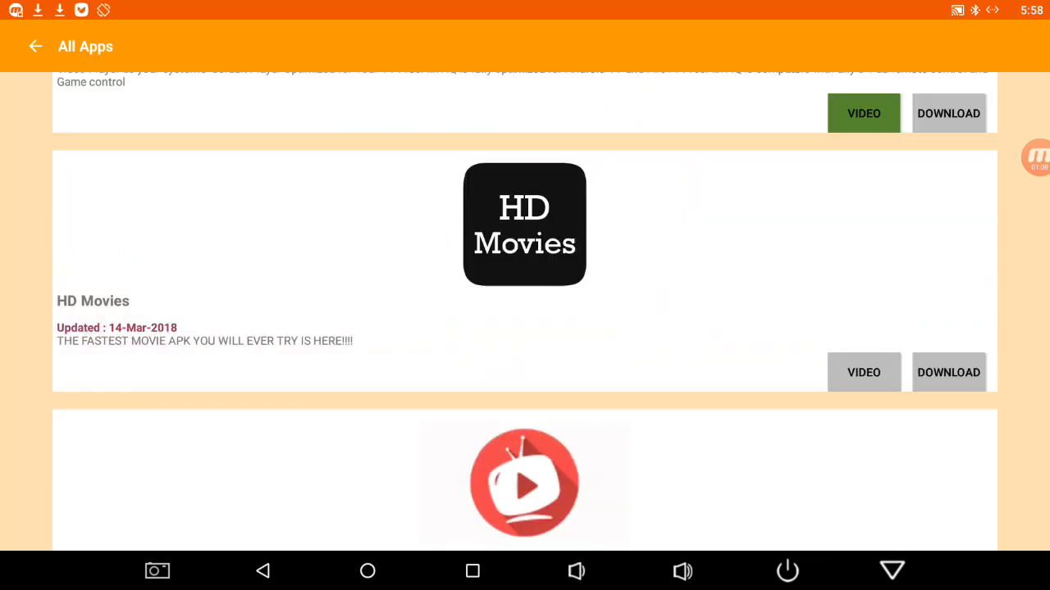
{"action": "scroll", "scroll_direction": "down", "scroll_amount": 3}
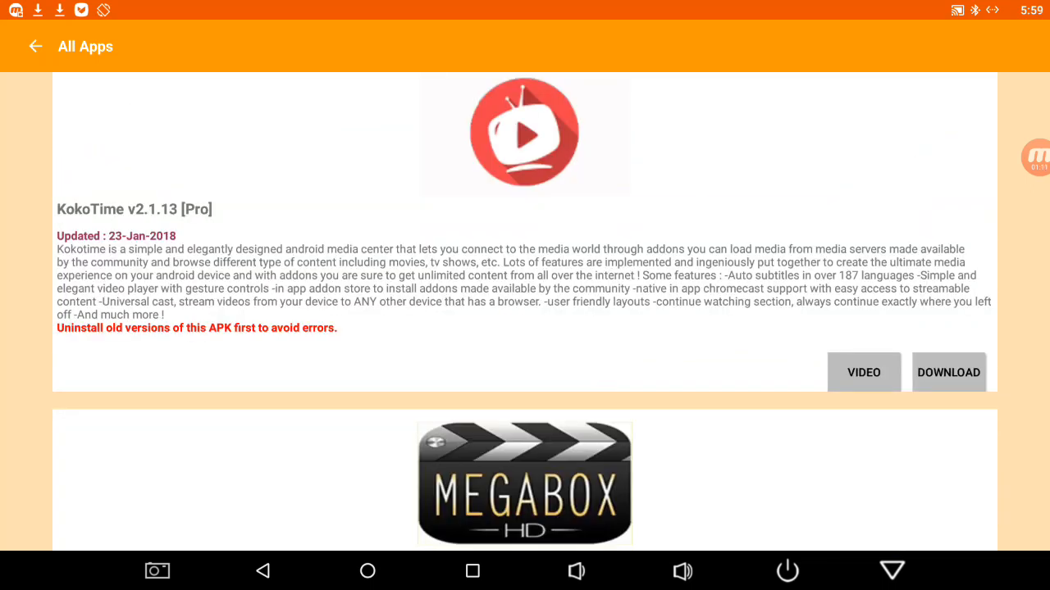
{"action": "scroll", "scroll_direction": "down", "scroll_amount": 3}
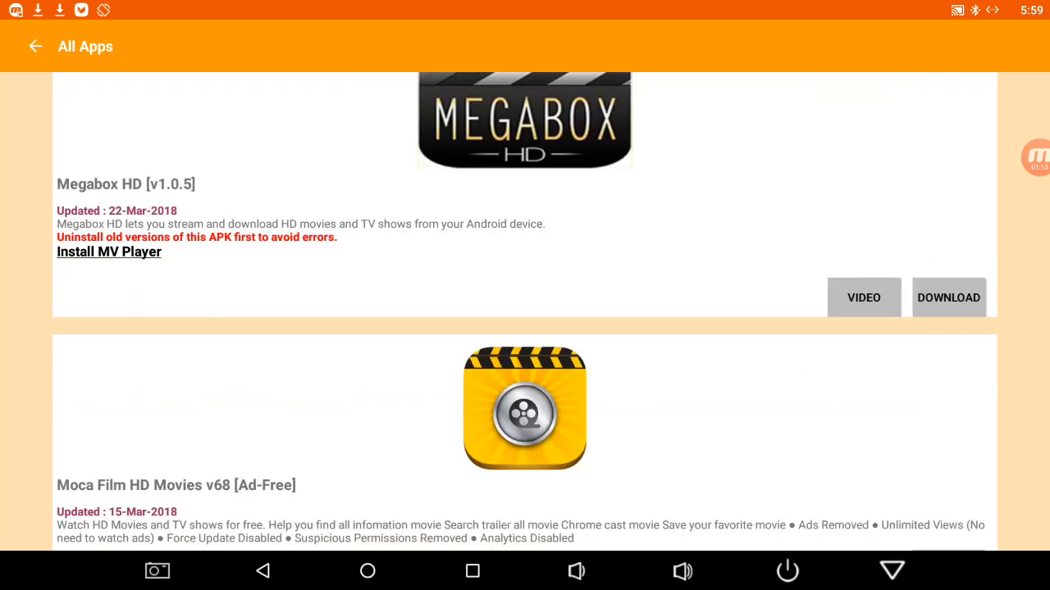
{"action": "scroll", "scroll_direction": "down", "scroll_amount": 3}
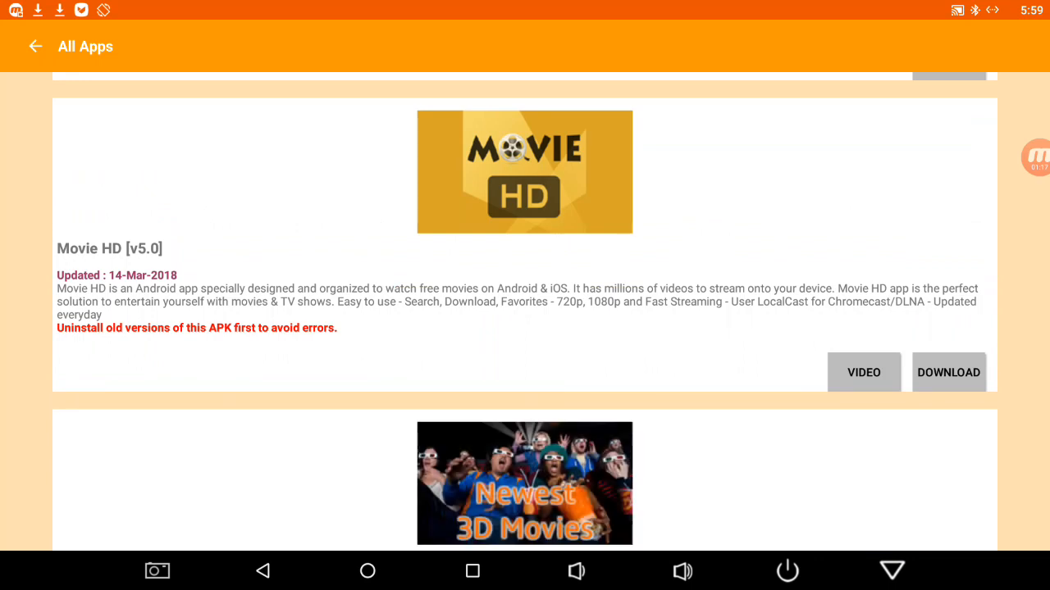
{"action": "scroll", "scroll_direction": "down", "scroll_amount": 3}
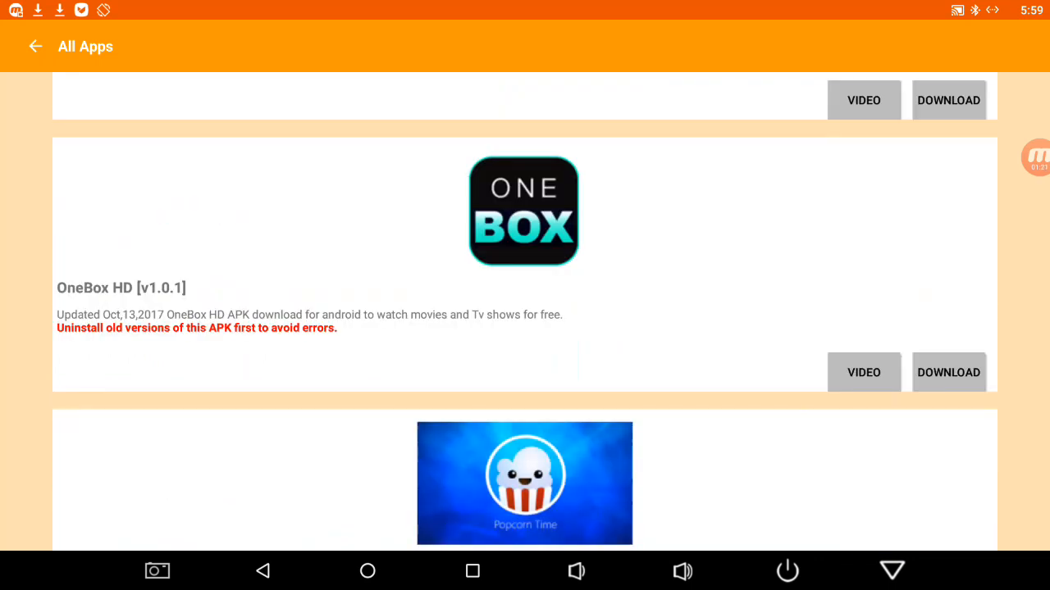
{"action": "scroll", "scroll_direction": "down", "scroll_amount": 3}
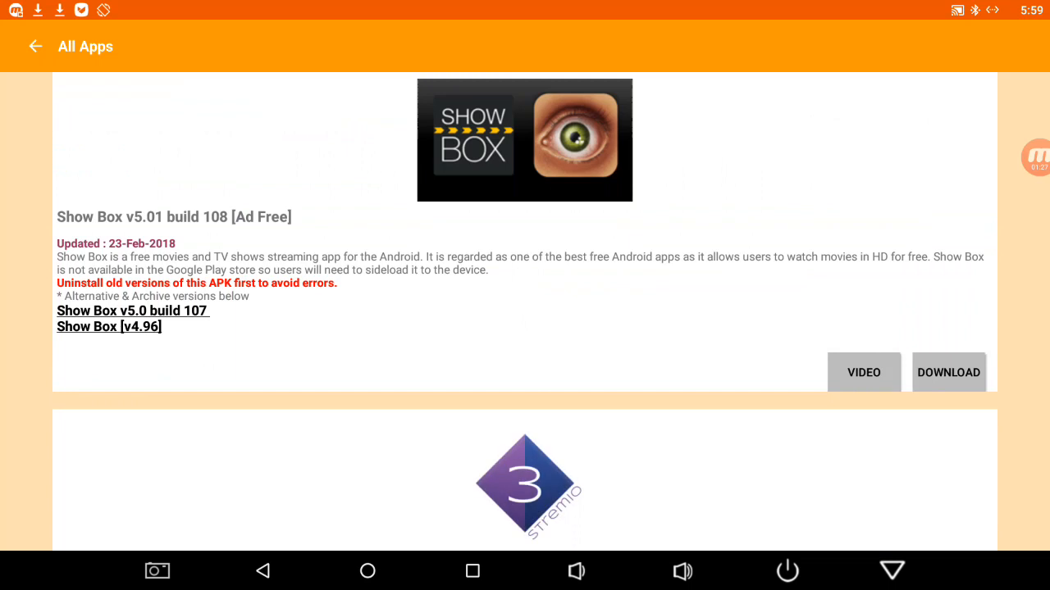
{"action": "left_click", "coordinate": [108, 327]}
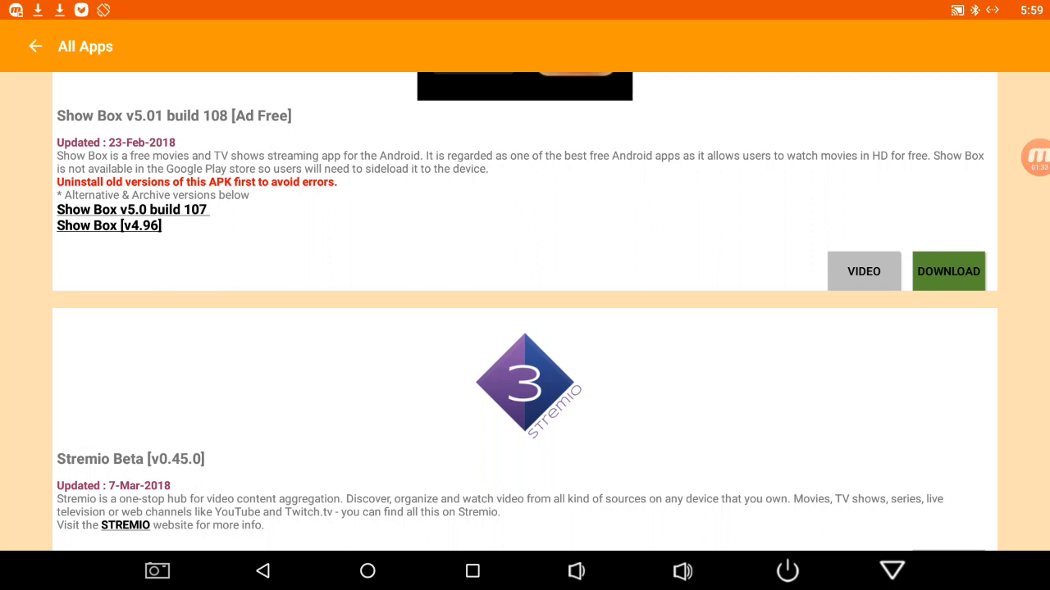
- Install the downloaded Show Box APK via the package installer and finish
{"action": "left_click", "coordinate": [948, 271]}
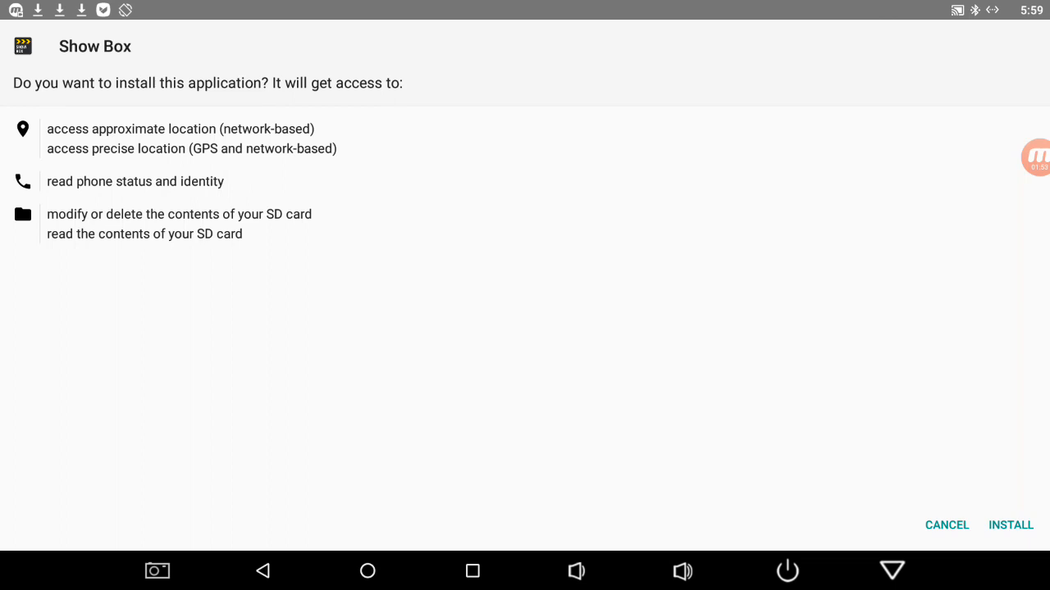
{"action": "left_click", "coordinate": [1011, 525]}
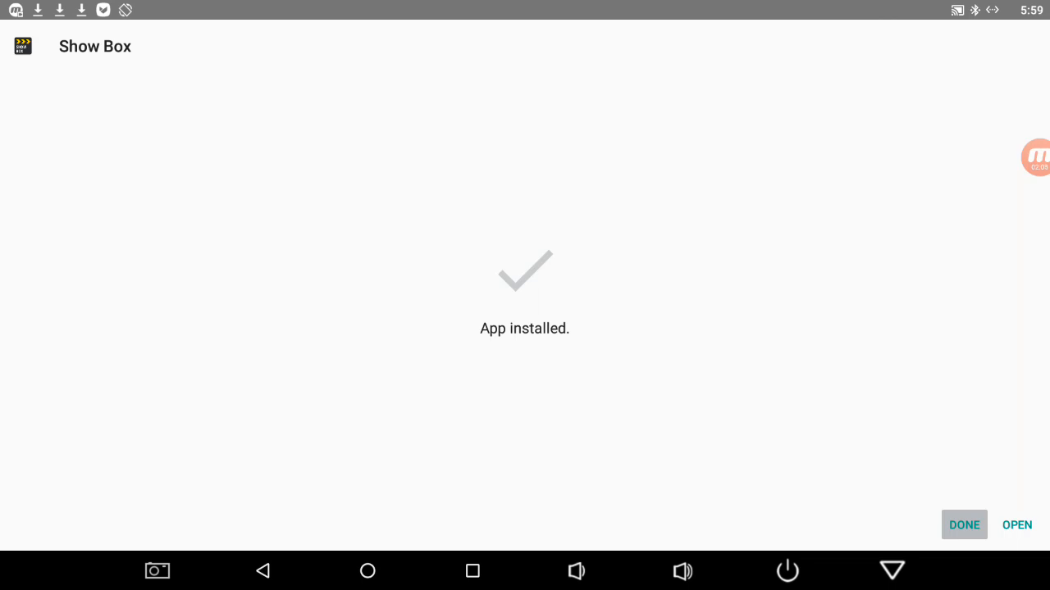
{"action": "left_click", "coordinate": [965, 524]}
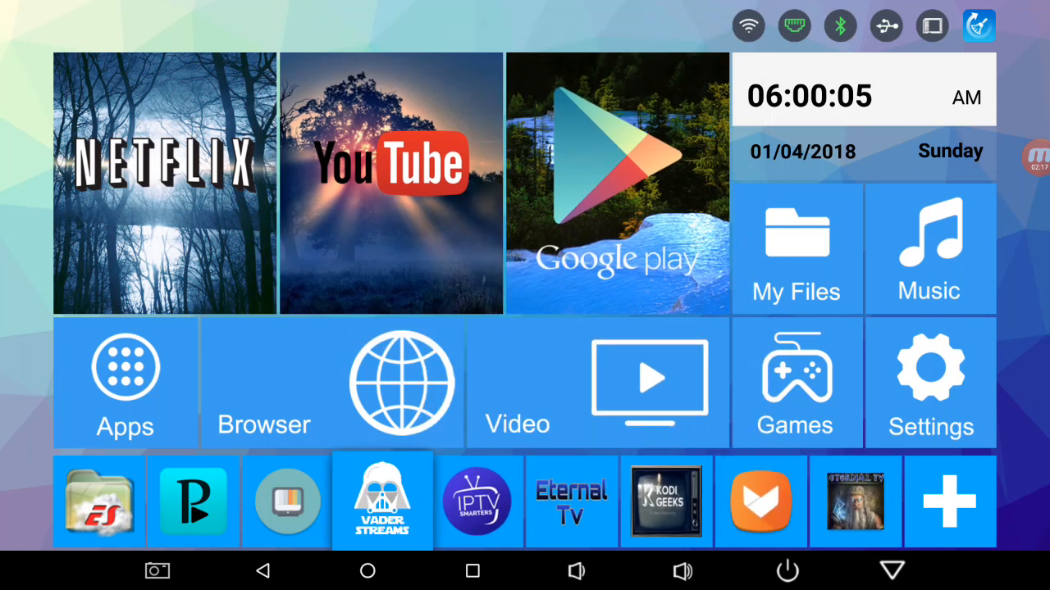
- Return home and scroll the Apps grid down toward TV Launcher
{"action": "left_click", "coordinate": [599, 380]}
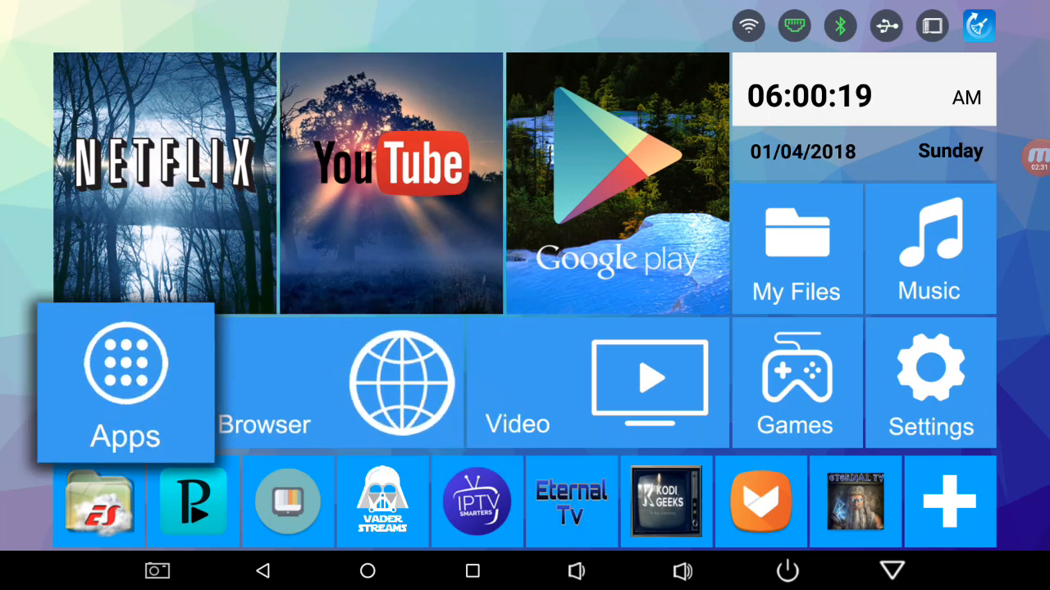
{"action": "left_click", "coordinate": [125, 381]}
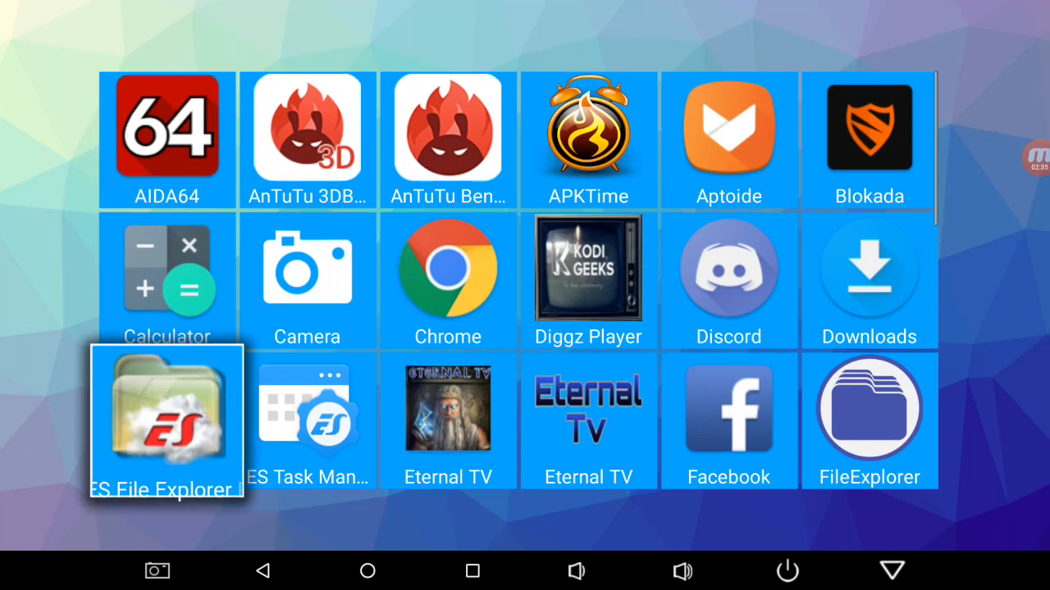
{"action": "scroll", "scroll_direction": "down", "scroll_amount": 3}
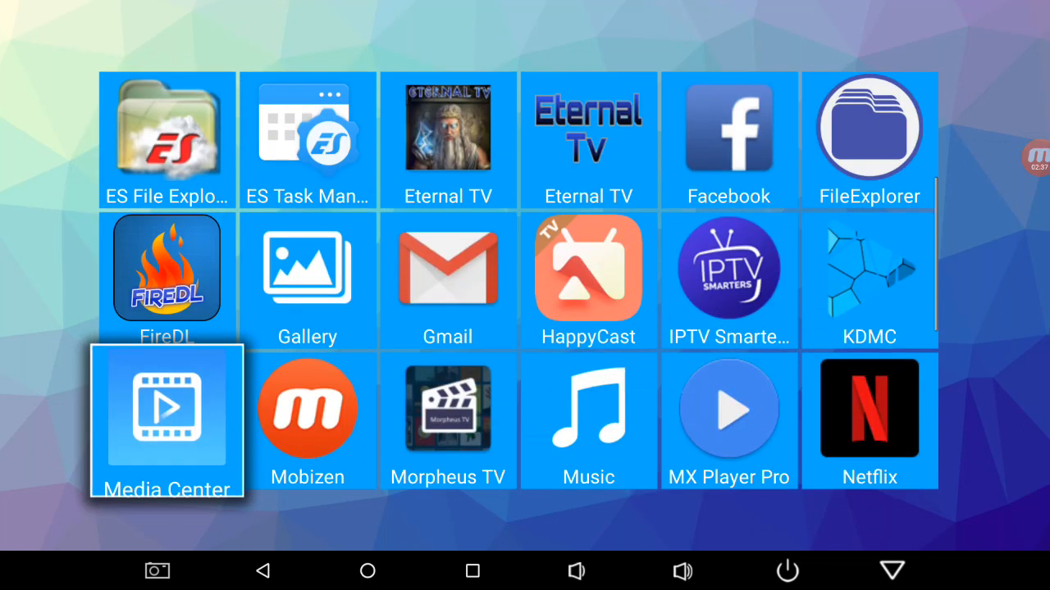
{"action": "scroll", "scroll_direction": "down", "scroll_amount": 3}
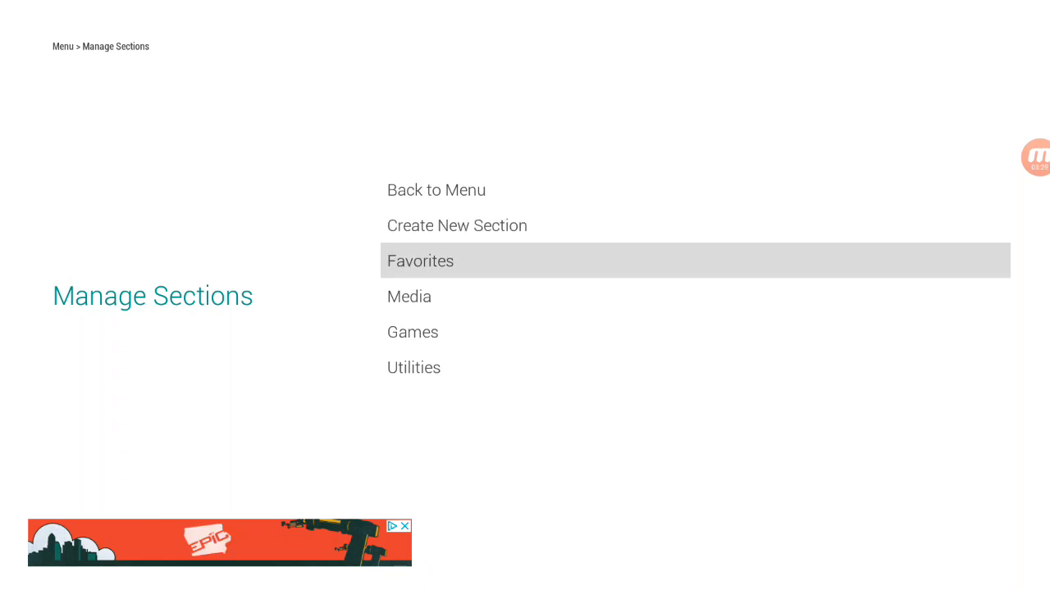
- Rename the Favorites section to Tv and return to the sections list
{"action": "left_click", "coordinate": [420, 261]}
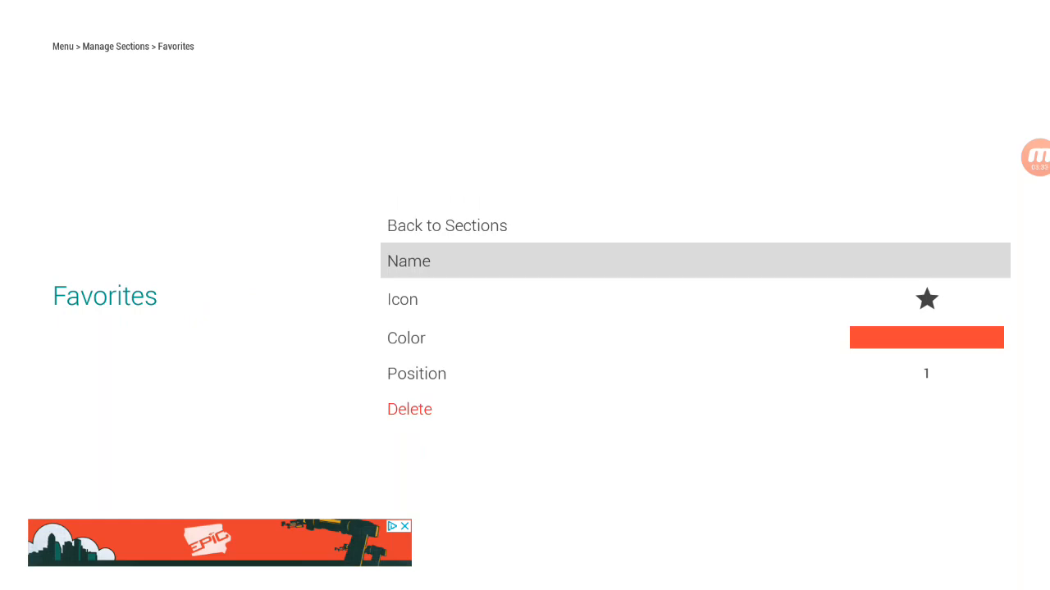
{"action": "left_click", "coordinate": [695, 259]}
{"action": "type", "text": "Tv"}
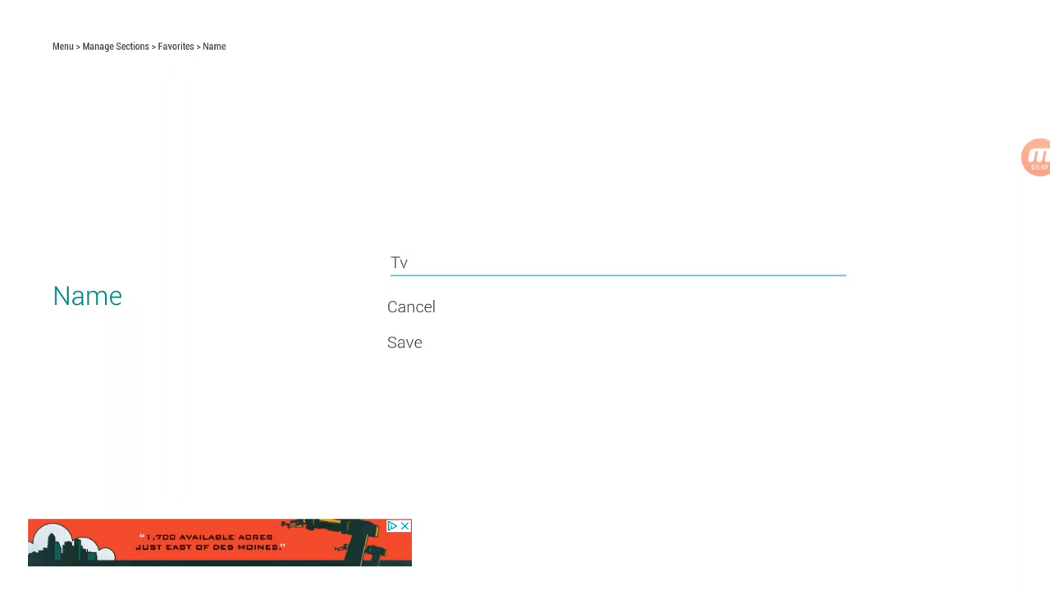
{"action": "left_click", "coordinate": [403, 343]}
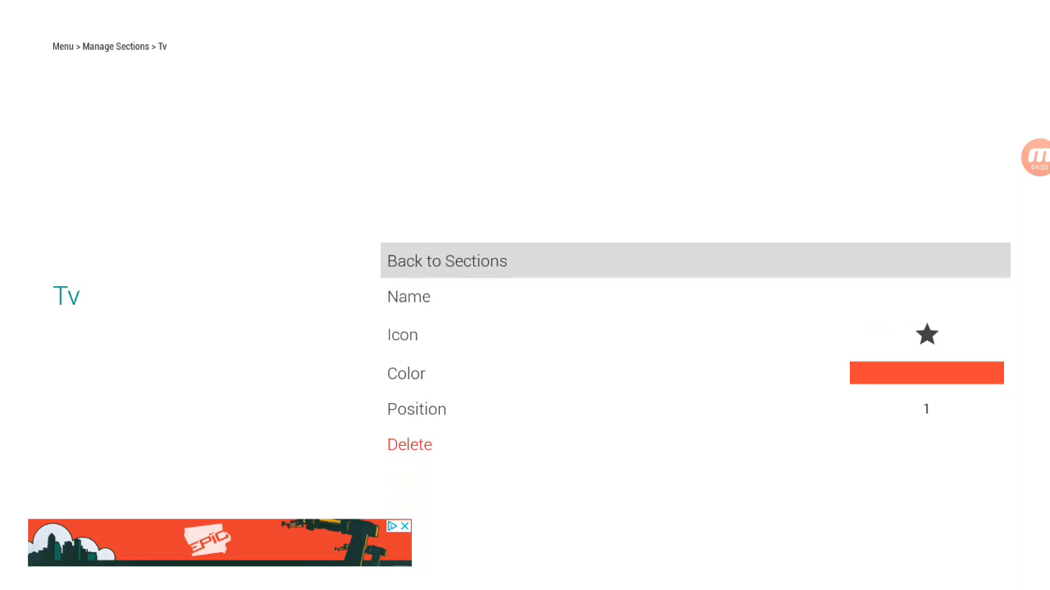
{"action": "left_click", "coordinate": [446, 261]}
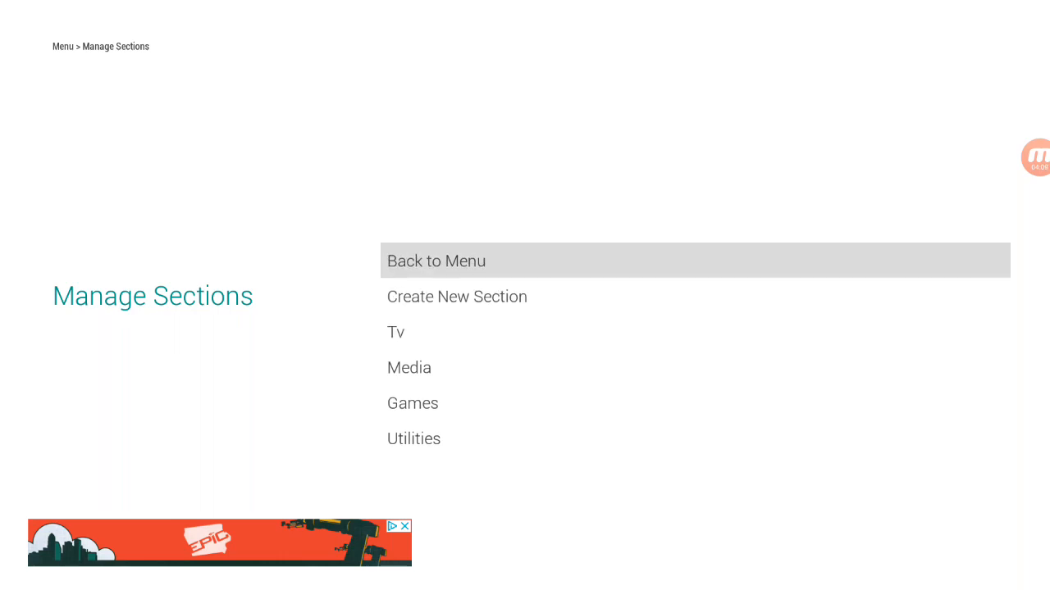
- Add Eternal TV and IPTV Smarters as application tiles in the Tv section
{"action": "left_click", "coordinate": [395, 331]}
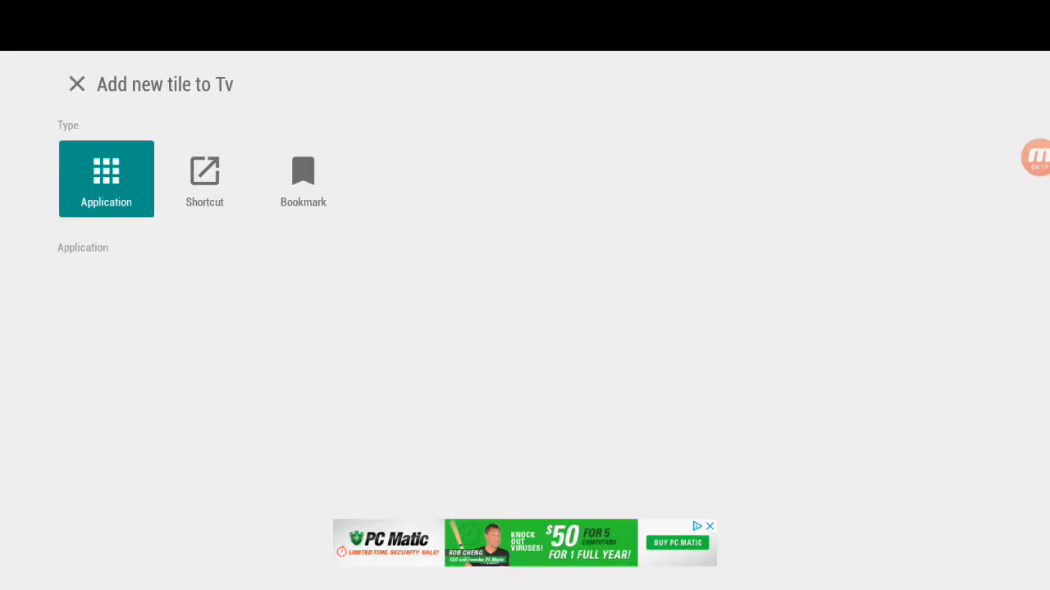
{"action": "left_click", "coordinate": [105, 179]}
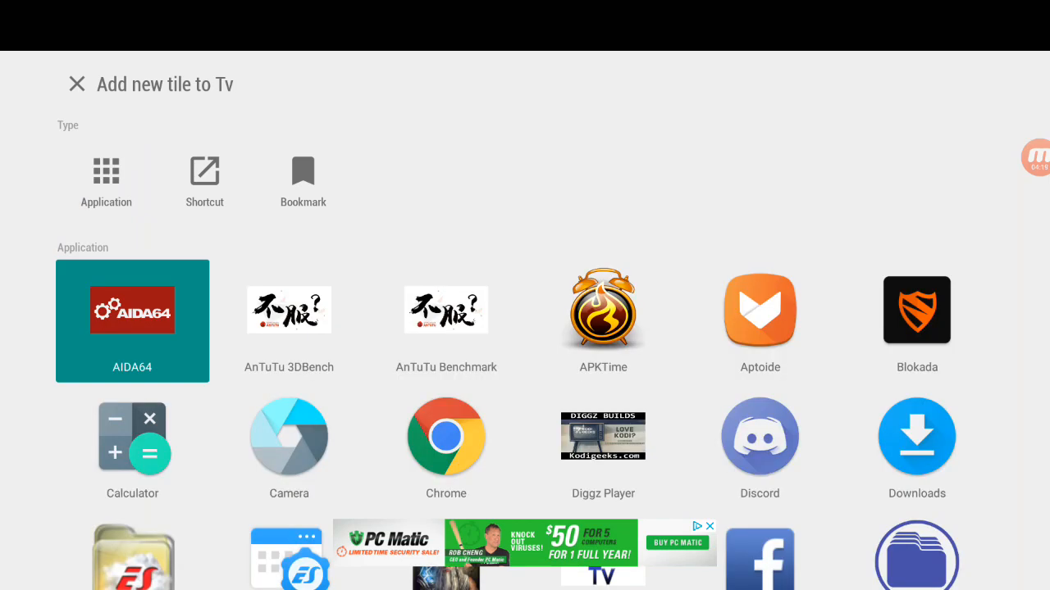
{"action": "scroll", "scroll_direction": "down", "scroll_amount": 3}
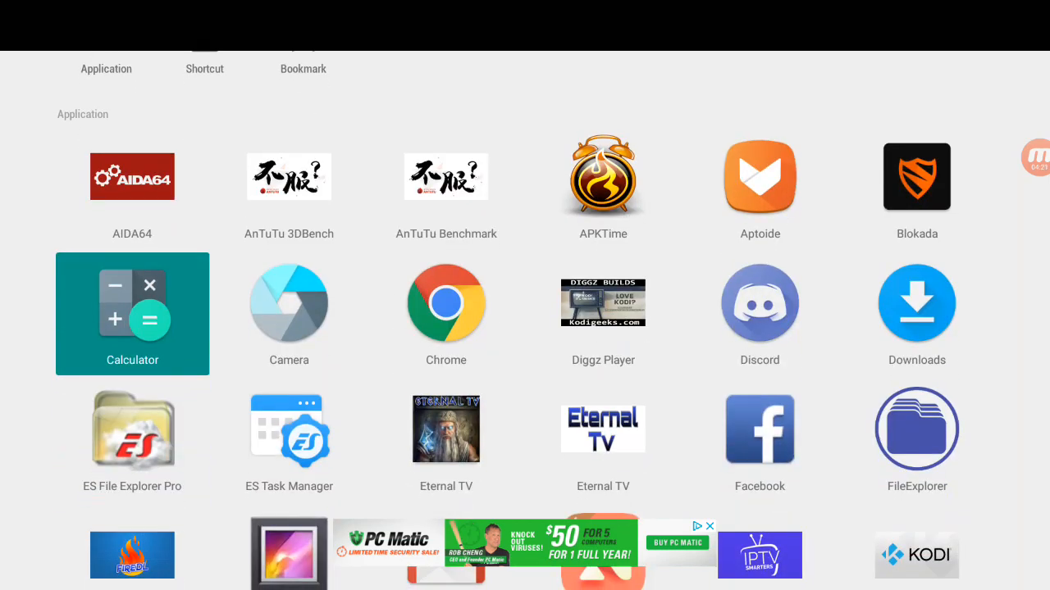
{"action": "scroll", "scroll_direction": "down", "scroll_amount": 3}
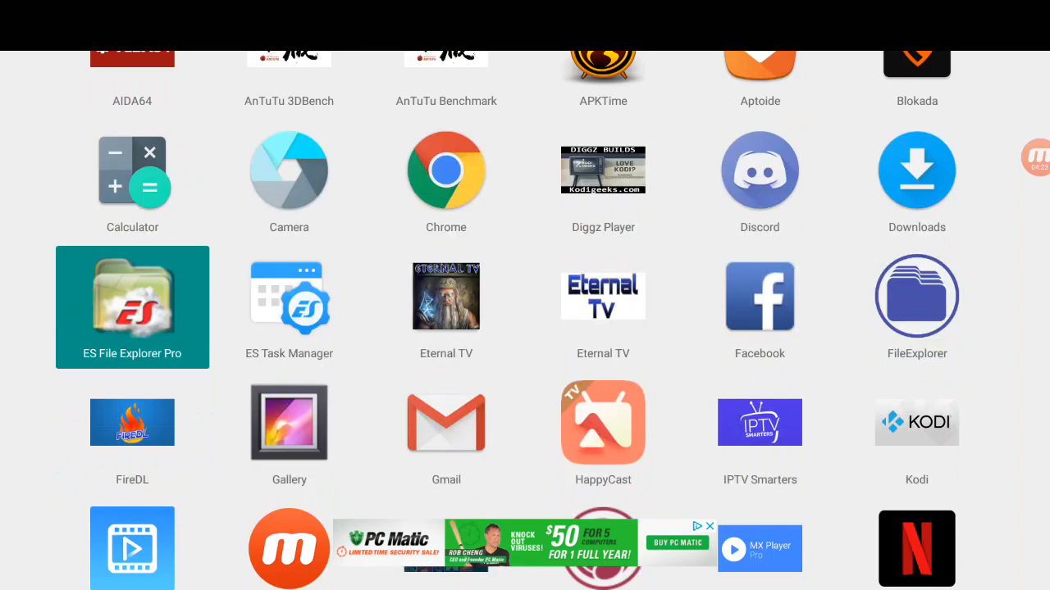
{"action": "left_click", "coordinate": [604, 307]}
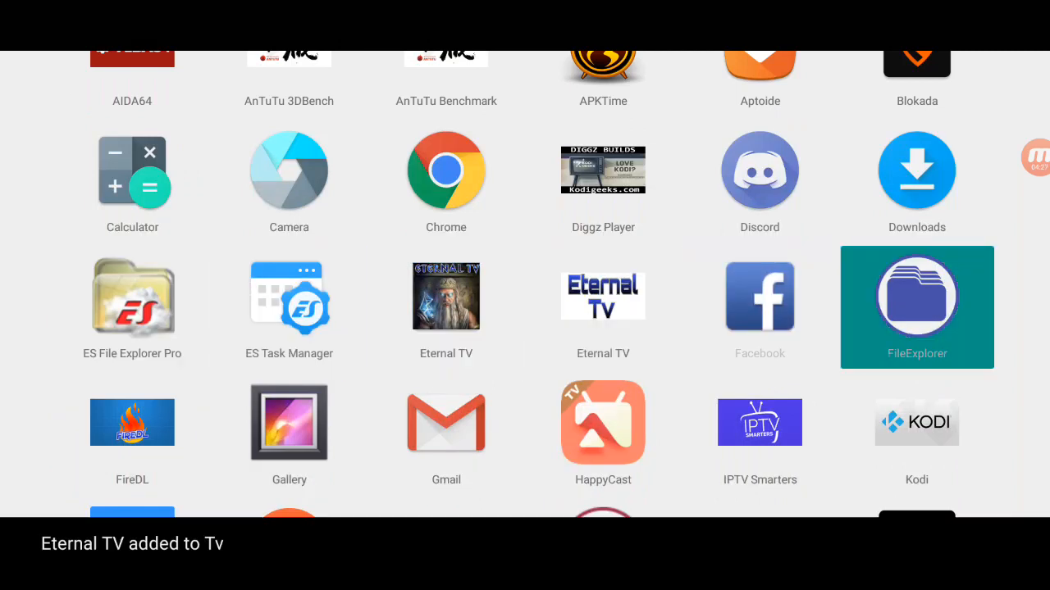
{"action": "scroll", "scroll_direction": "down", "scroll_amount": 3}
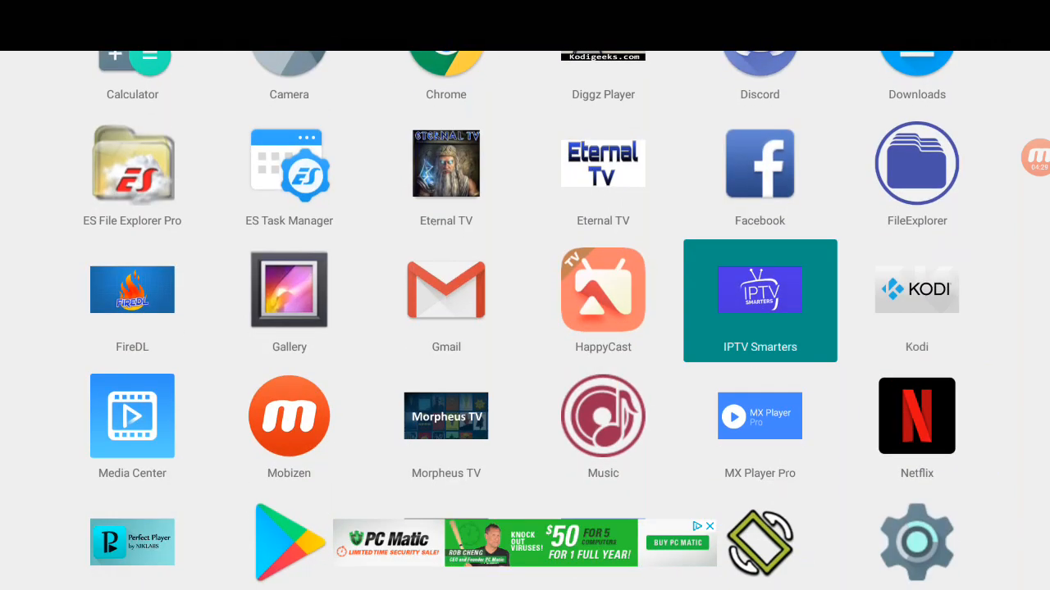
{"action": "left_click", "coordinate": [760, 289]}
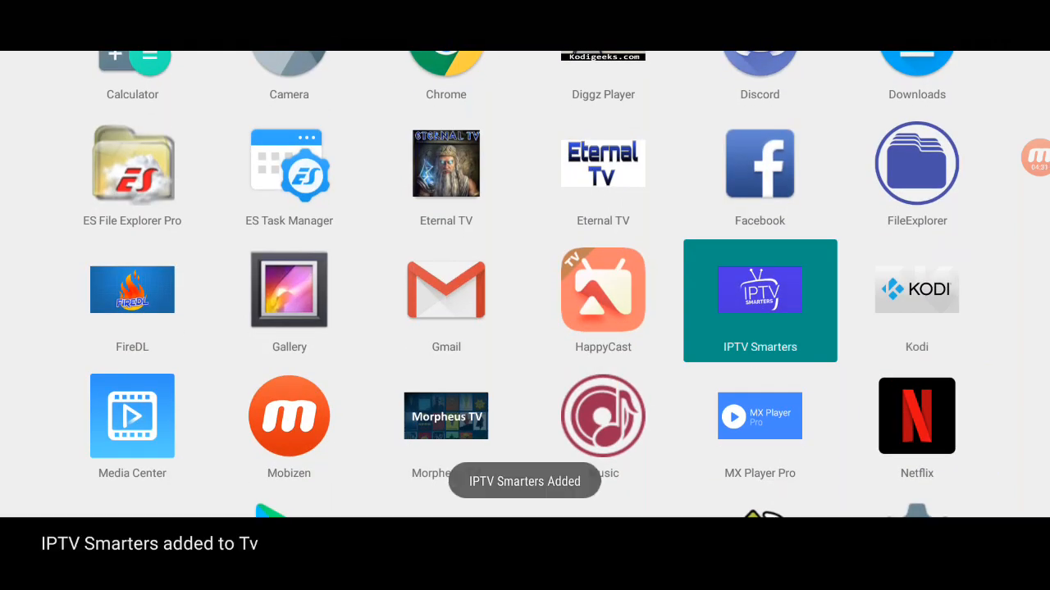
- Add Vader Streams to the Tv section and select the IPTV Smarters tile for editing
{"action": "scroll", "scroll_direction": "down", "scroll_amount": 3}
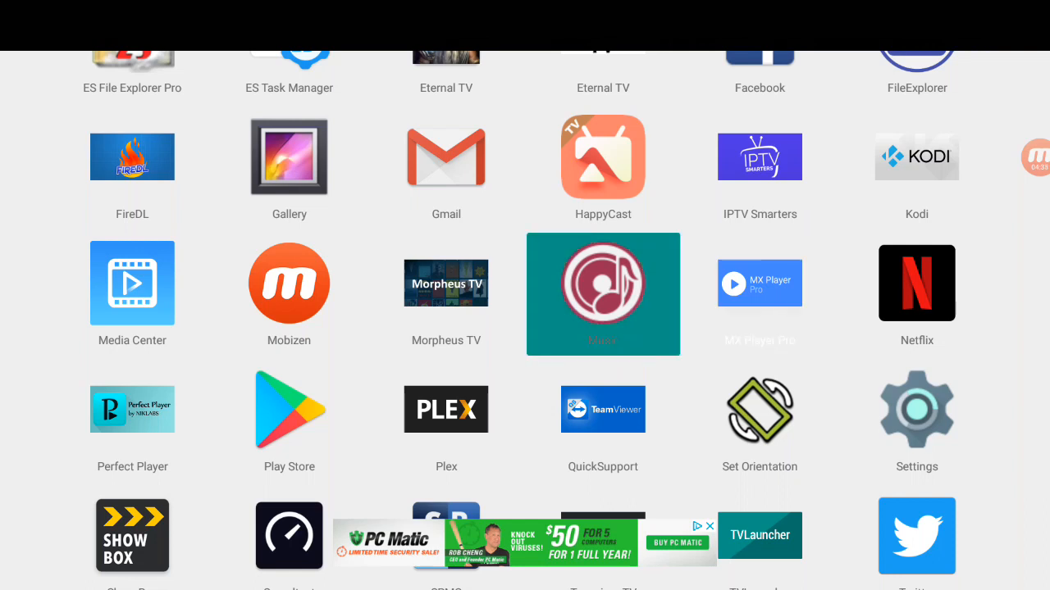
{"action": "scroll", "scroll_direction": "down", "scroll_amount": 3}
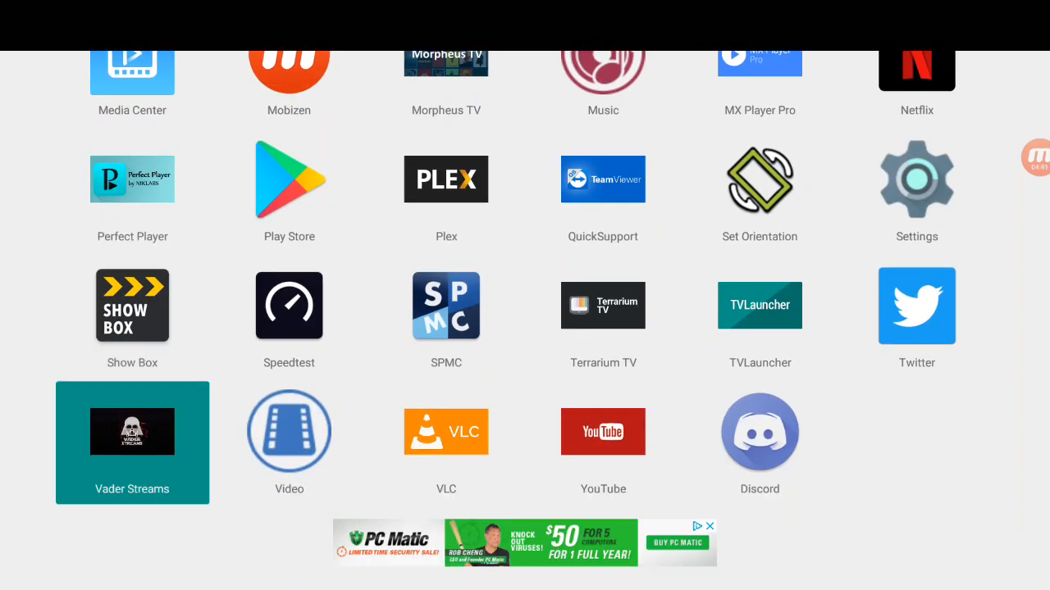
{"action": "left_click", "coordinate": [131, 443]}
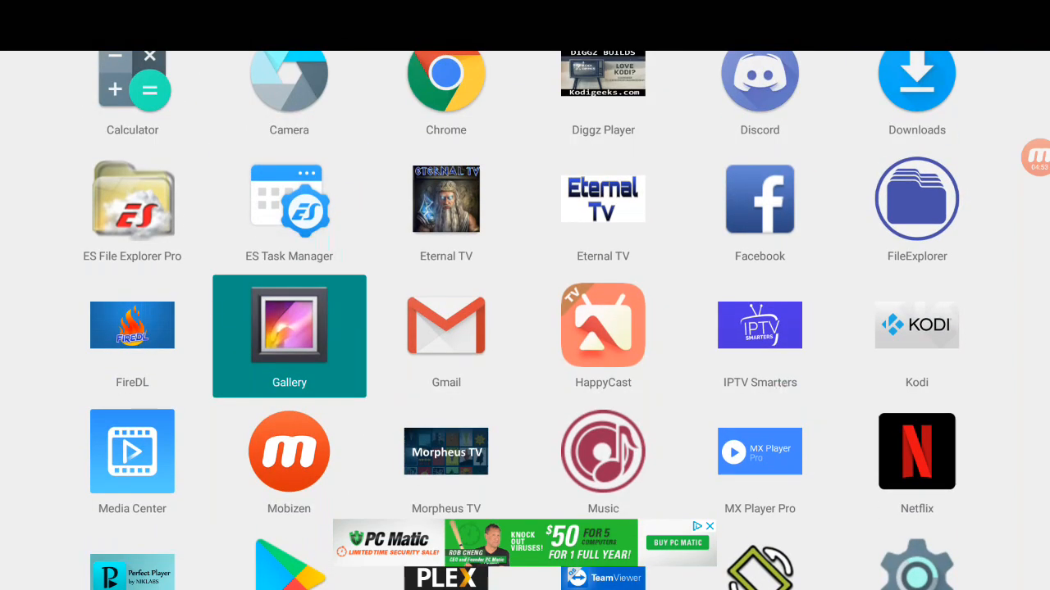
{"action": "left_click", "coordinate": [760, 336]}
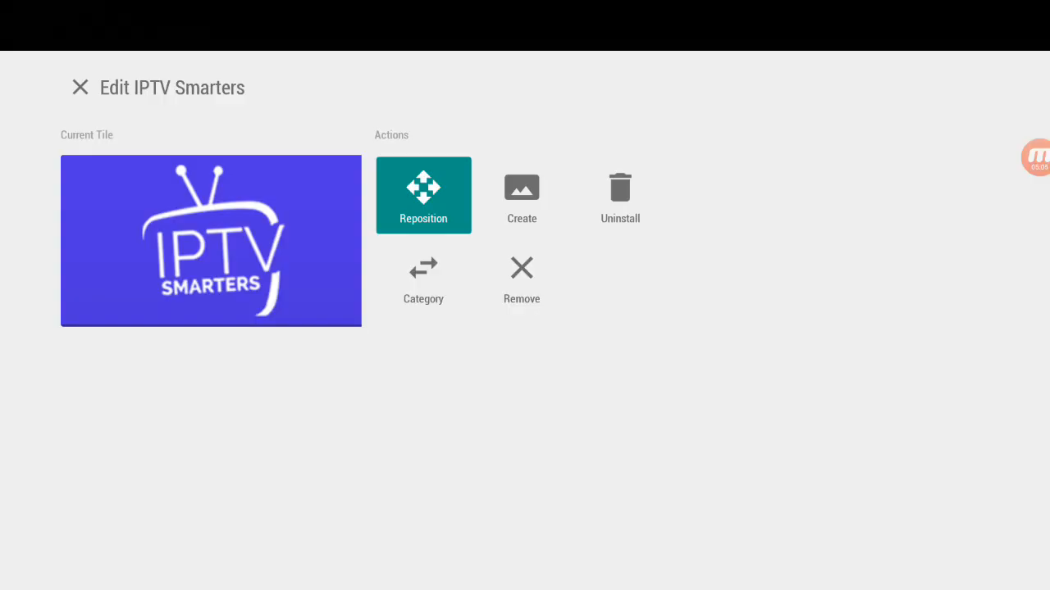
- Reposition the IPTV Smarters and Eternal TV tiles within the Tv section
{"action": "left_click", "coordinate": [521, 194]}
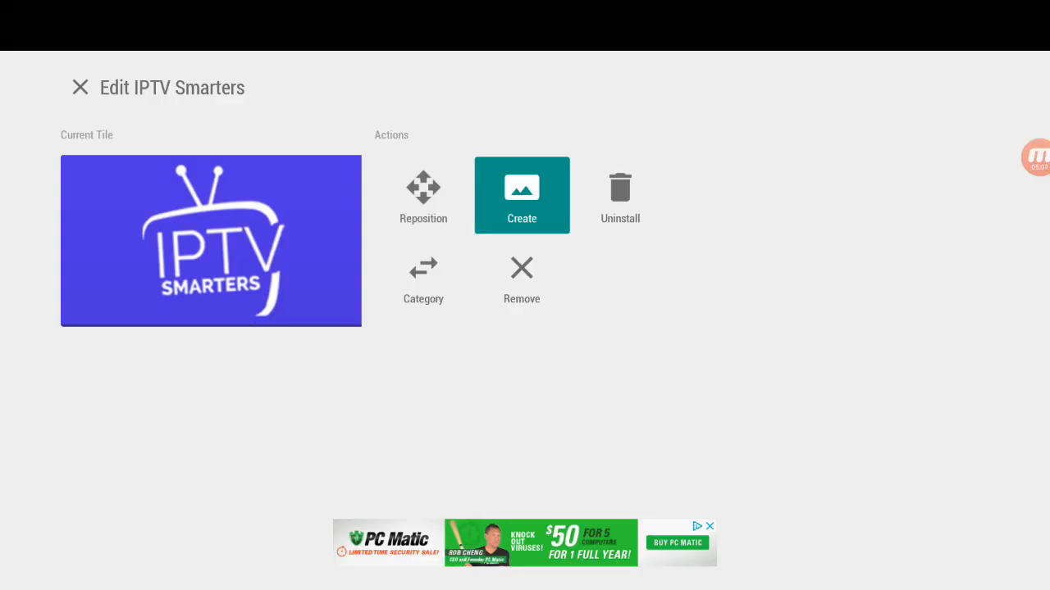
{"action": "left_click", "coordinate": [521, 279]}
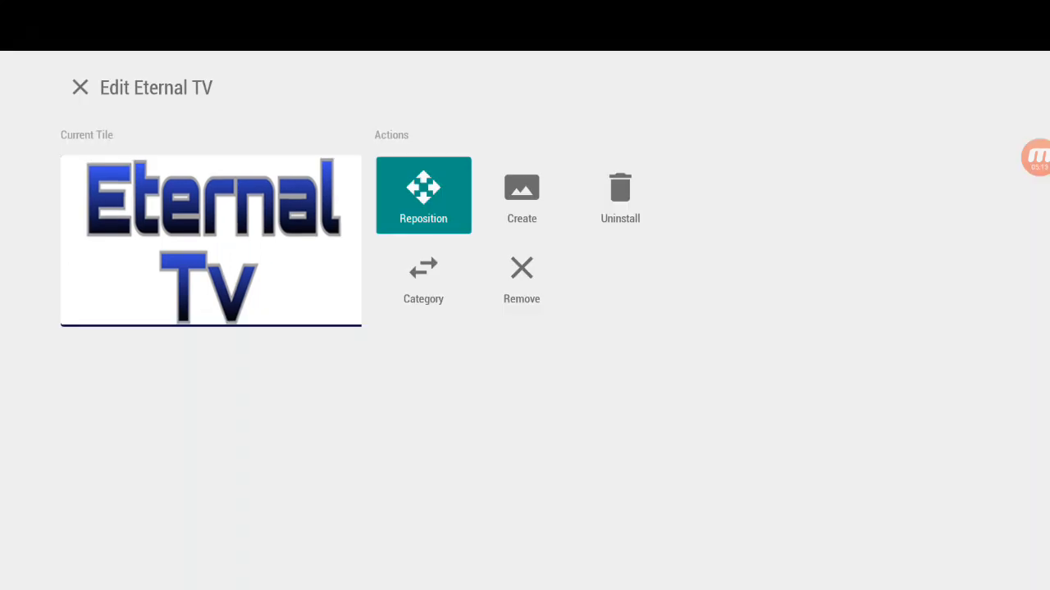
{"action": "left_click", "coordinate": [521, 279]}
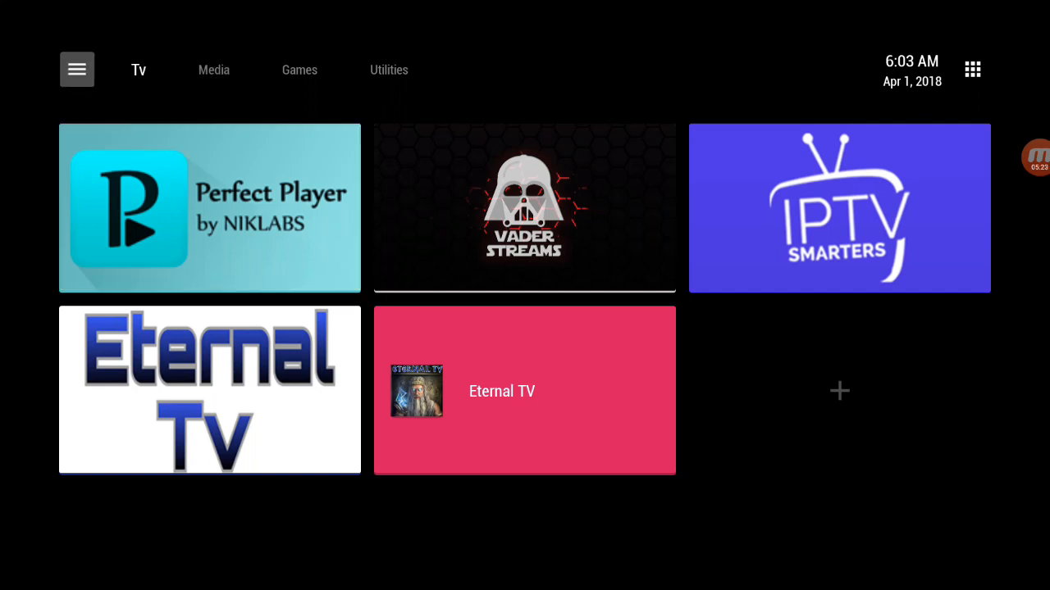
- Rename the Media section to Movies via Manage Sections and begin adding its tiles
{"action": "left_click", "coordinate": [76, 68]}
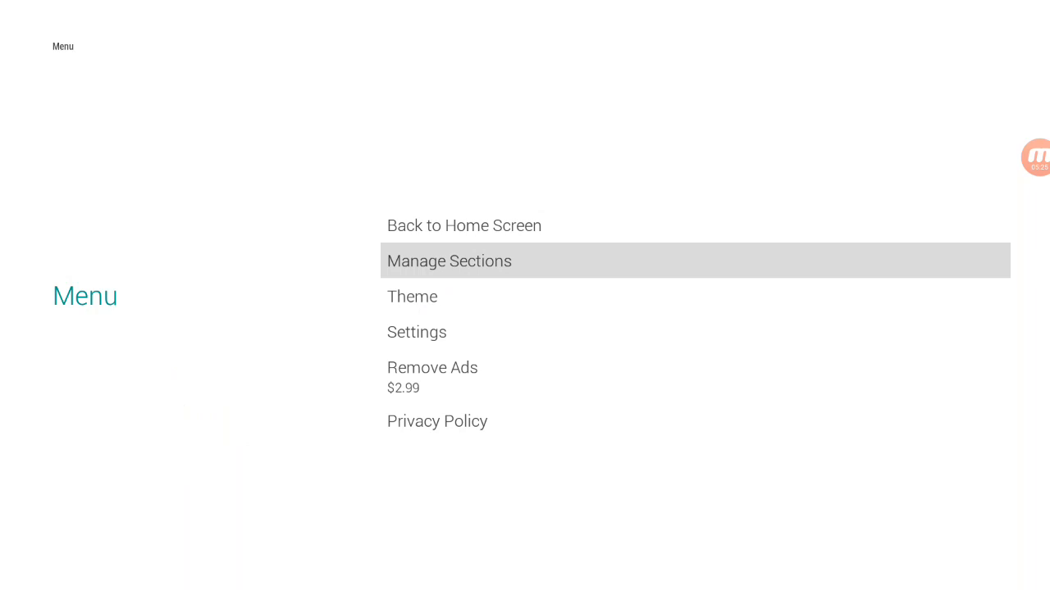
{"action": "left_click", "coordinate": [449, 260]}
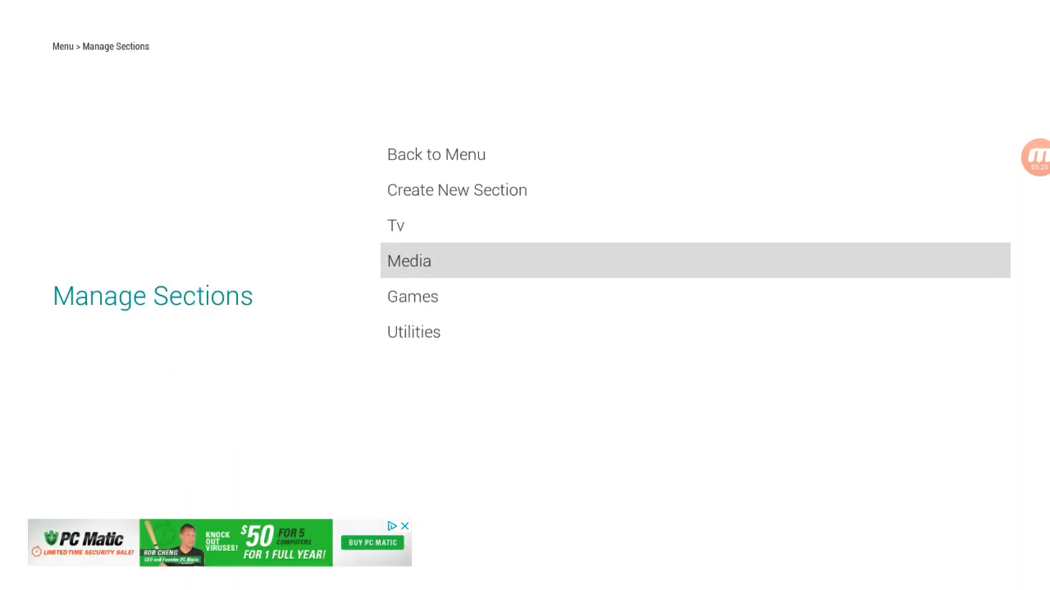
{"action": "left_click", "coordinate": [408, 261]}
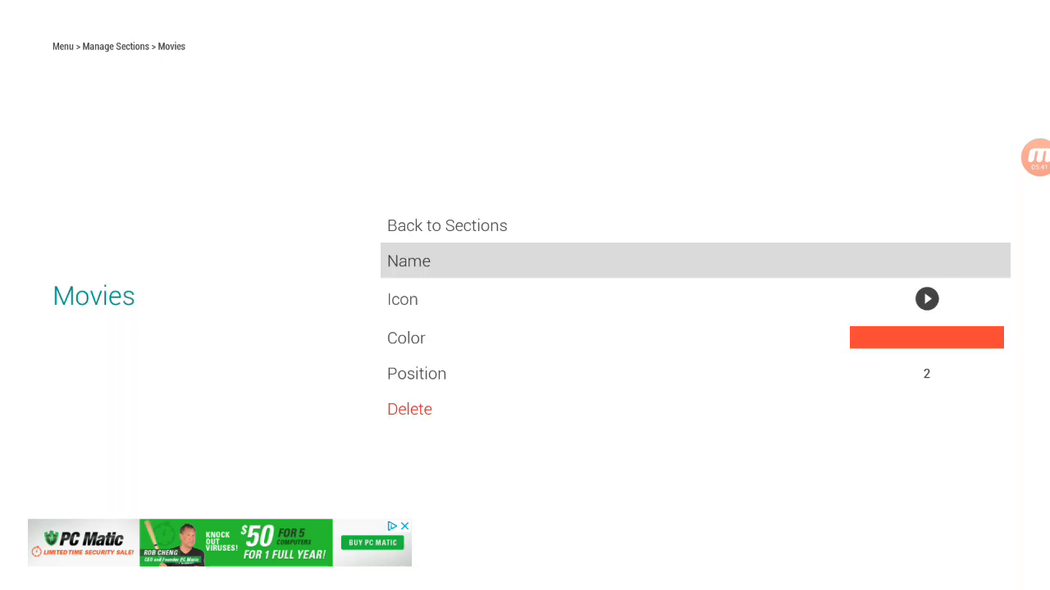
{"action": "left_click", "coordinate": [446, 227]}
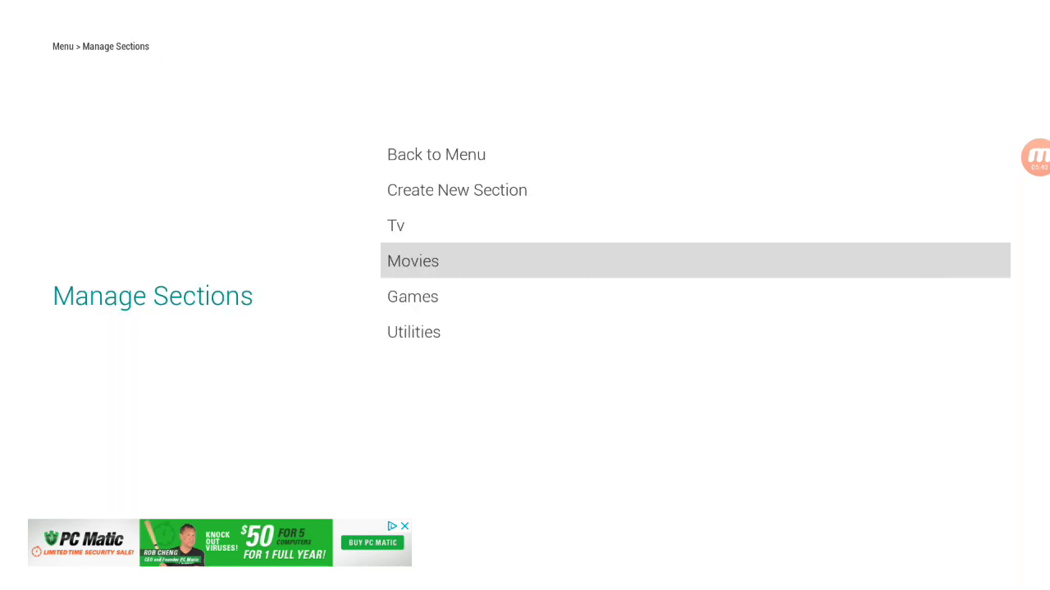
{"action": "left_click", "coordinate": [436, 154]}
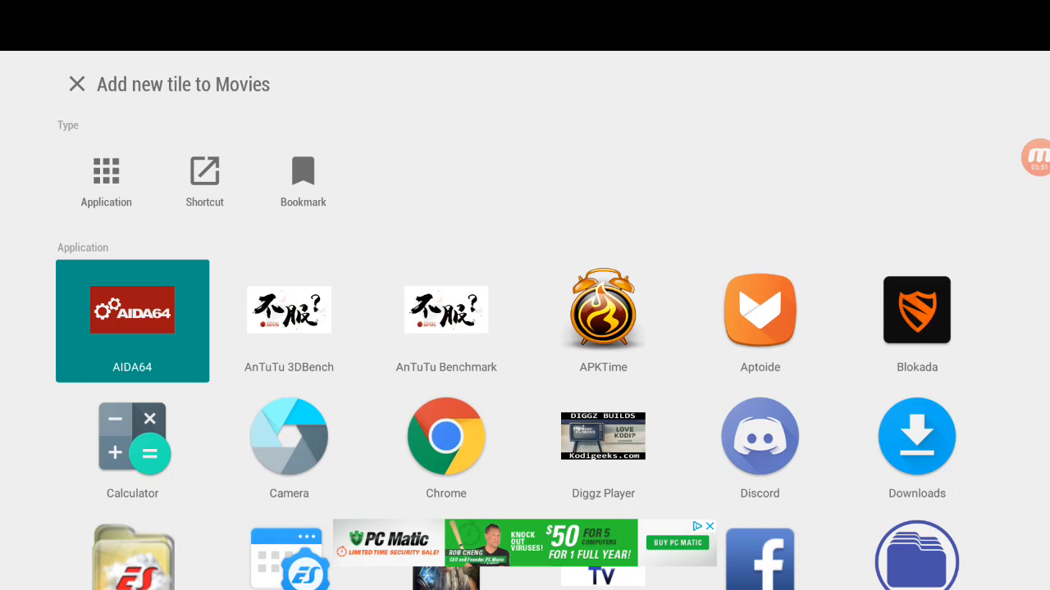
- Add Morpheus TV, Terrarium TV, Show Box and YouTube tiles to the Movies section
{"action": "scroll", "scroll_direction": "down", "scroll_amount": 3}
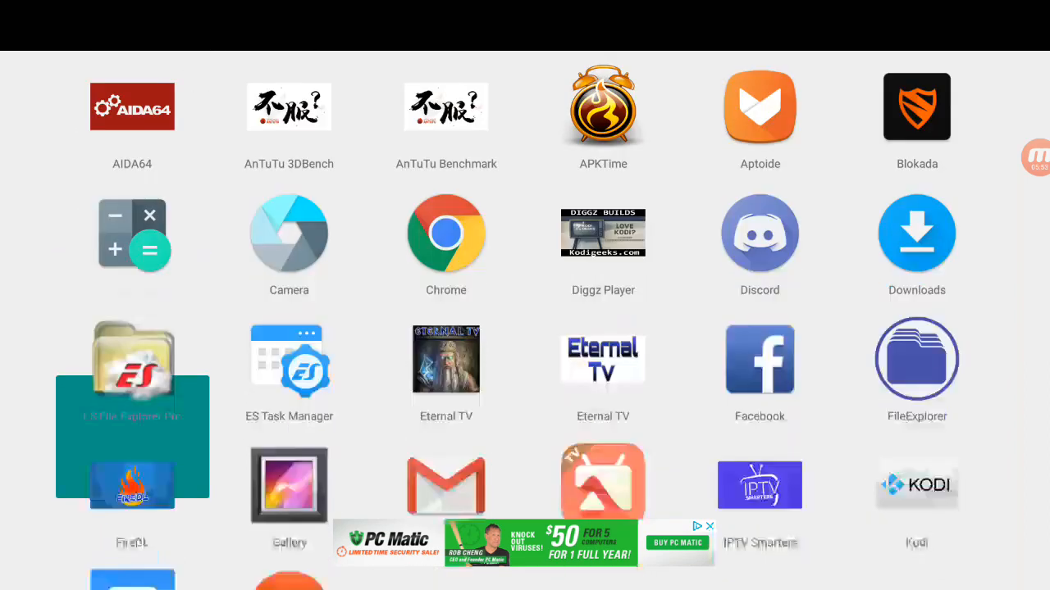
{"action": "scroll", "scroll_direction": "down", "scroll_amount": 3}
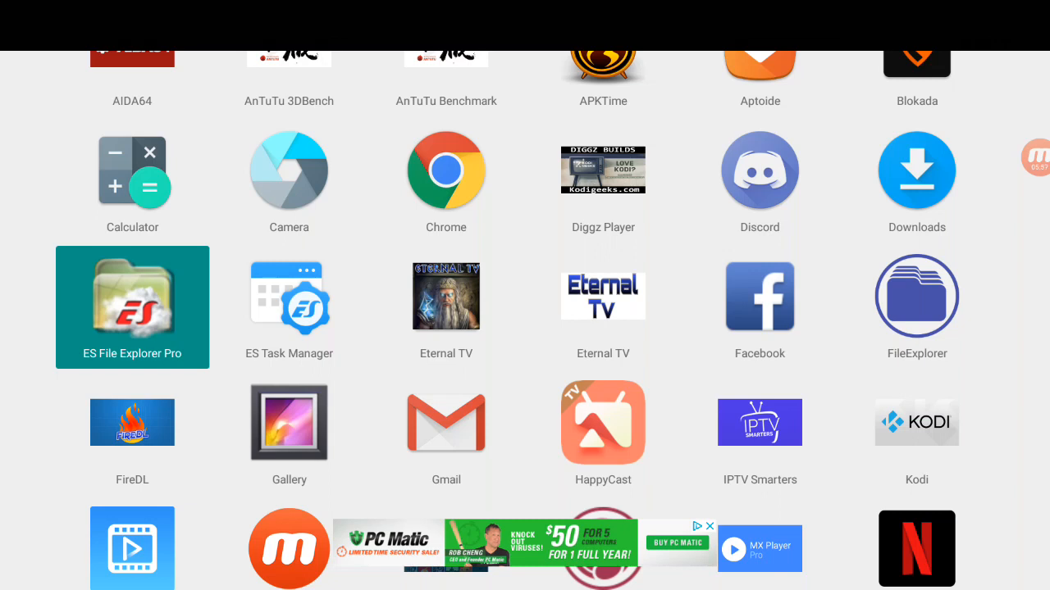
{"action": "scroll", "scroll_direction": "down", "scroll_amount": 3}
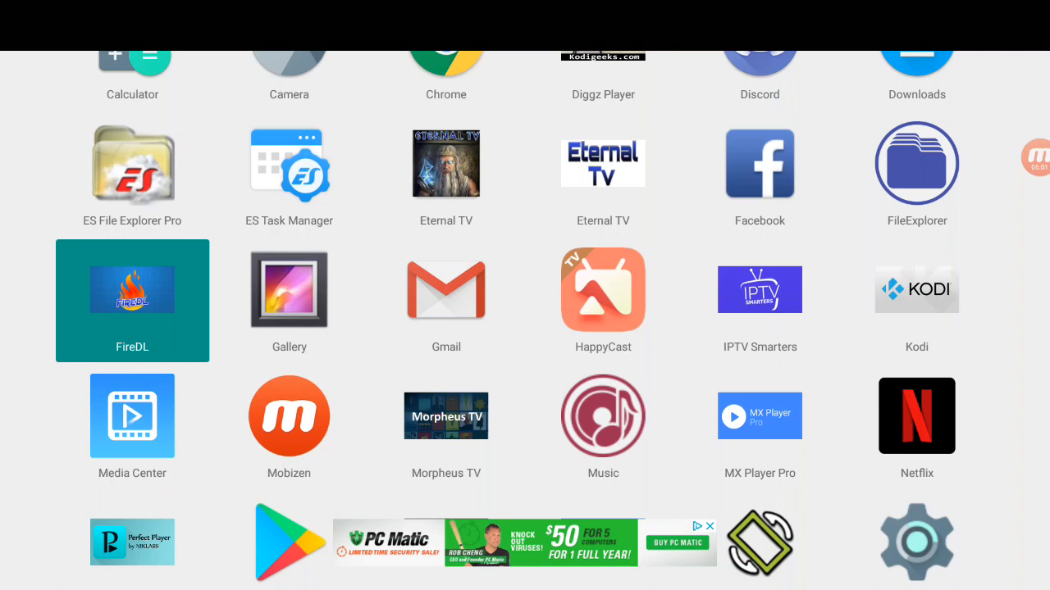
{"action": "scroll", "scroll_direction": "down", "scroll_amount": 3}
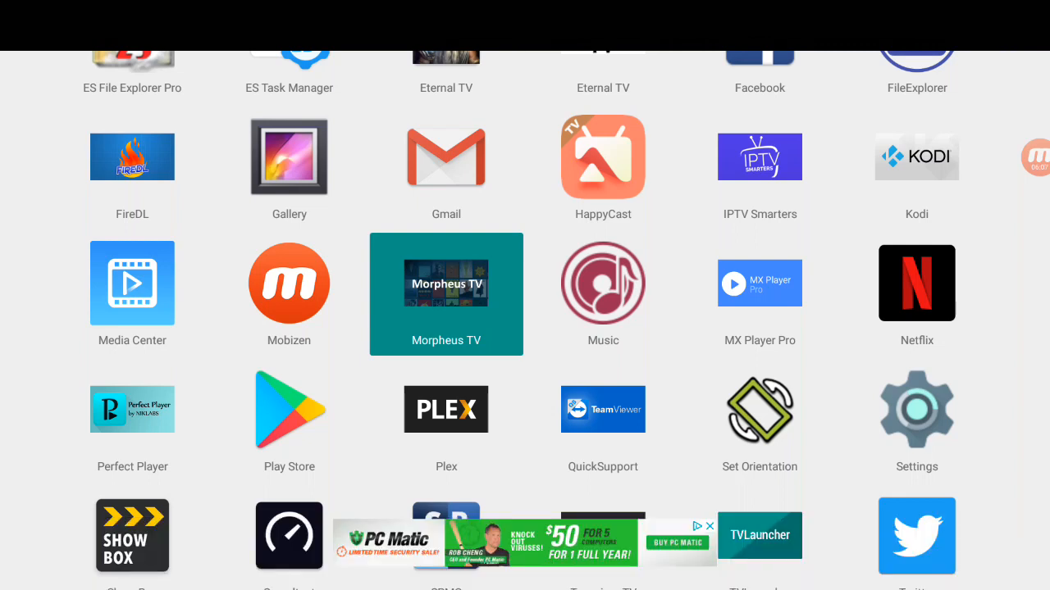
{"action": "scroll", "scroll_direction": "down", "scroll_amount": 3}
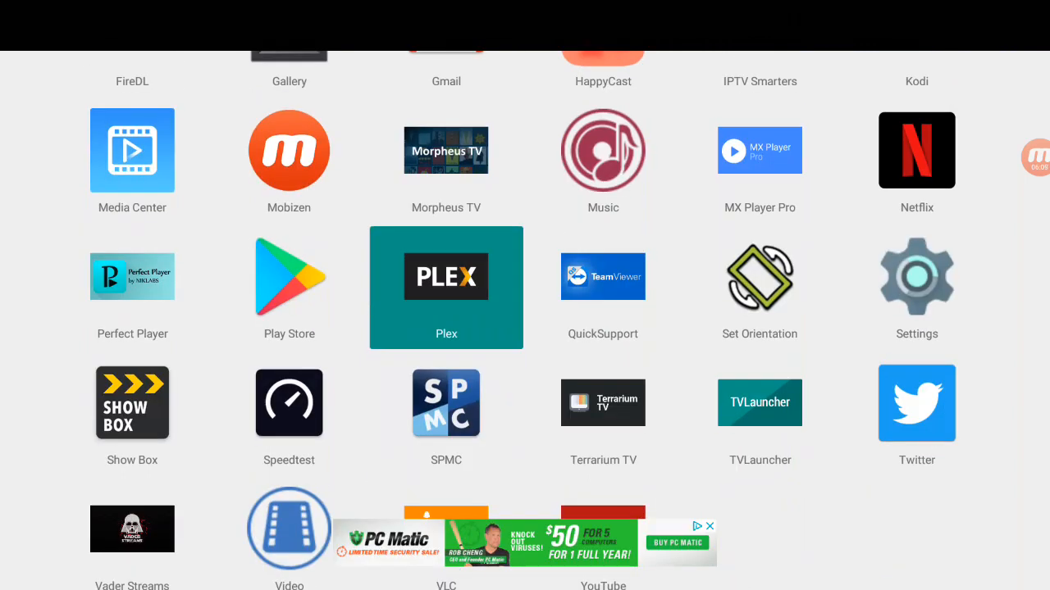
{"action": "scroll", "scroll_direction": "down", "scroll_amount": 3}
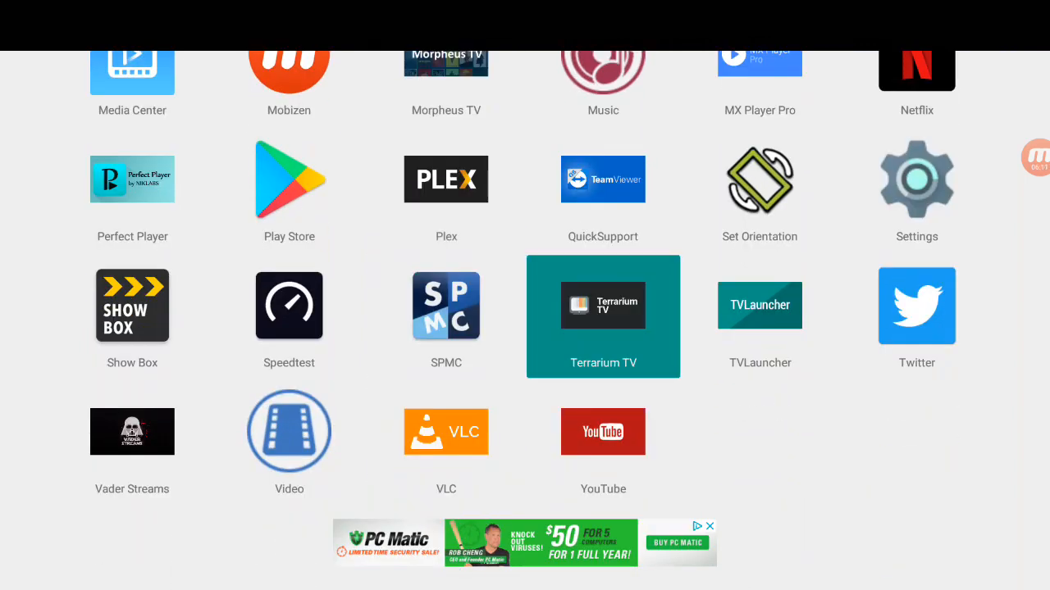
{"action": "left_click", "coordinate": [603, 316]}
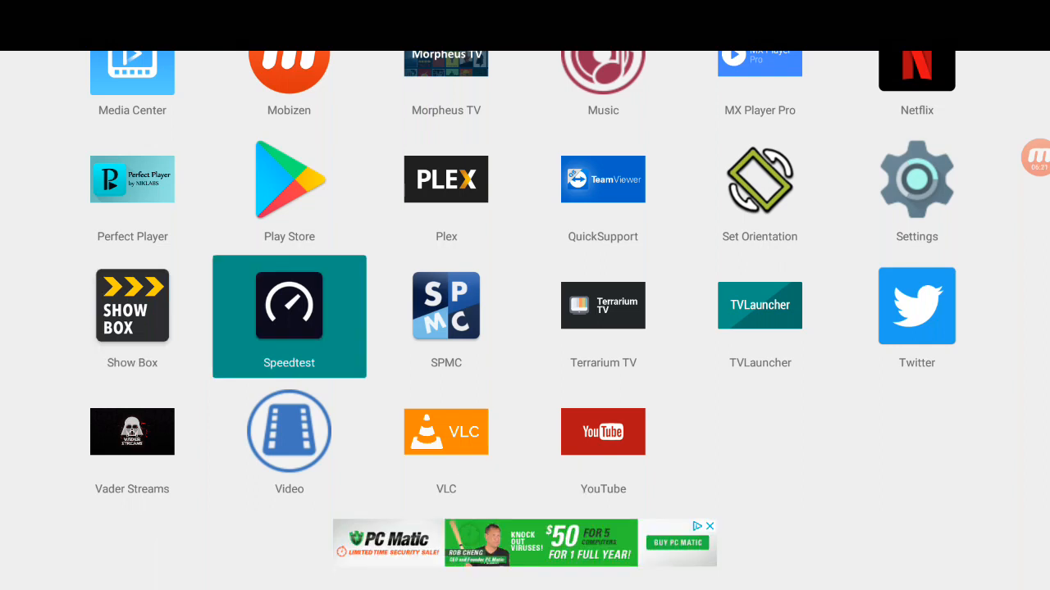
{"action": "left_click", "coordinate": [604, 433]}
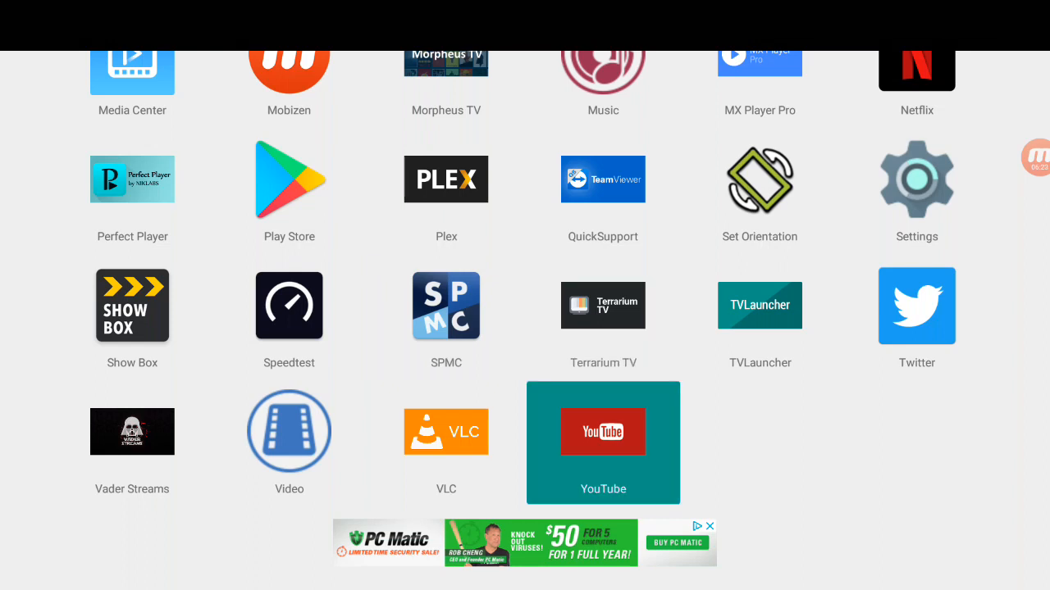
{"action": "left_click", "coordinate": [604, 442]}
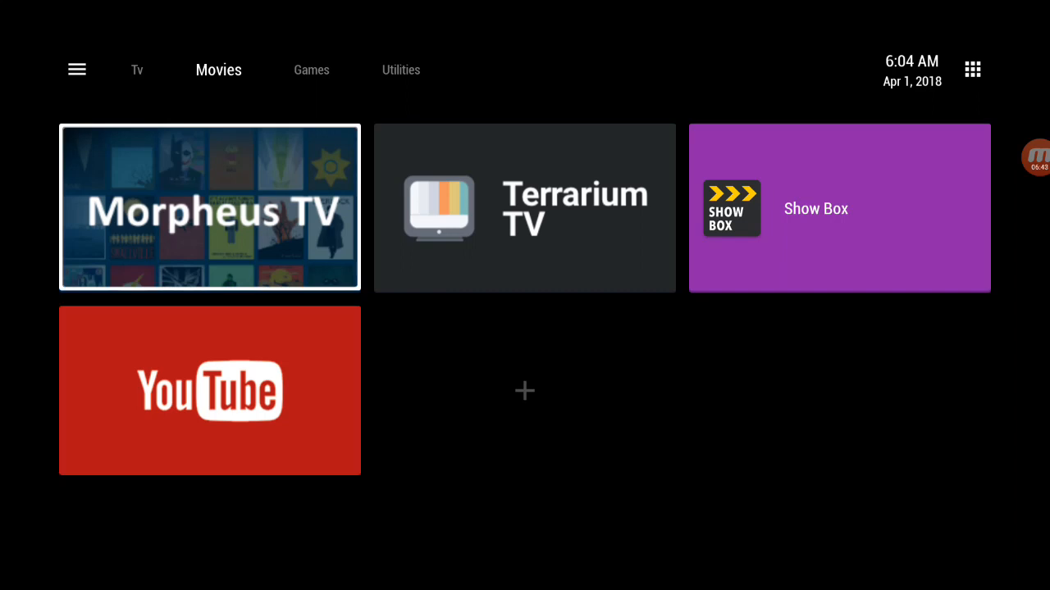
- Start adding application tiles to the Utilities section and add Blokada
{"action": "left_click", "coordinate": [218, 69]}
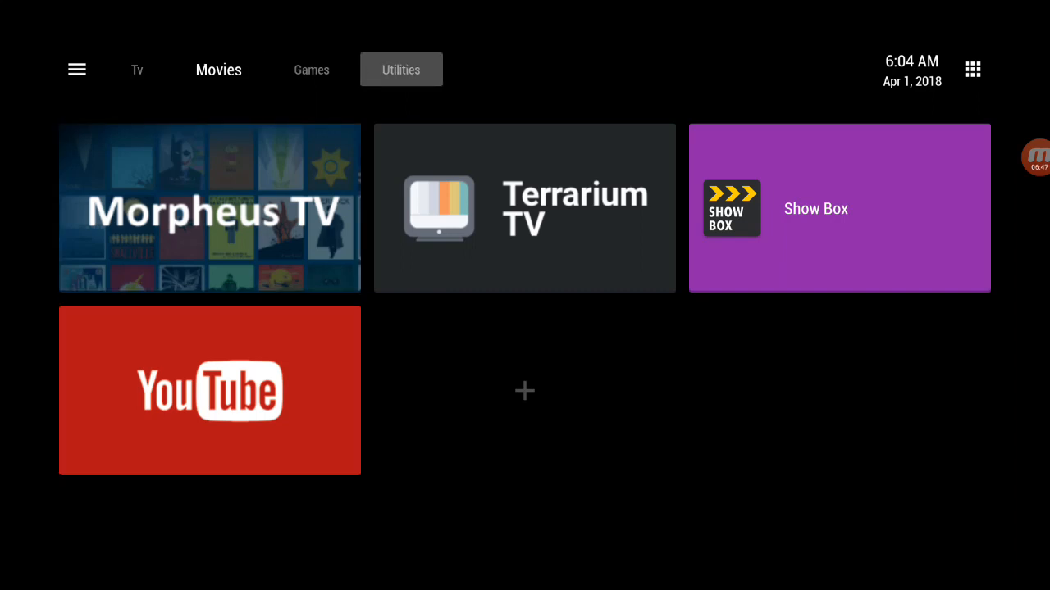
{"action": "left_click", "coordinate": [525, 391]}
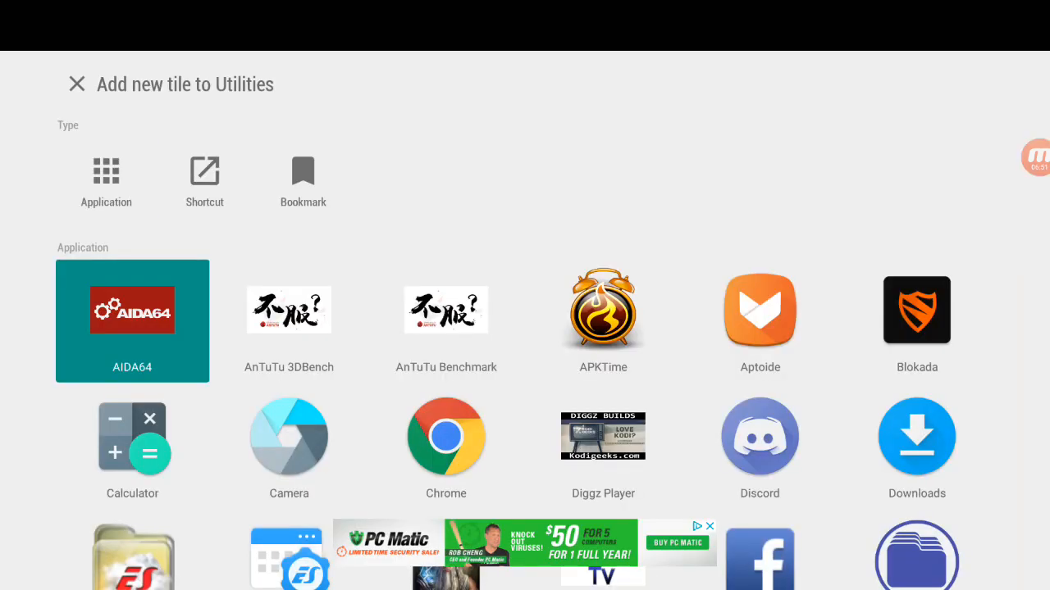
{"action": "left_click", "coordinate": [915, 319]}
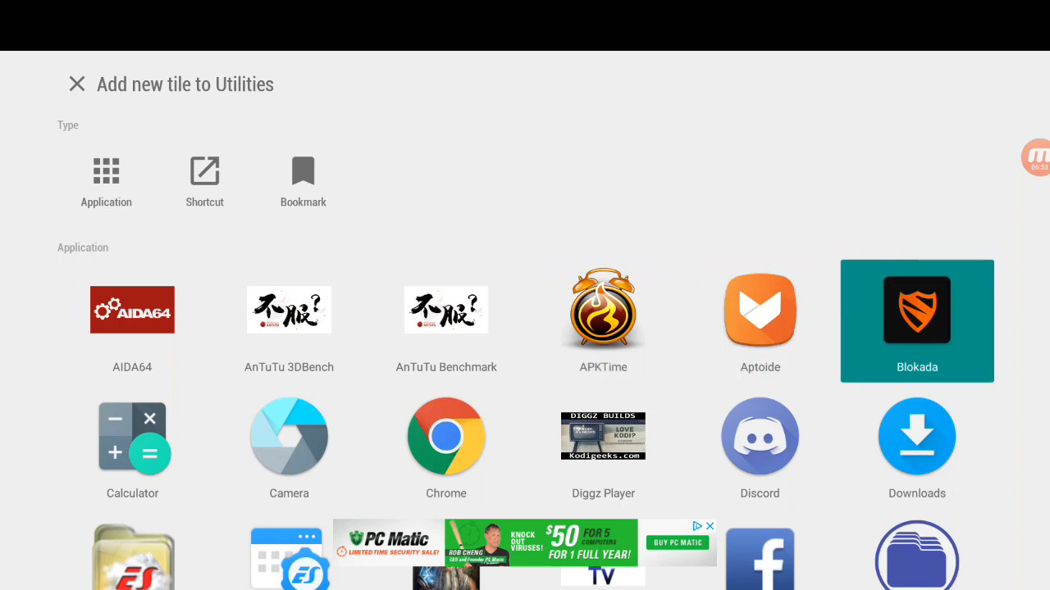
{"action": "left_click", "coordinate": [915, 320]}
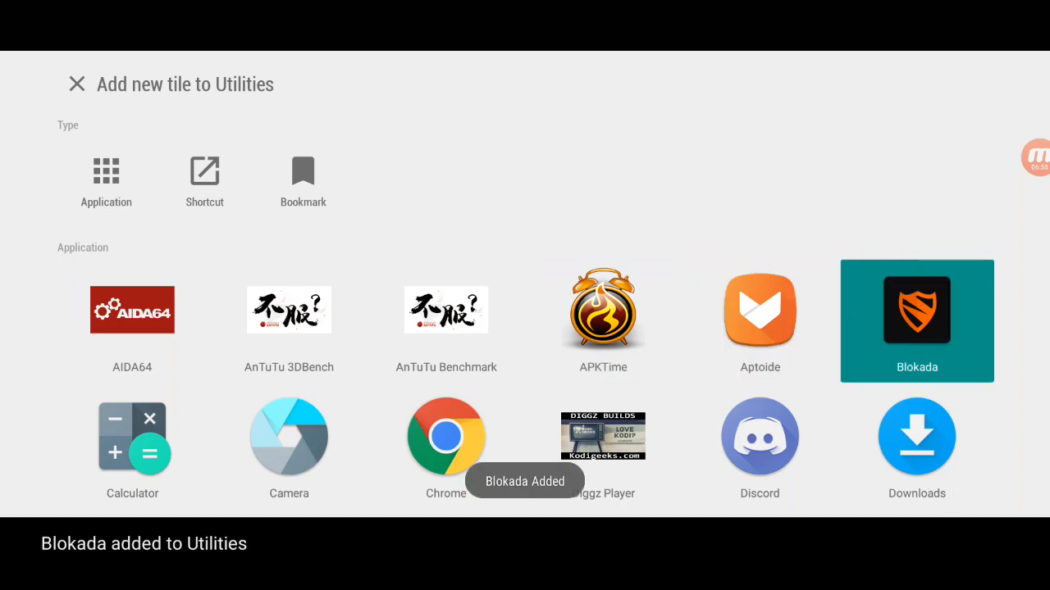
- Add ES Task Manager, Set Orientation and QuickSupport as Utilities tiles
{"action": "scroll", "scroll_direction": "down", "scroll_amount": 3}
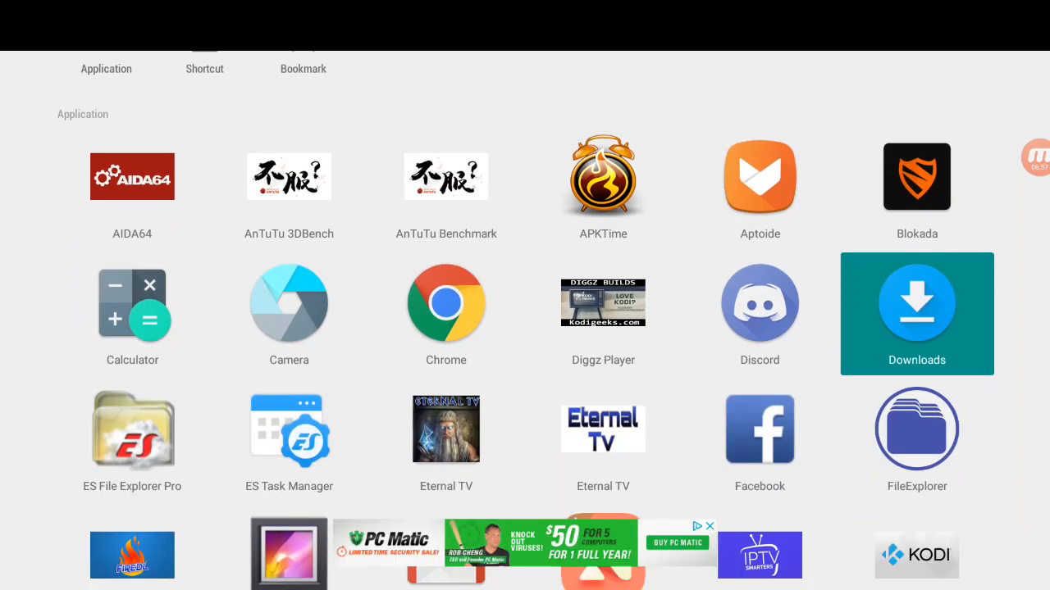
{"action": "scroll", "scroll_direction": "down", "scroll_amount": 3}
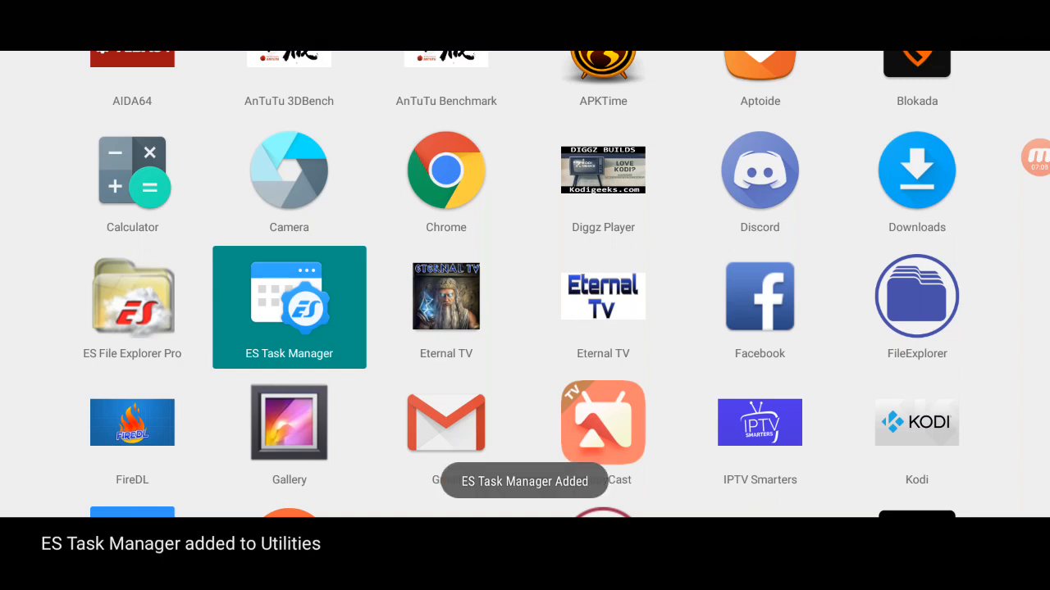
{"action": "scroll", "scroll_direction": "down", "scroll_amount": 3}
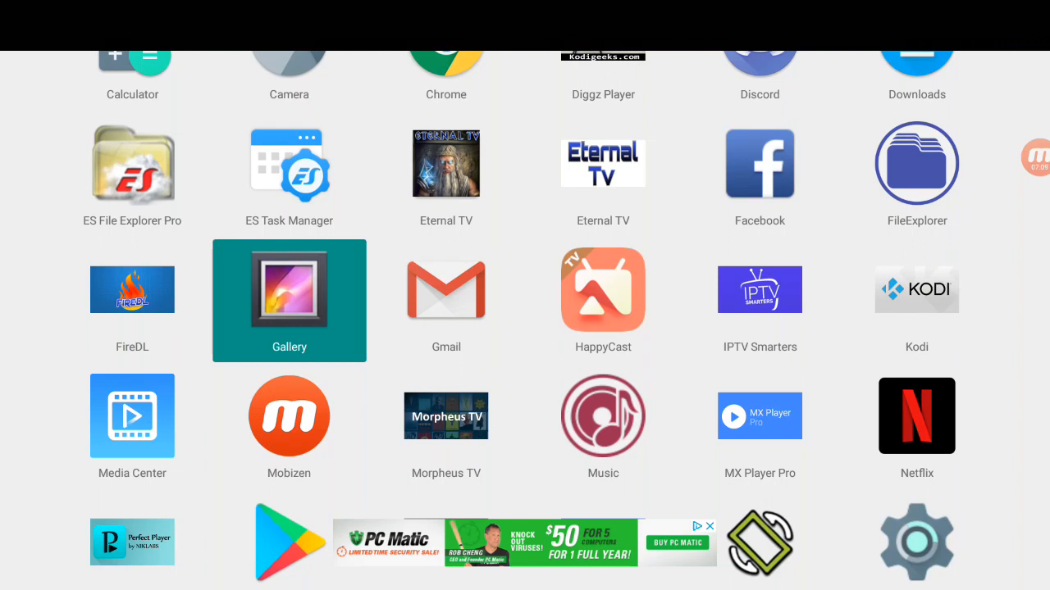
{"action": "scroll", "scroll_direction": "down", "scroll_amount": 3}
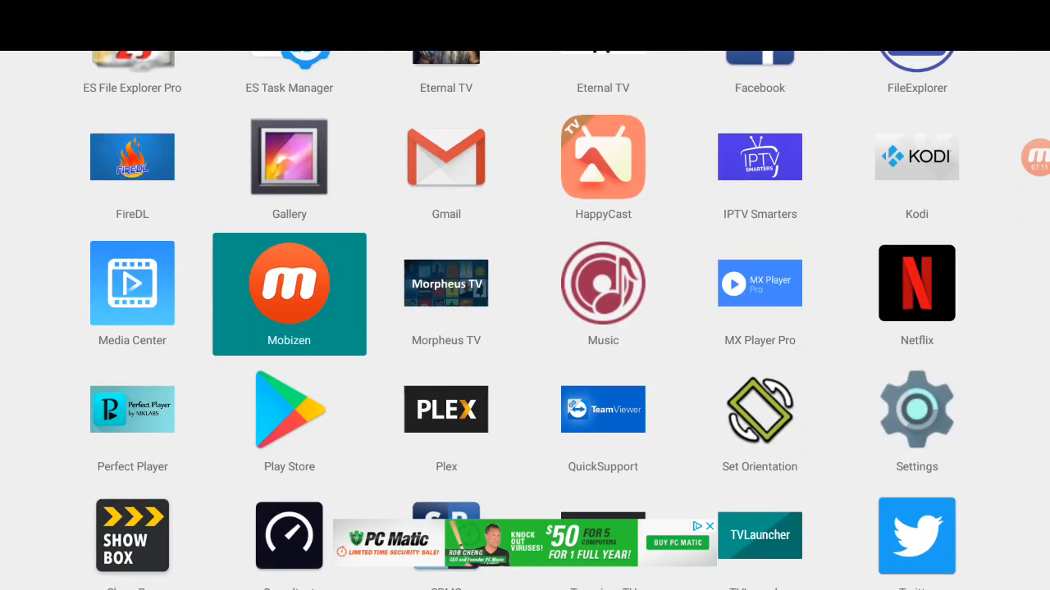
{"action": "scroll", "scroll_direction": "down", "scroll_amount": 3}
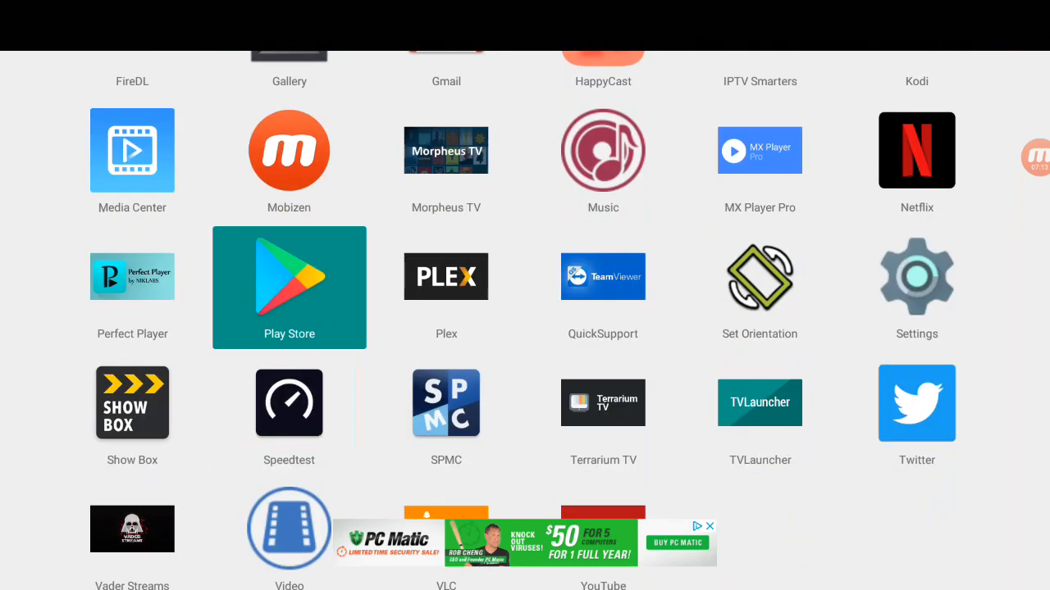
{"action": "left_click", "coordinate": [760, 276]}
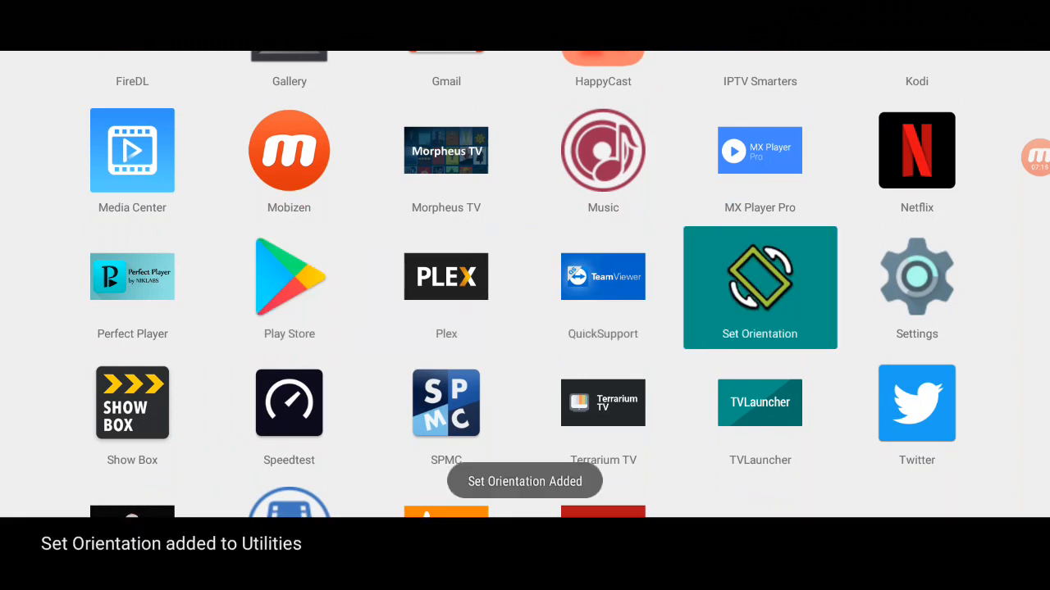
{"action": "left_click", "coordinate": [915, 287]}
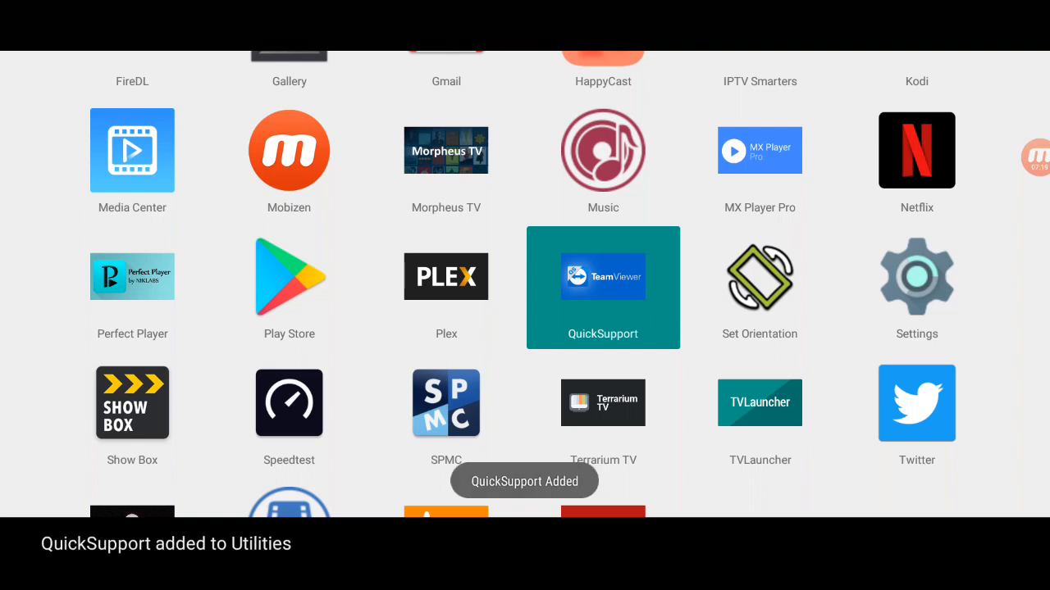
{"action": "scroll", "scroll_direction": "down", "scroll_amount": 3}
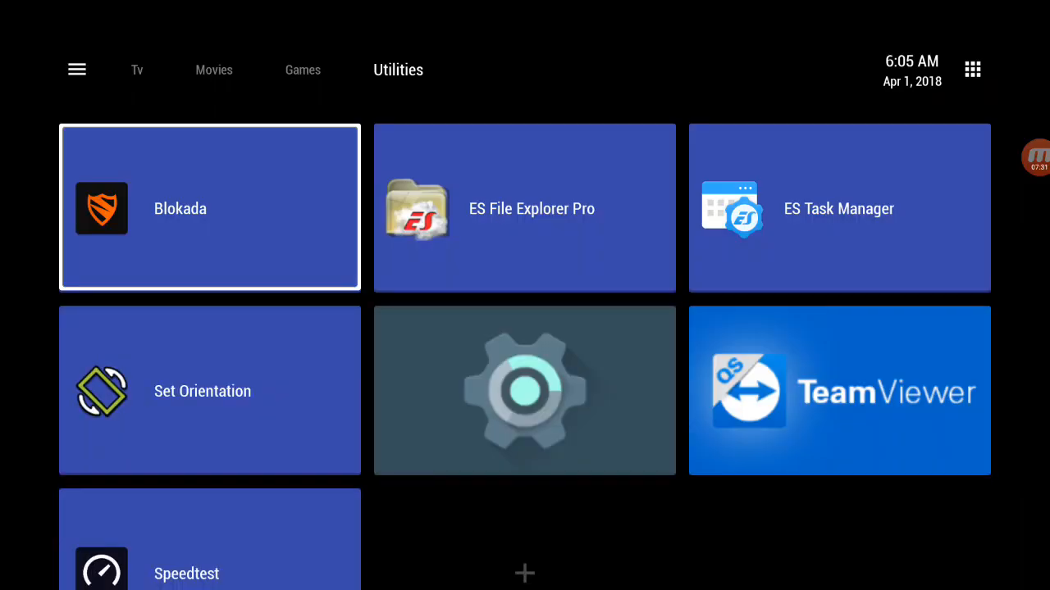
- Keep the Speedtest tile blue and place it first in Utilities, then show the Movies section
{"action": "scroll", "scroll_direction": "down", "scroll_amount": 3}
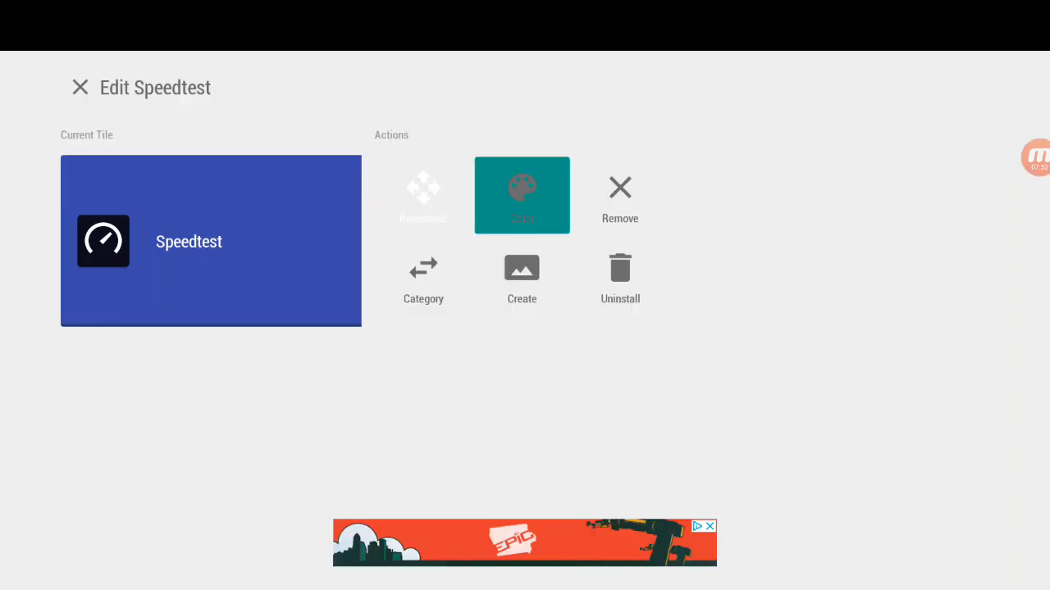
{"action": "left_click", "coordinate": [522, 195]}
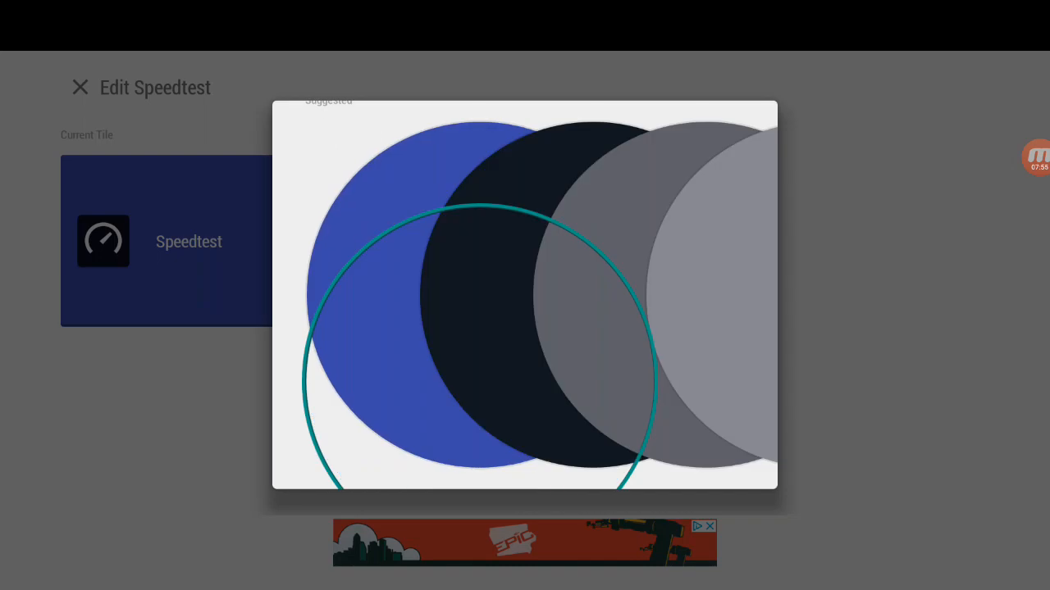
{"action": "left_click", "coordinate": [80, 87]}
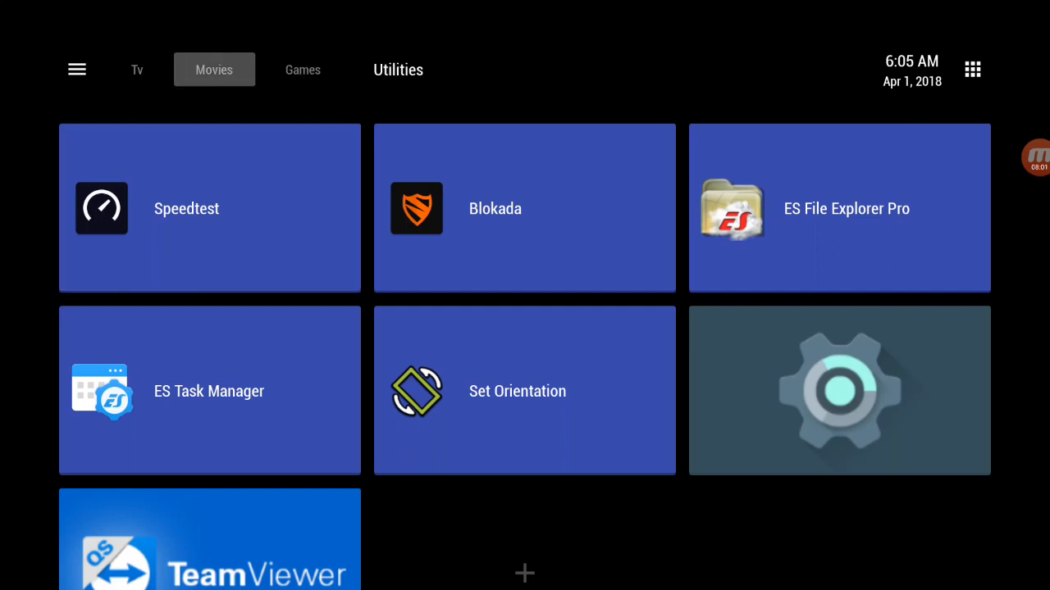
{"action": "left_click", "coordinate": [218, 69]}
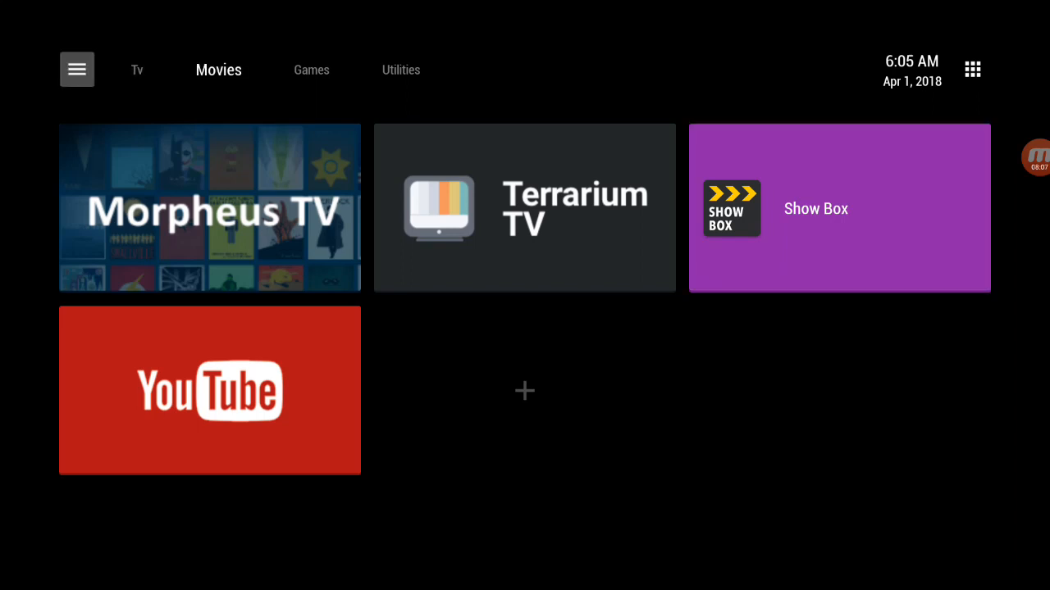
- Reach the Games section's name setting via Manage Sections
{"action": "left_click", "coordinate": [76, 69]}
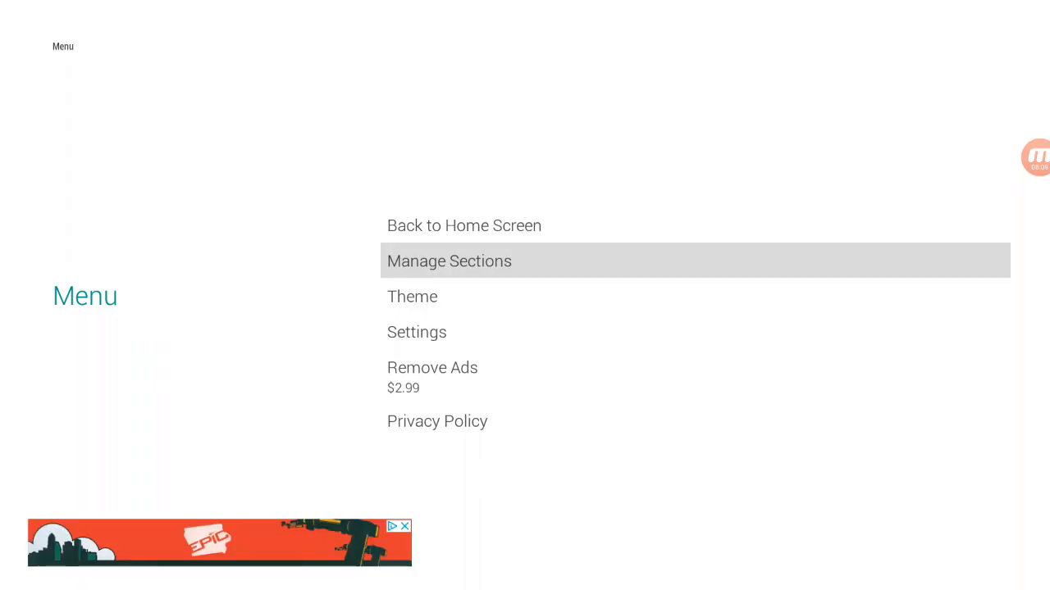
{"action": "left_click", "coordinate": [449, 260]}
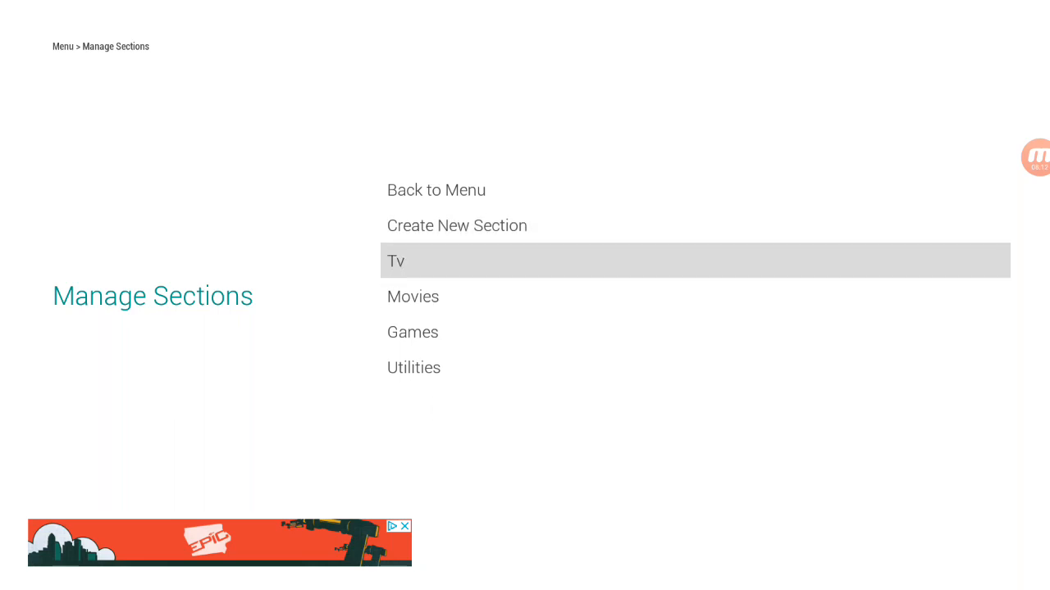
{"action": "left_click", "coordinate": [413, 332]}
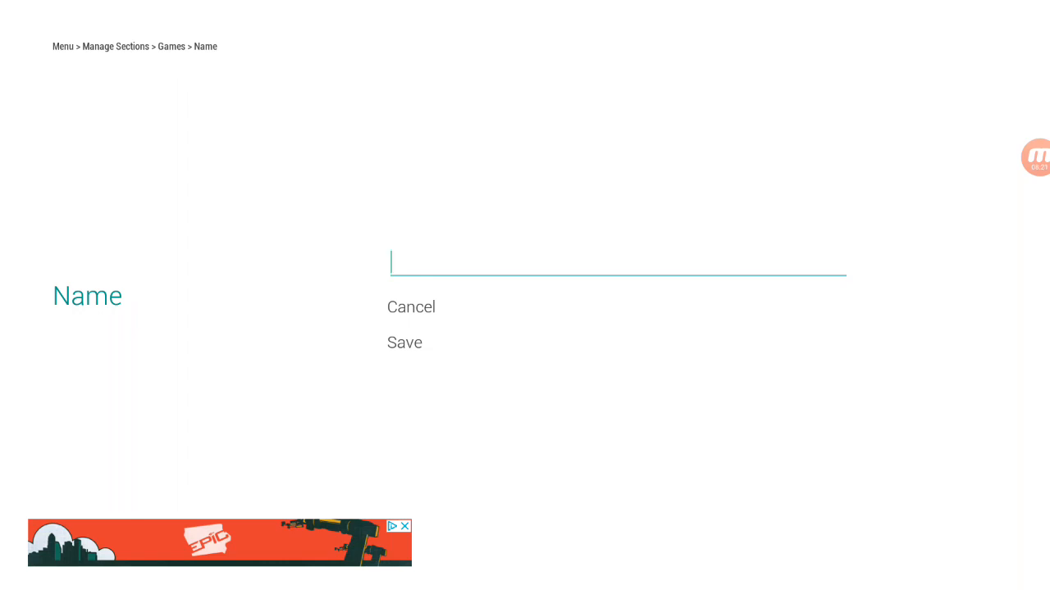
- Rename the Games section to 'Browsers & APK Stores', save it and return home
{"action": "type", "text": "Browsers"}
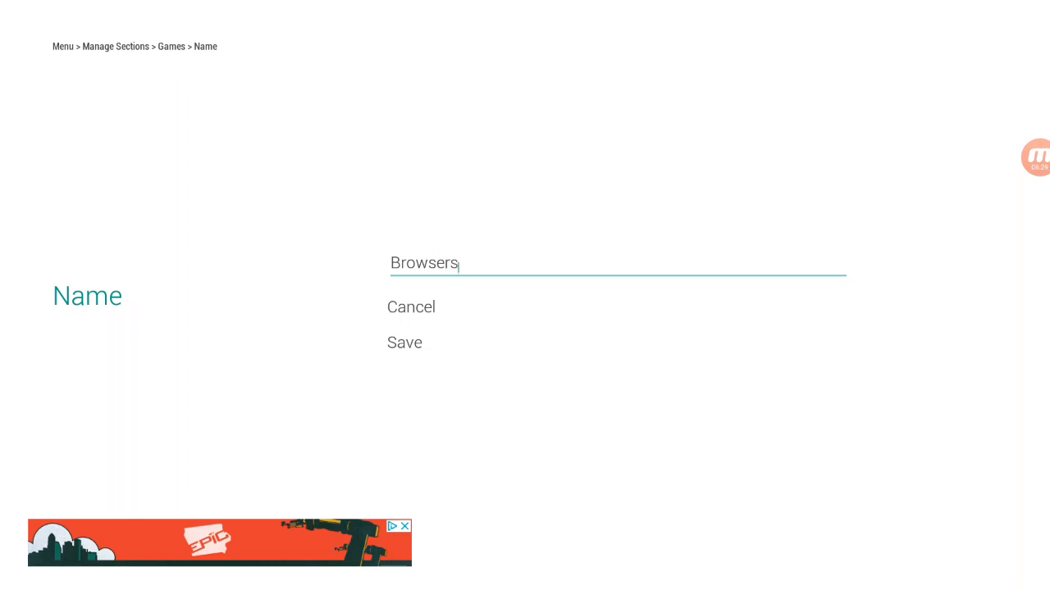
{"action": "type", "text": "&"}
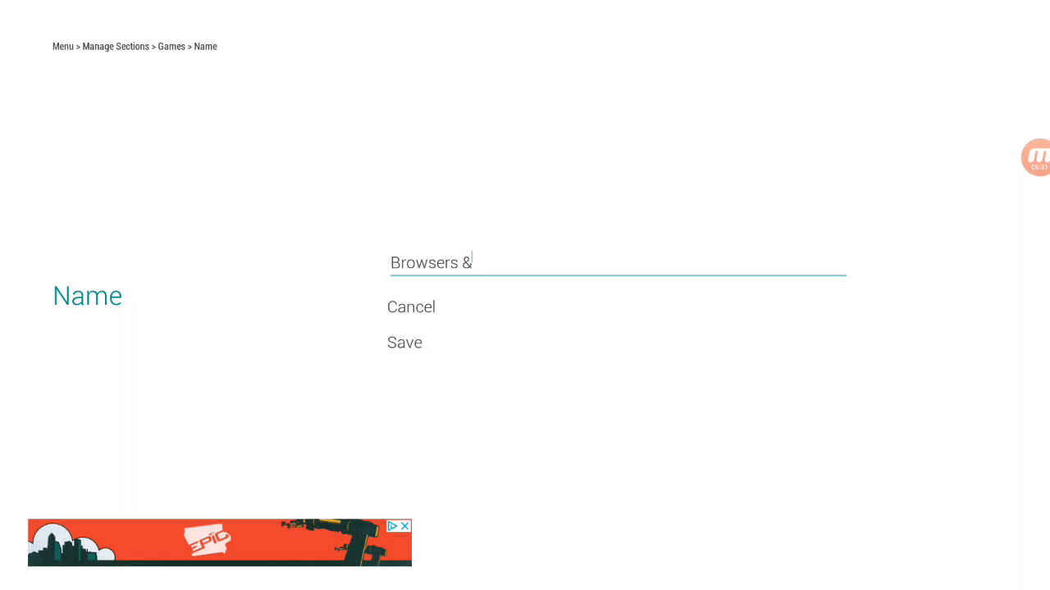
{"action": "type", "text": "A"}
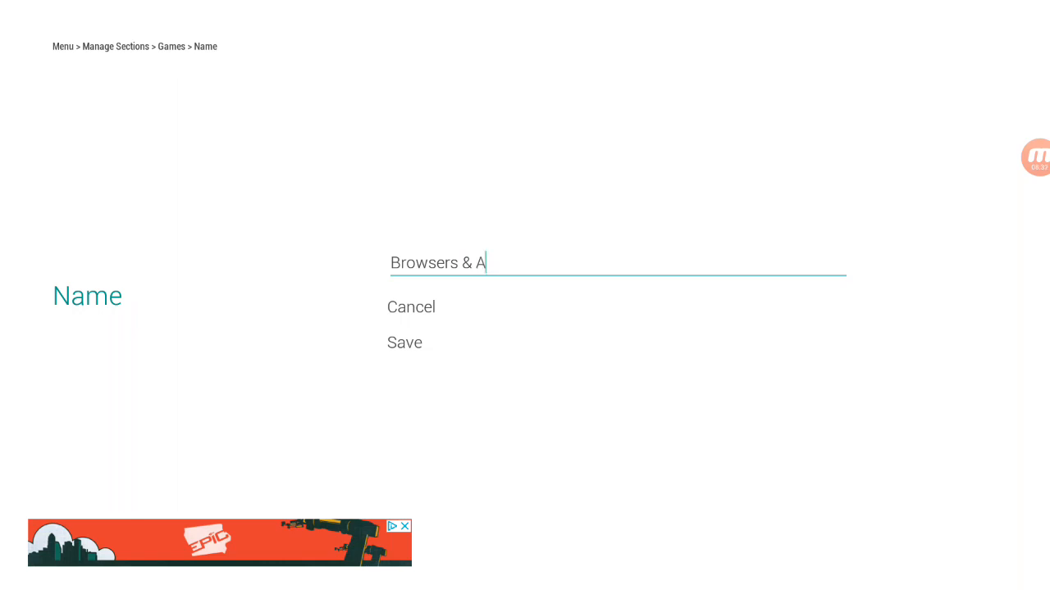
{"action": "type", "text": "PK St"}
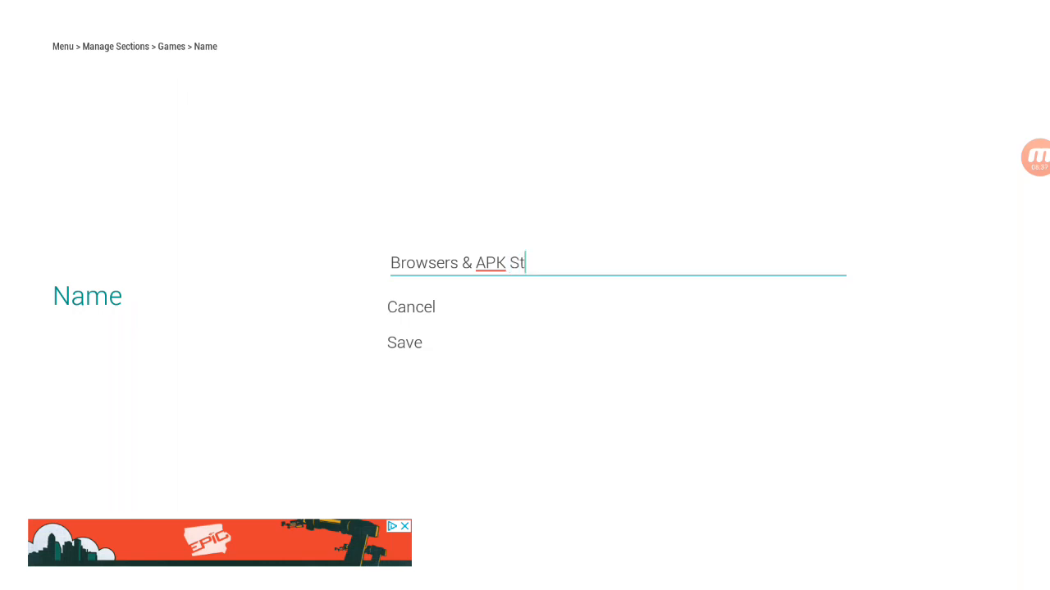
{"action": "type", "text": "ored"}
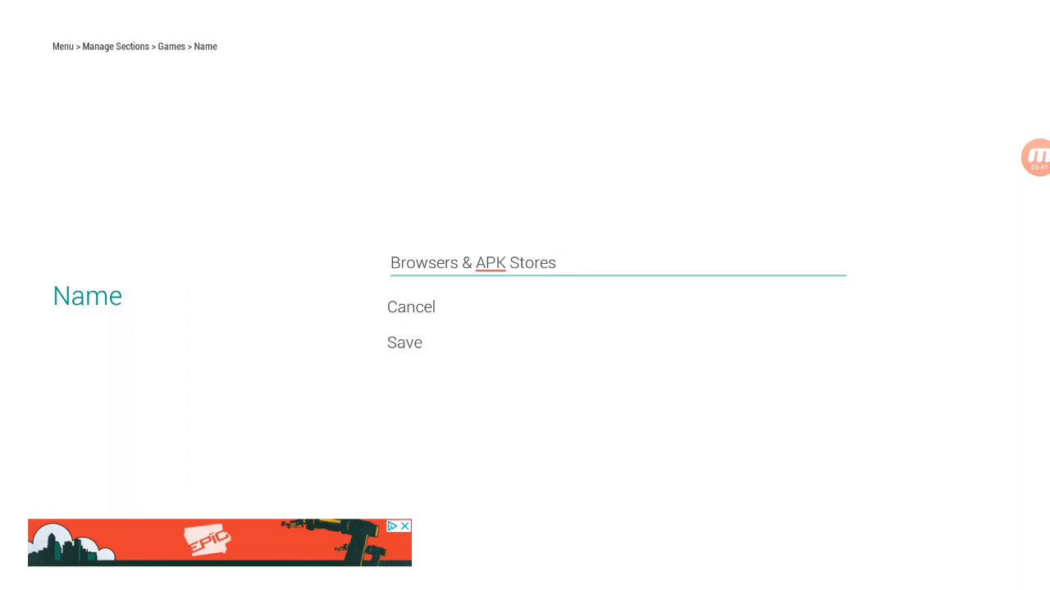
{"action": "left_click", "coordinate": [404, 343]}
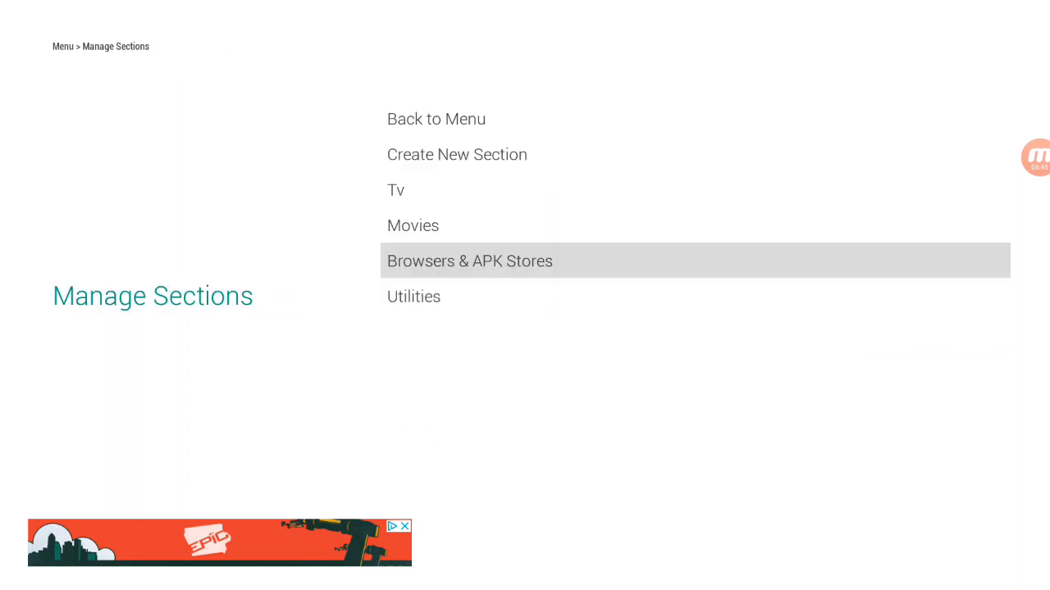
{"action": "left_click", "coordinate": [436, 118]}
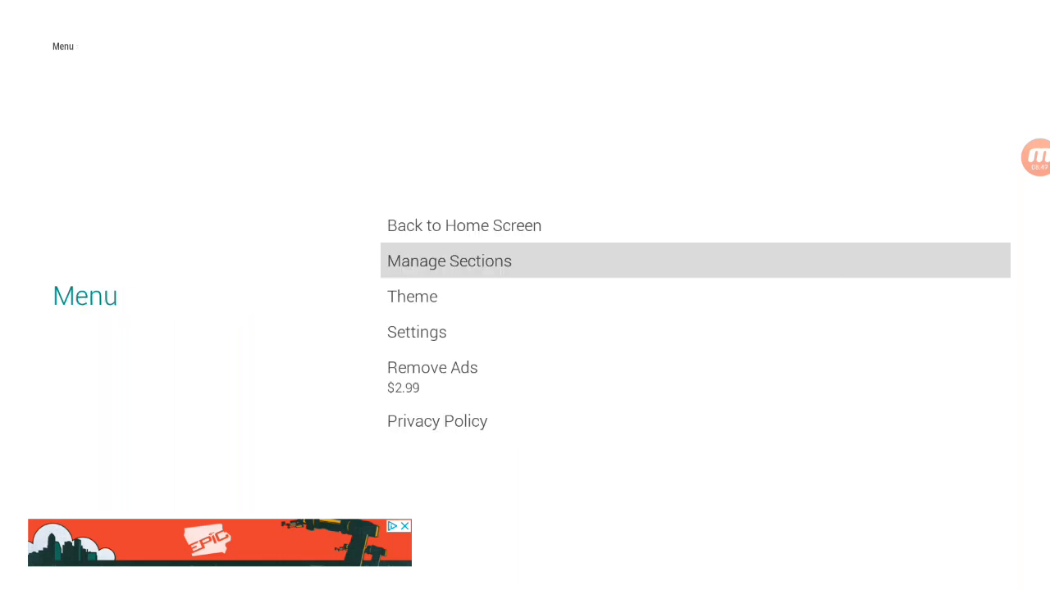
{"action": "left_click", "coordinate": [449, 261]}
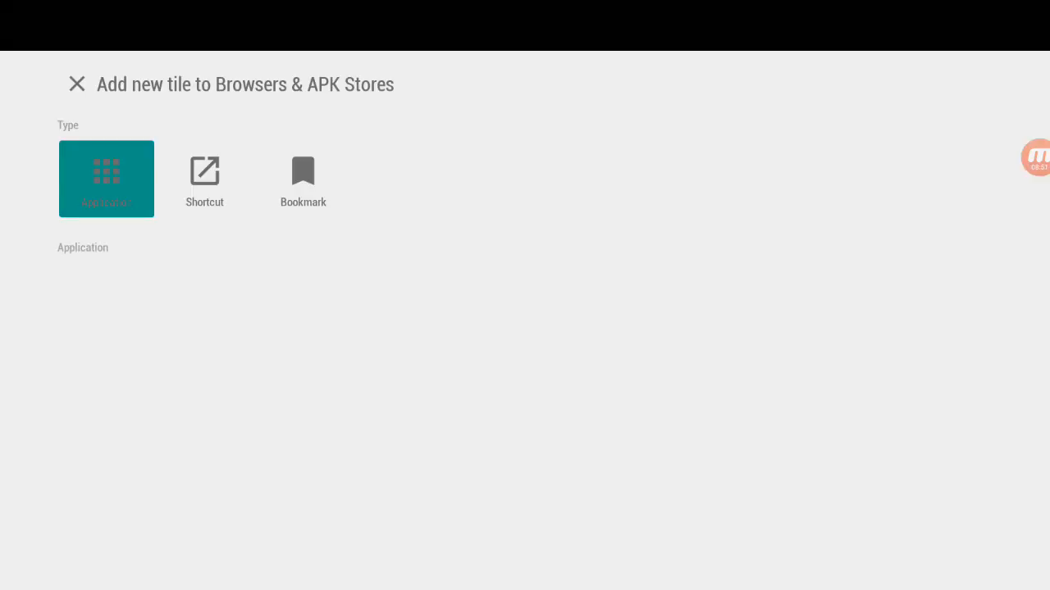
- Add APKTime, Aptoide and FireDL application tiles to Browsers & APK Stores
{"action": "left_click", "coordinate": [105, 179]}
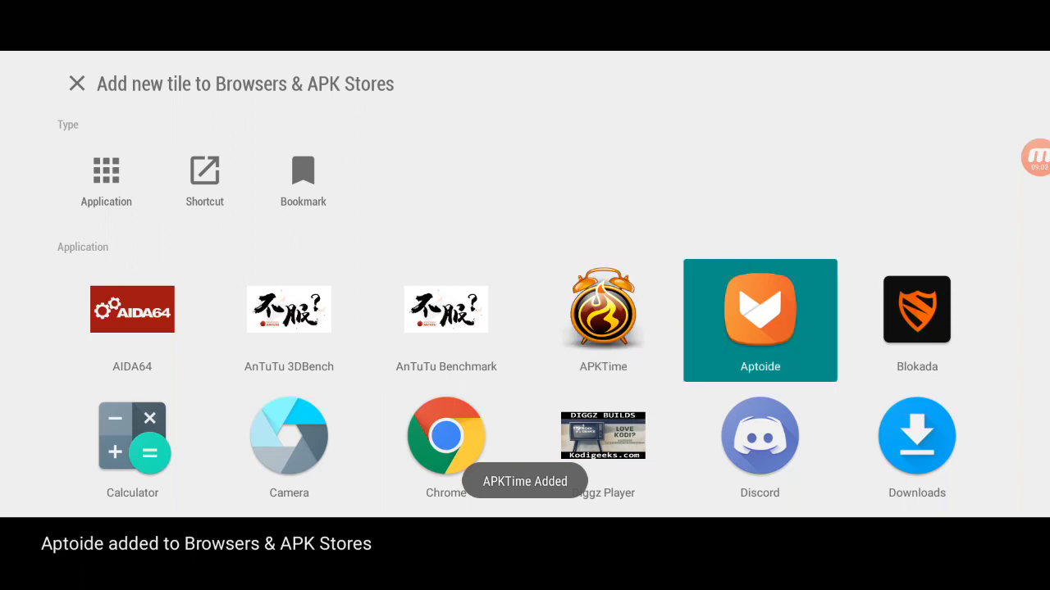
{"action": "scroll", "scroll_direction": "down", "scroll_amount": 3}
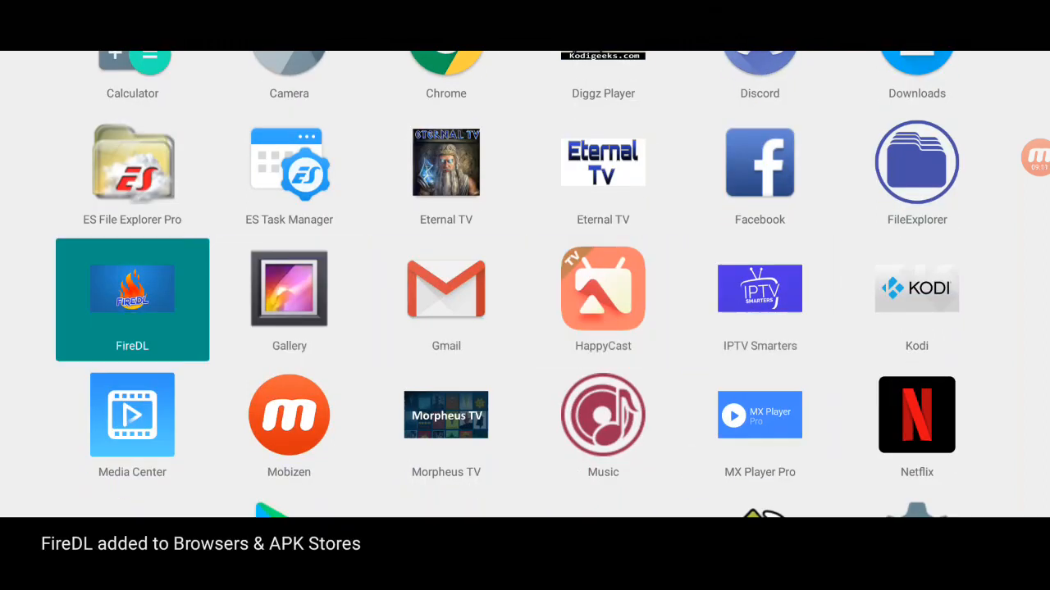
{"action": "scroll", "scroll_direction": "down", "scroll_amount": 3}
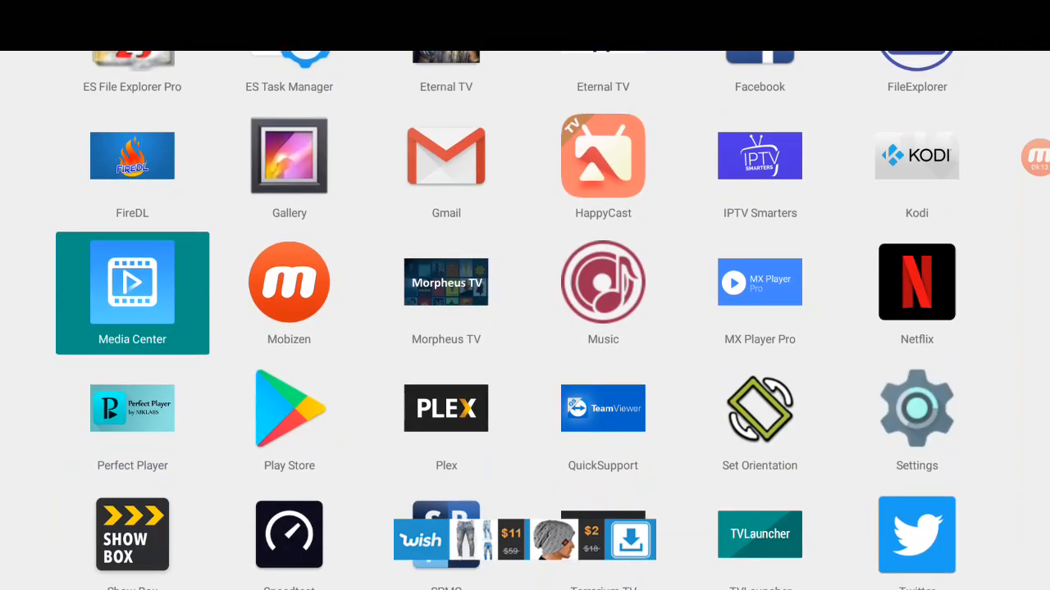
{"action": "scroll", "scroll_direction": "down", "scroll_amount": 3}
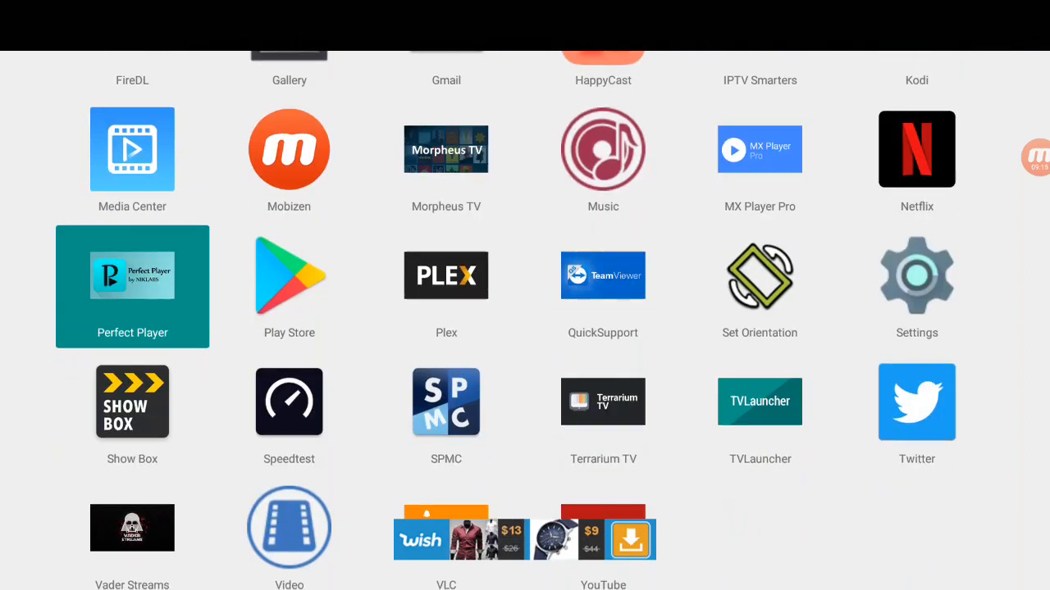
{"action": "left_click", "coordinate": [288, 285]}
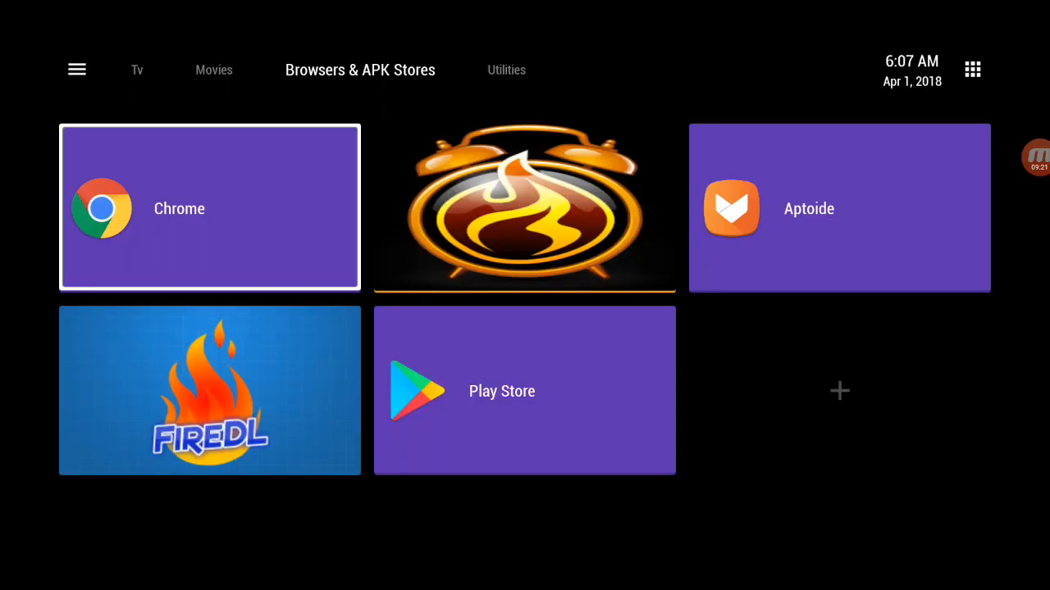
- Review the Tv, Movies and Utilities sections' tiles and return to the home screen
{"action": "left_click", "coordinate": [218, 68]}
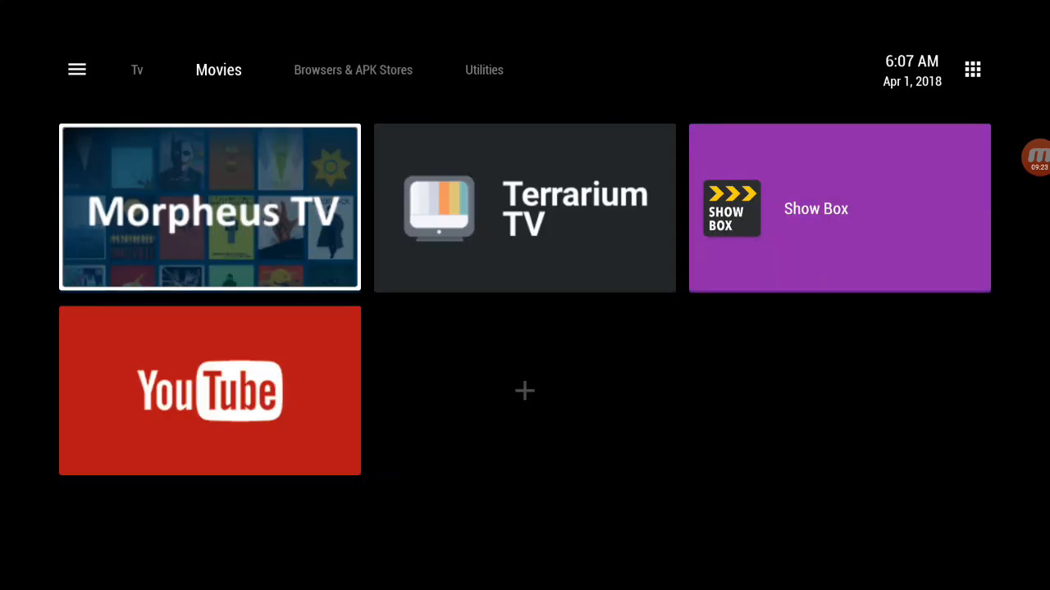
{"action": "left_click", "coordinate": [218, 69]}
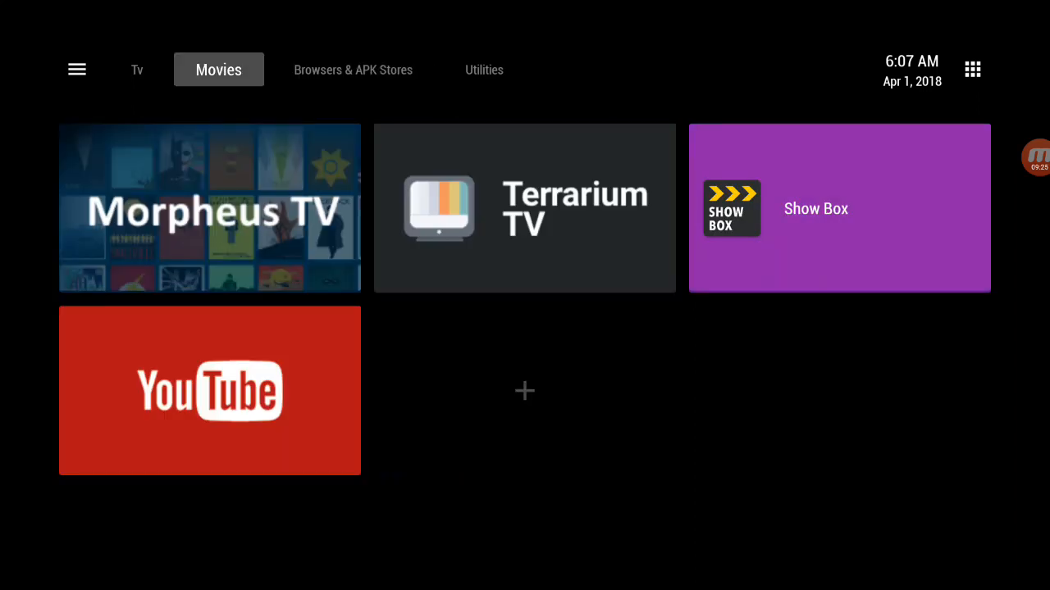
{"action": "left_click", "coordinate": [352, 69]}
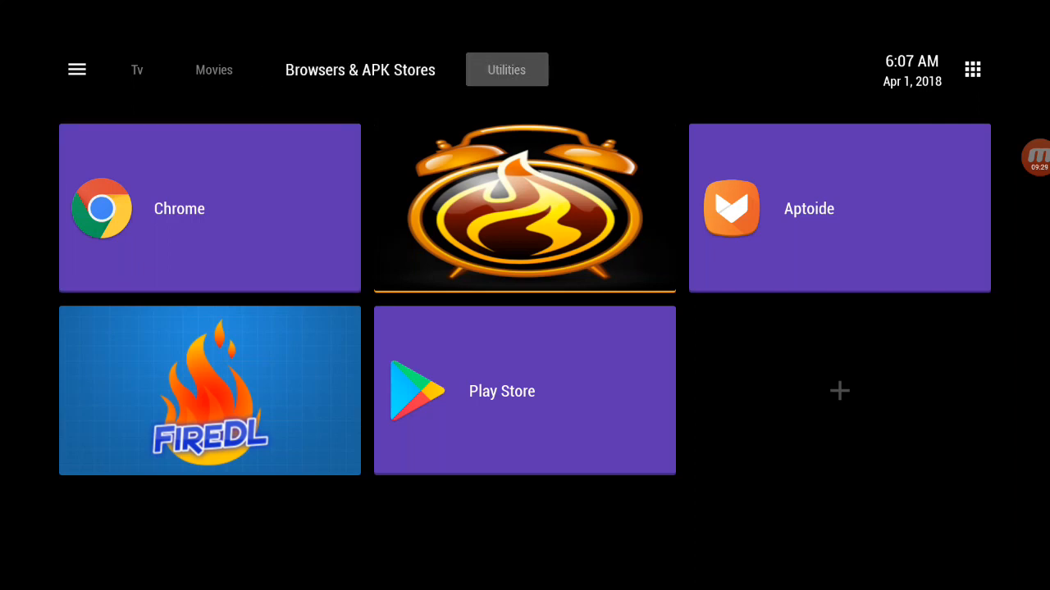
{"action": "left_click", "coordinate": [505, 69]}
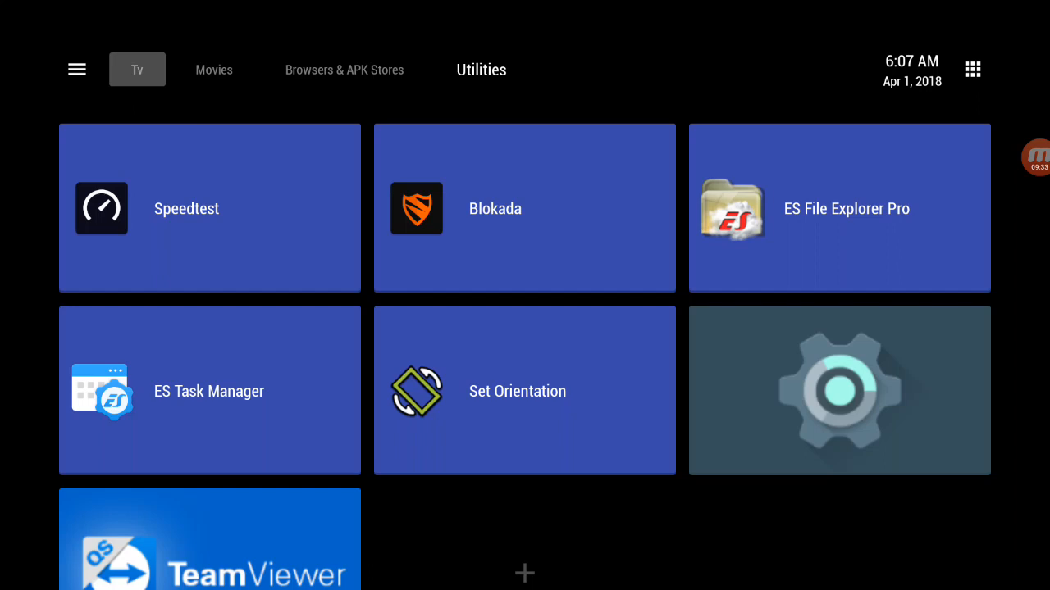
{"action": "left_click", "coordinate": [217, 69]}
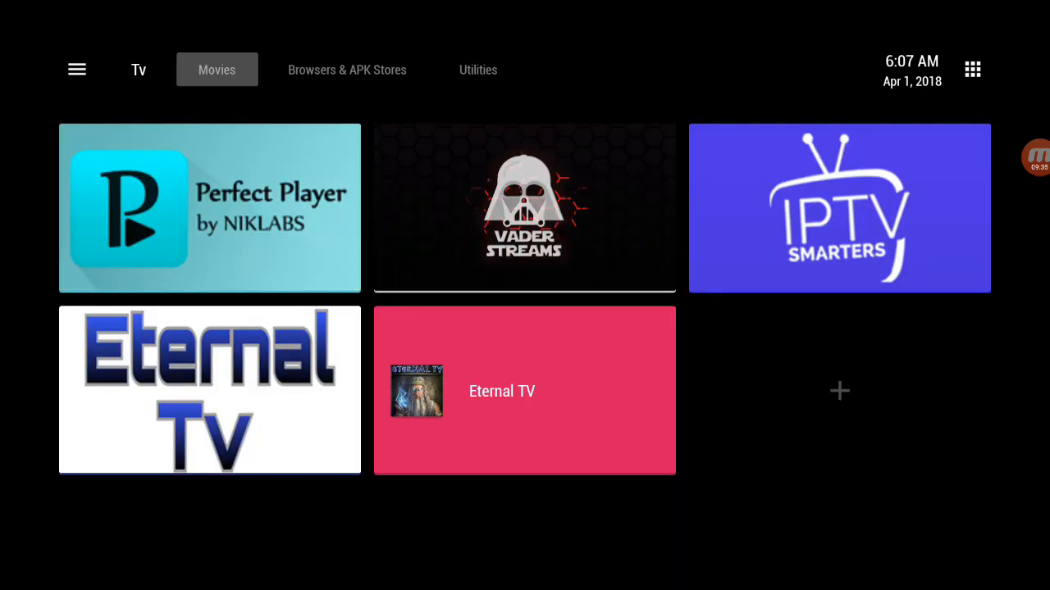
{"action": "left_click", "coordinate": [216, 69]}
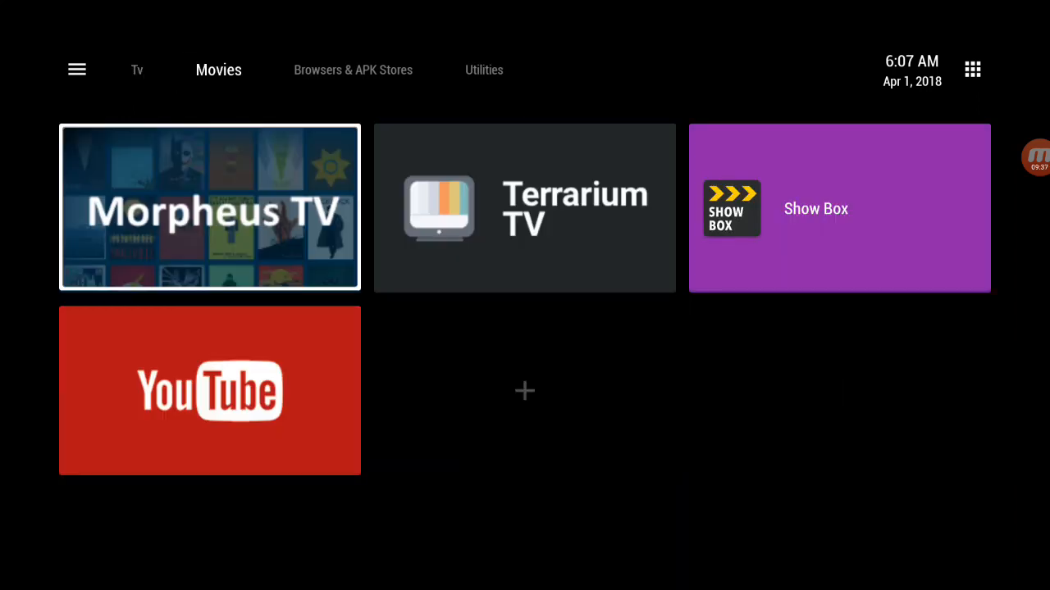
{"action": "left_click", "coordinate": [137, 69]}
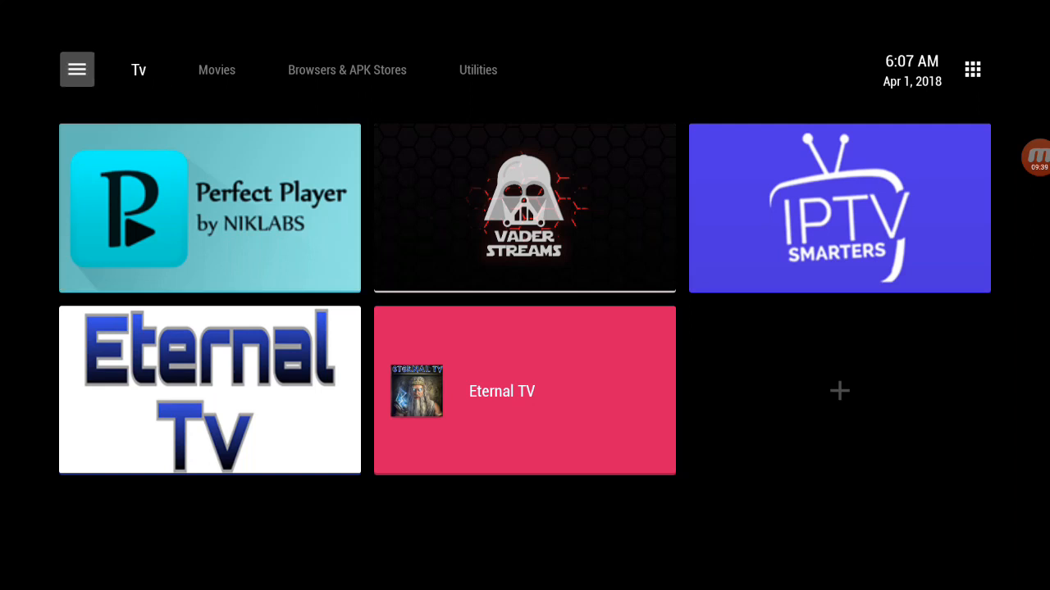
{"action": "left_click", "coordinate": [75, 69]}
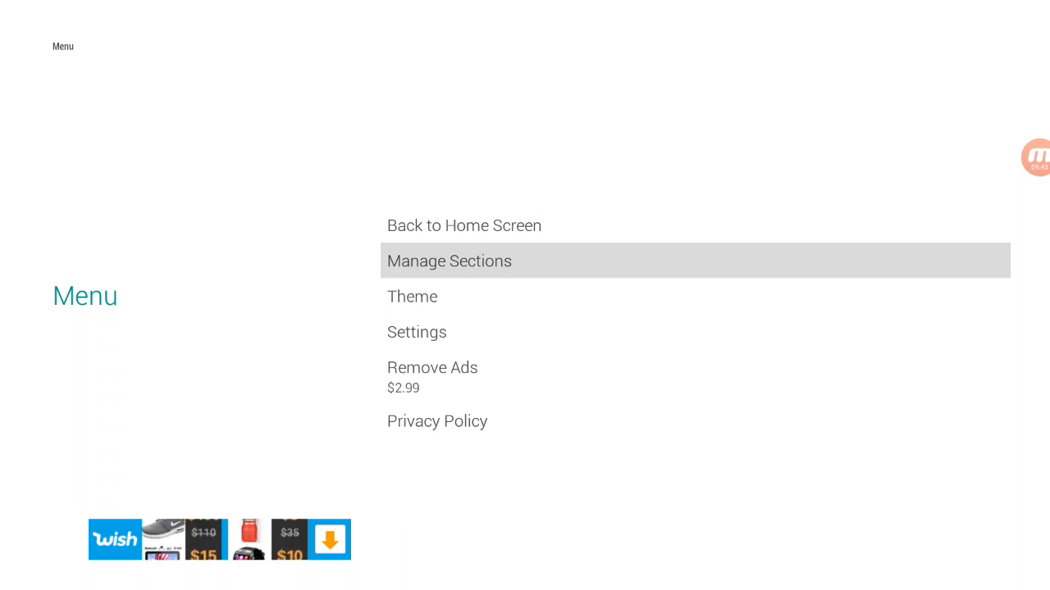
{"action": "left_click", "coordinate": [465, 226]}
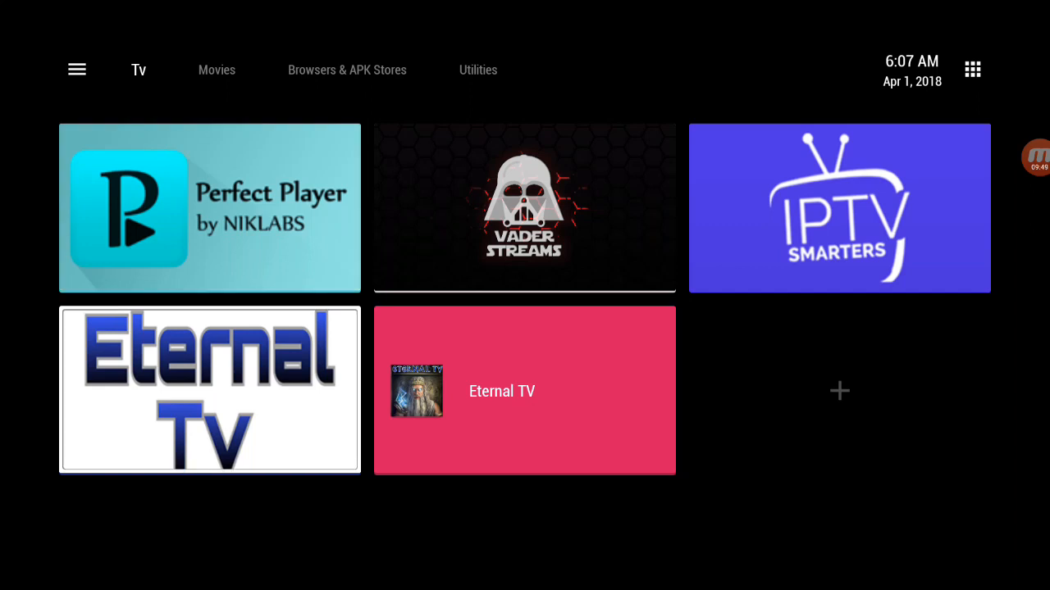
- Dismiss the Movies tile picker and bring up 'Add new tile to Utilities' instead
{"action": "left_click", "coordinate": [219, 69]}
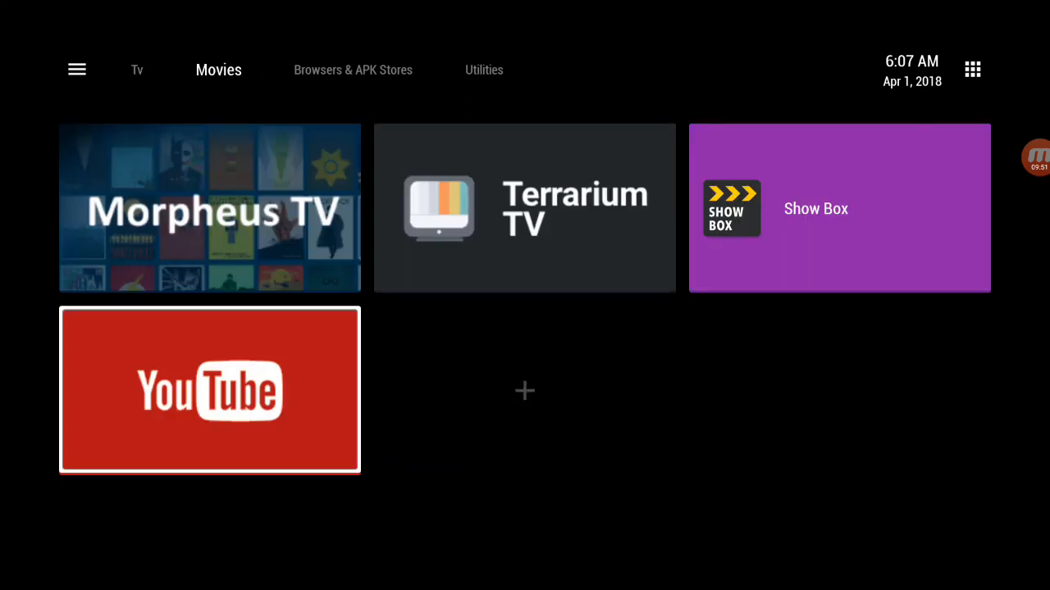
{"action": "left_click", "coordinate": [524, 390]}
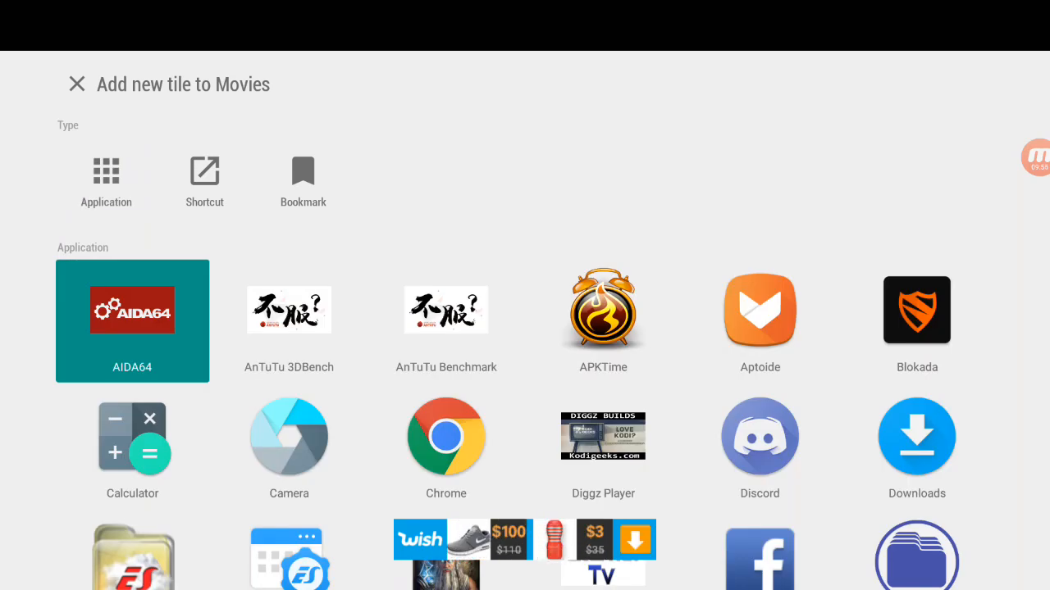
{"action": "left_click", "coordinate": [77, 84]}
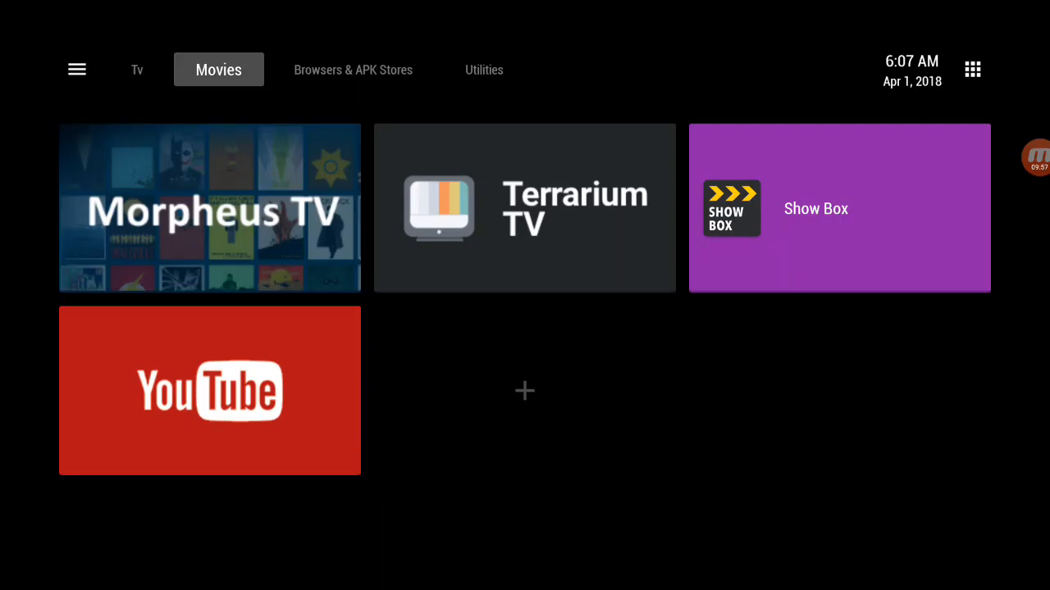
{"action": "left_click", "coordinate": [483, 69]}
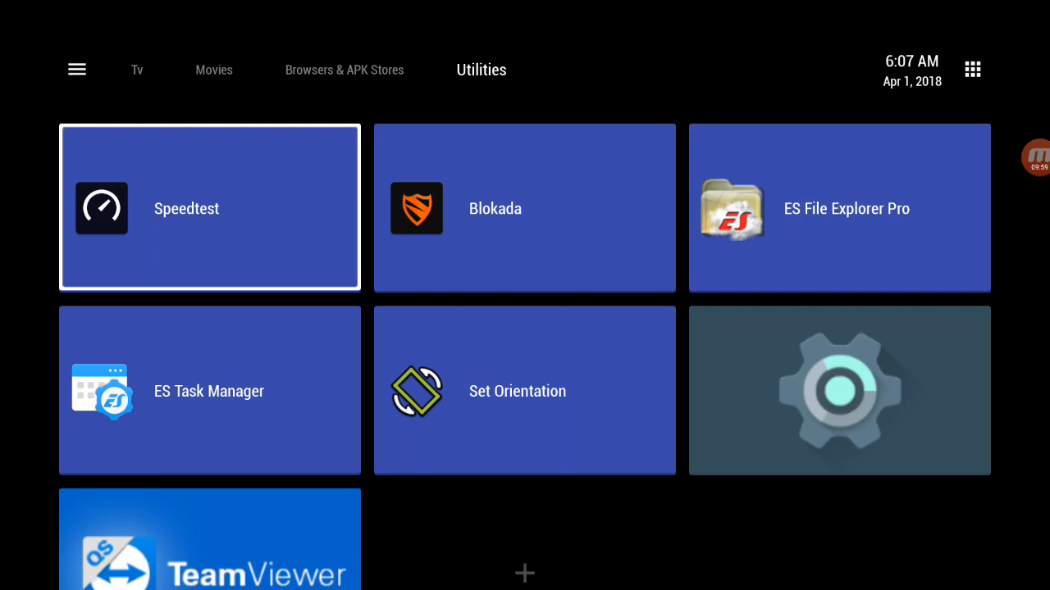
{"action": "left_click", "coordinate": [525, 574]}
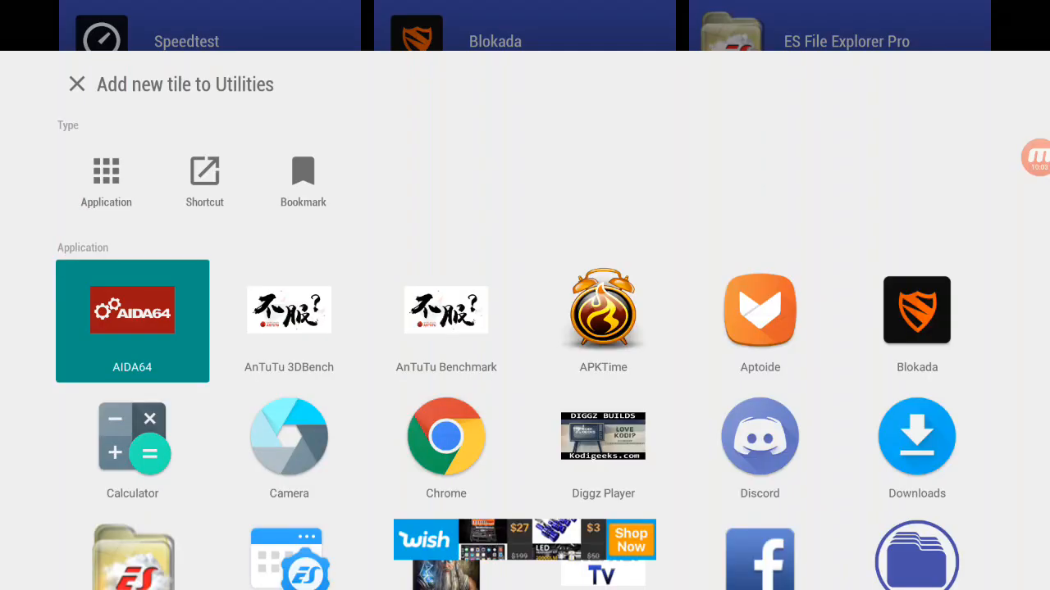
- Add AIDA64 as a Utilities tile, then bring up the launcher's main menu
{"action": "left_click", "coordinate": [131, 320]}
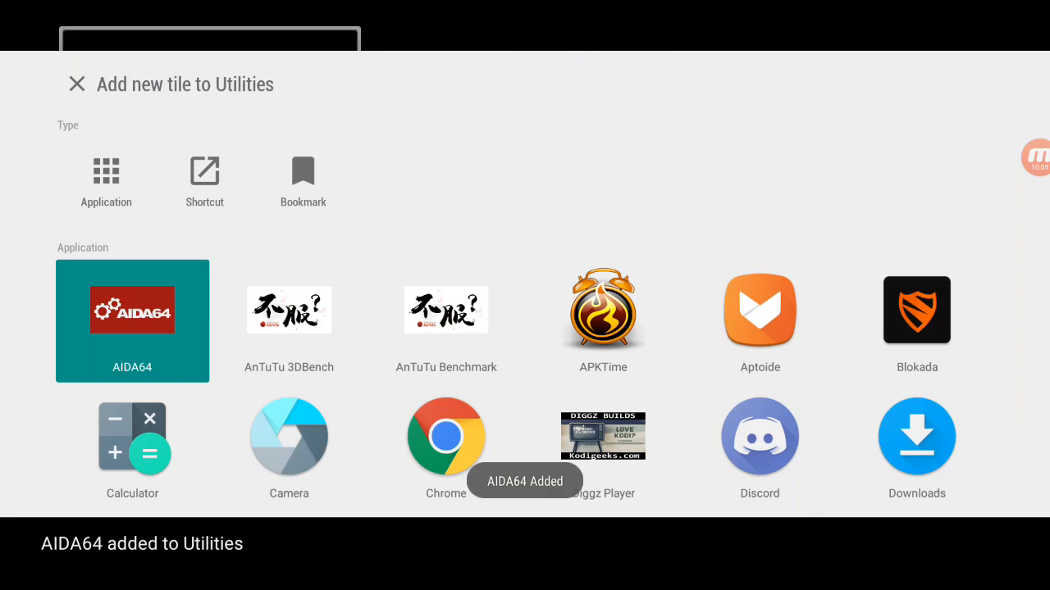
{"action": "left_click", "coordinate": [75, 84]}
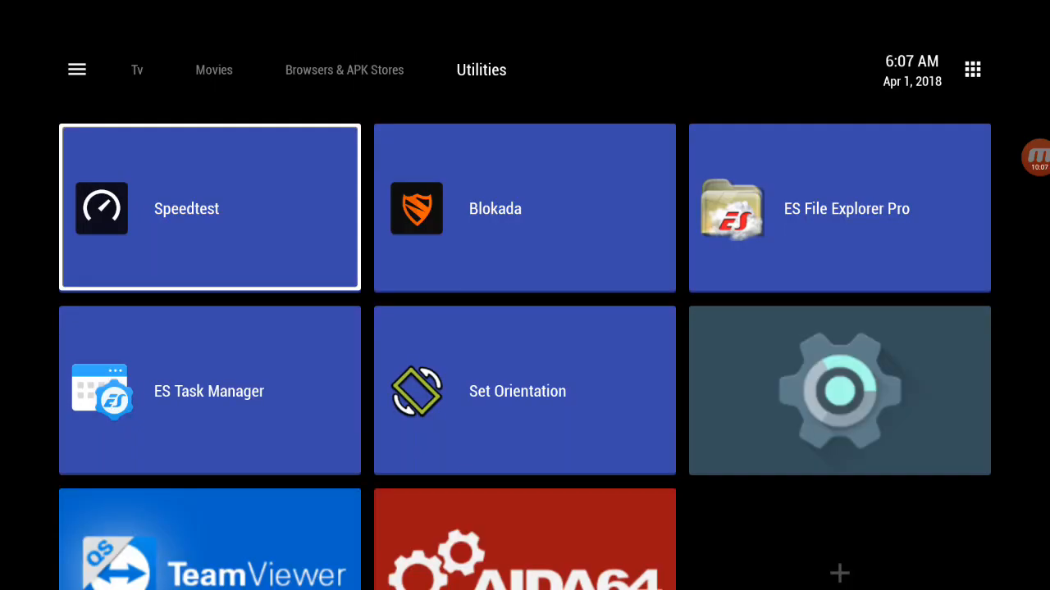
{"action": "scroll", "scroll_direction": "down", "scroll_amount": 3}
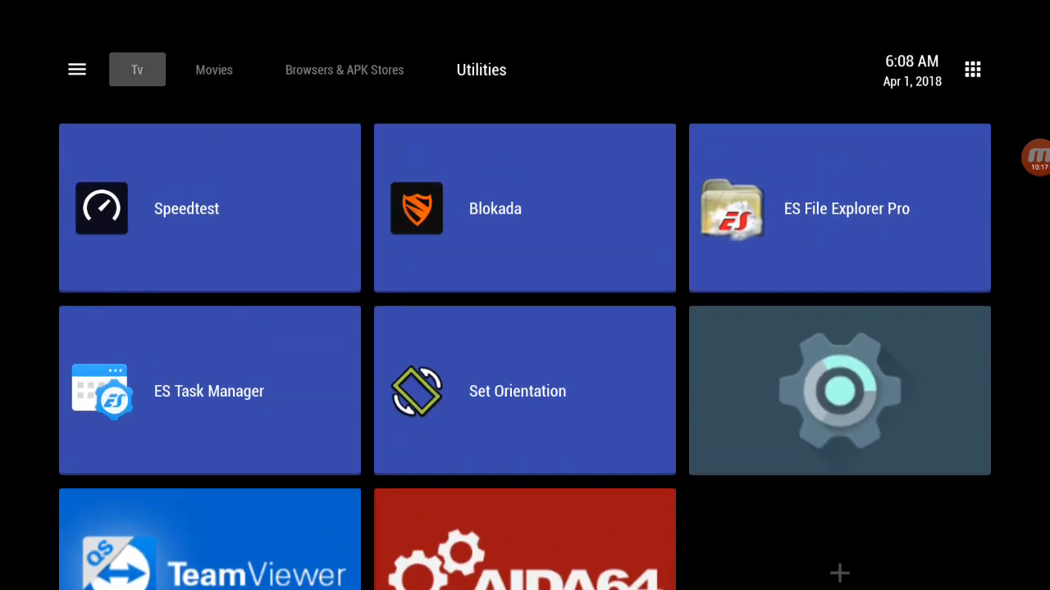
{"action": "left_click", "coordinate": [482, 68]}
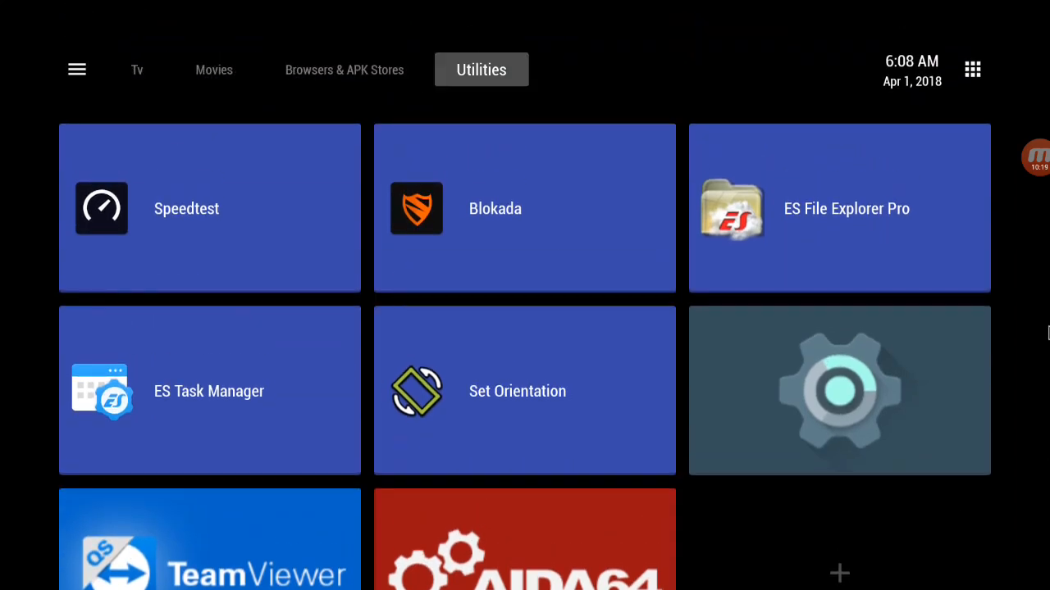
{"action": "mouse_move", "coordinate": [697, 94]}
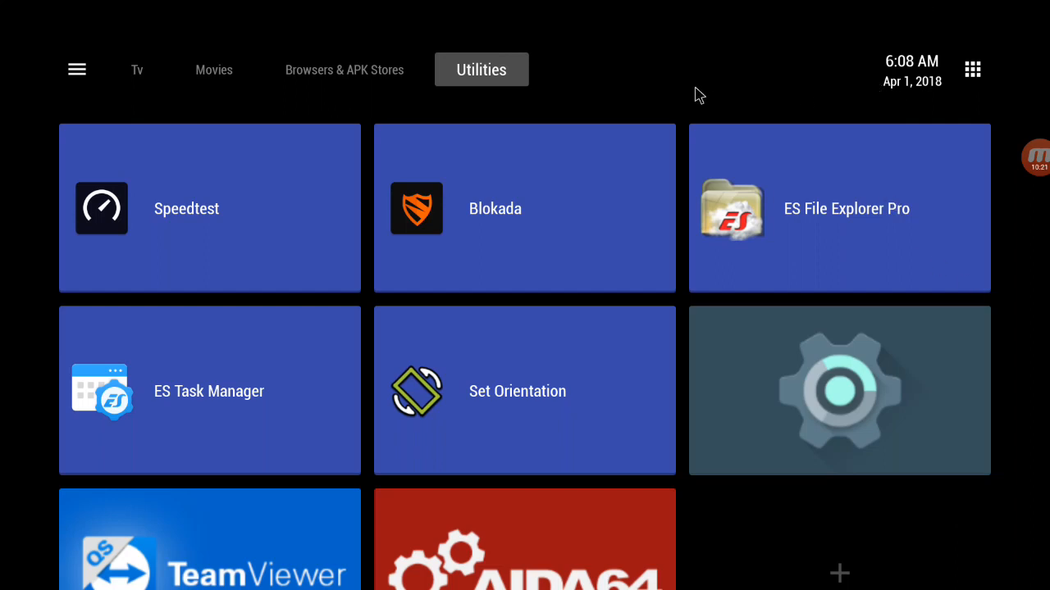
{"action": "mouse_move", "coordinate": [272, 183]}
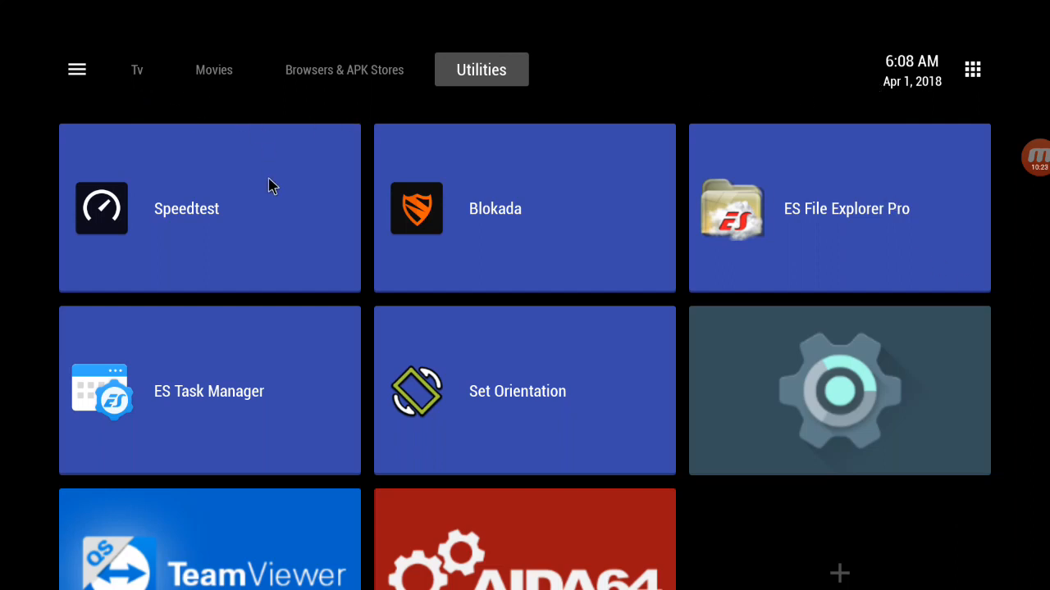
{"action": "mouse_move", "coordinate": [348, 233]}
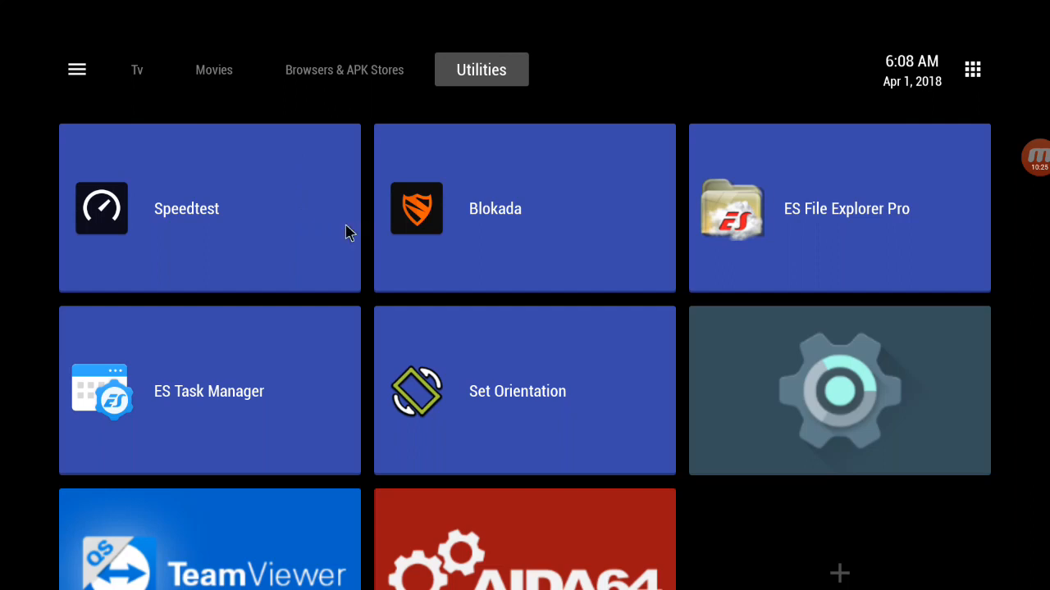
{"action": "mouse_move", "coordinate": [167, 82]}
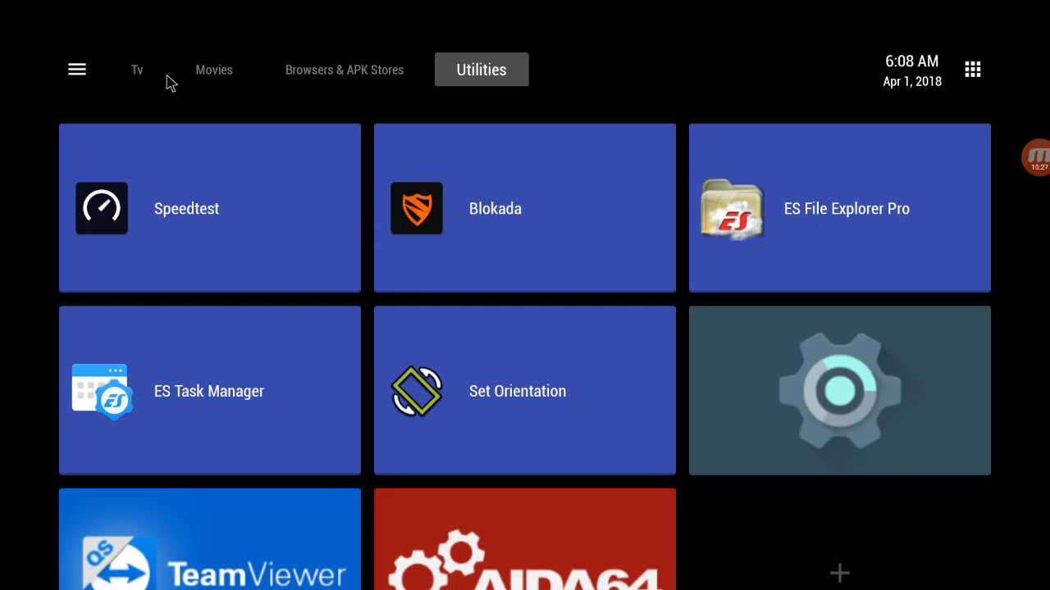
{"action": "mouse_move", "coordinate": [95, 78]}
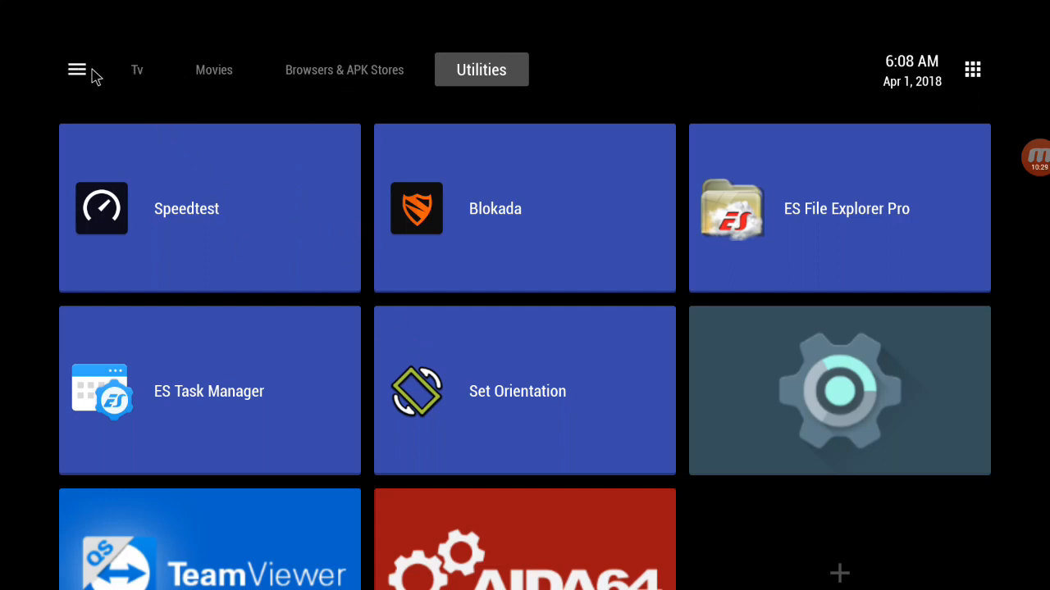
{"action": "left_click", "coordinate": [76, 69]}
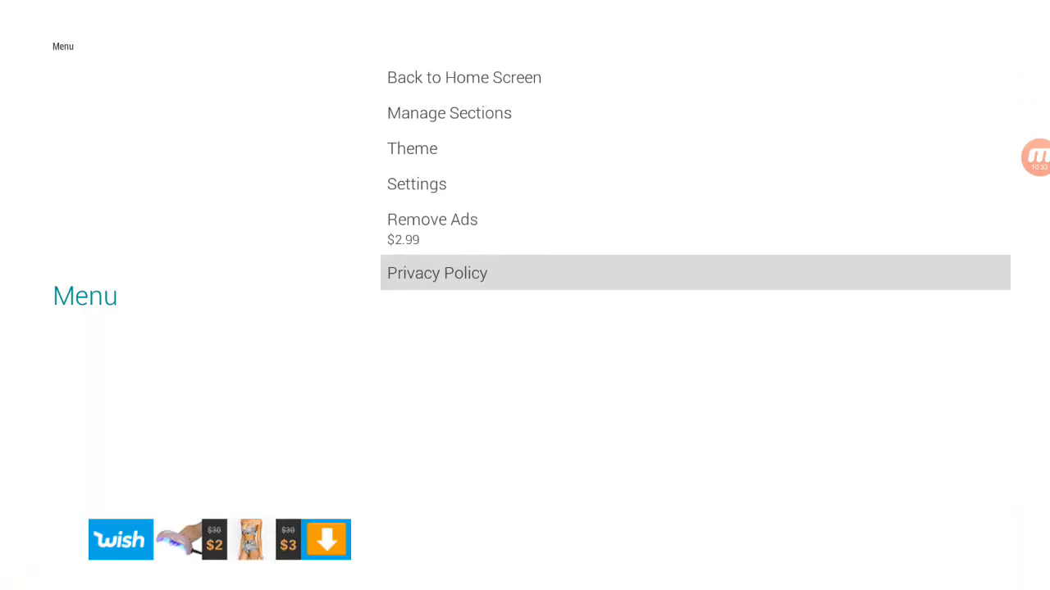
- Create a new section named 'Social Media', save it and return to Manage Sections
{"action": "left_click", "coordinate": [450, 113]}
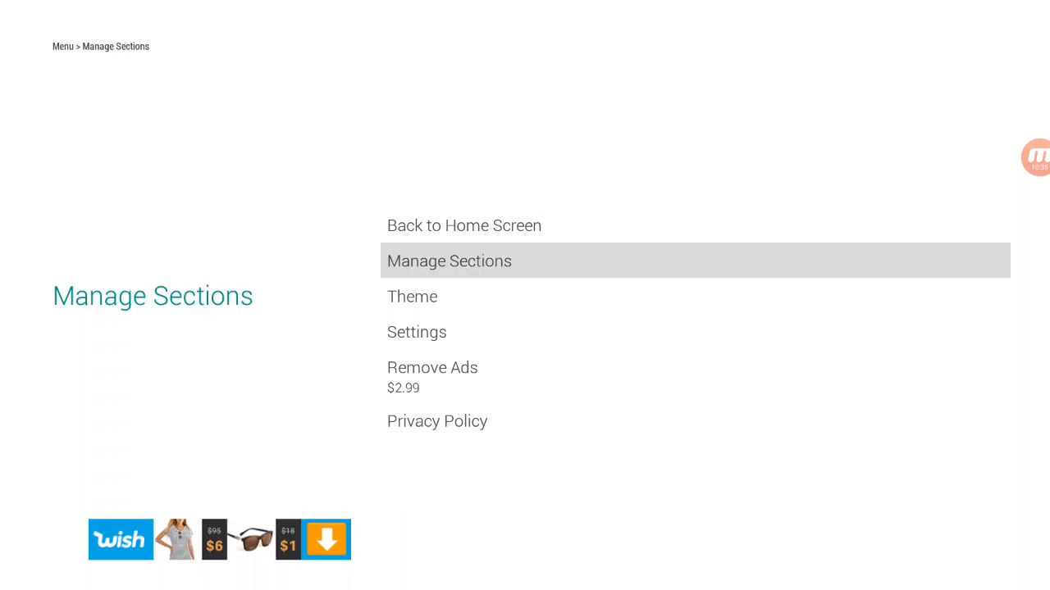
{"action": "left_click", "coordinate": [450, 260]}
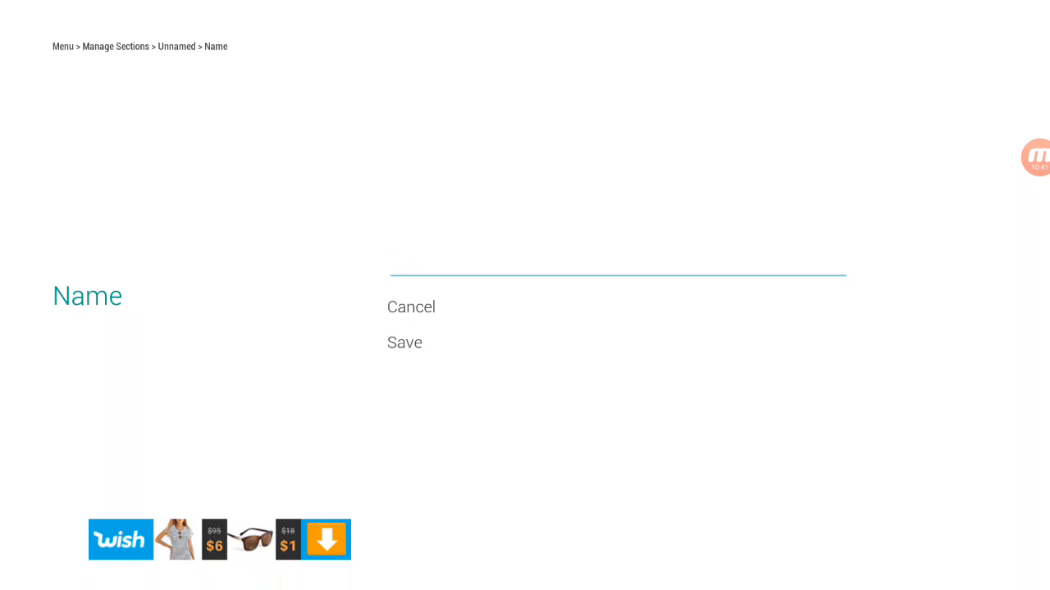
{"action": "type", "text": "Soc"}
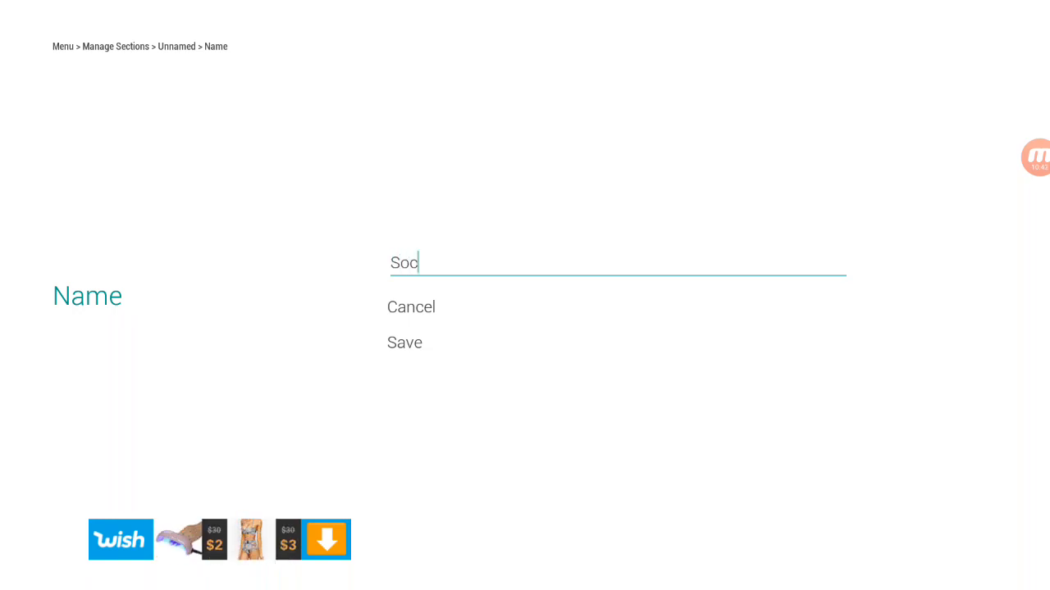
{"action": "type", "text": "ial"}
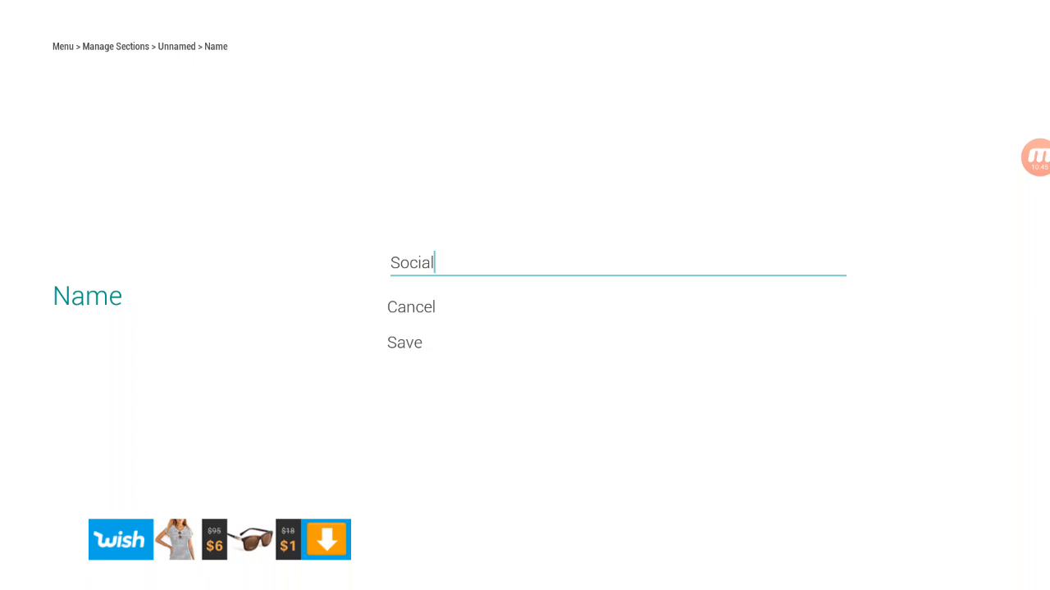
{"action": "type", "text": "Med"}
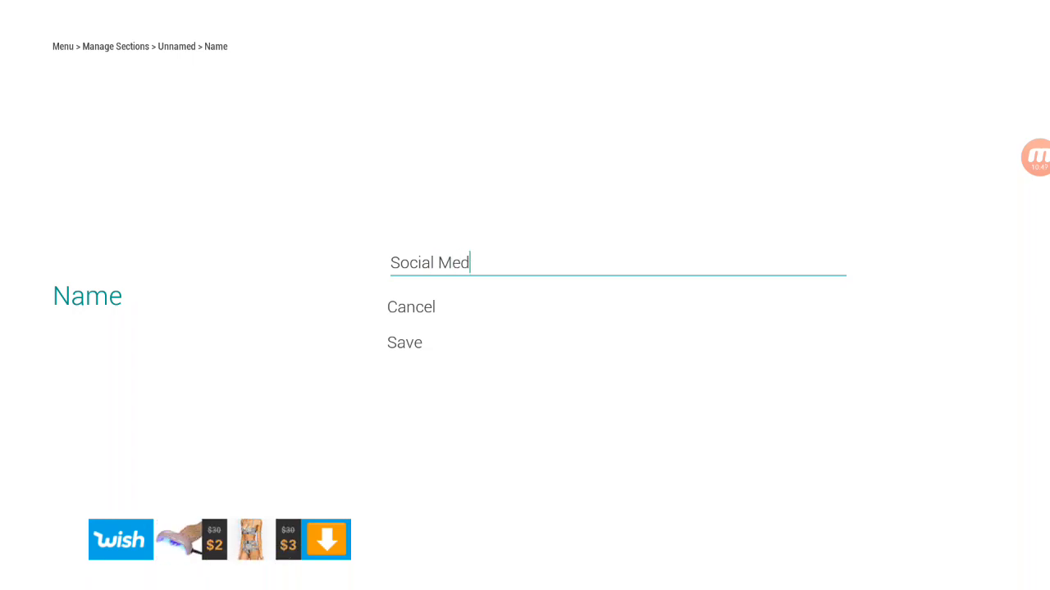
{"action": "left_click", "coordinate": [403, 343]}
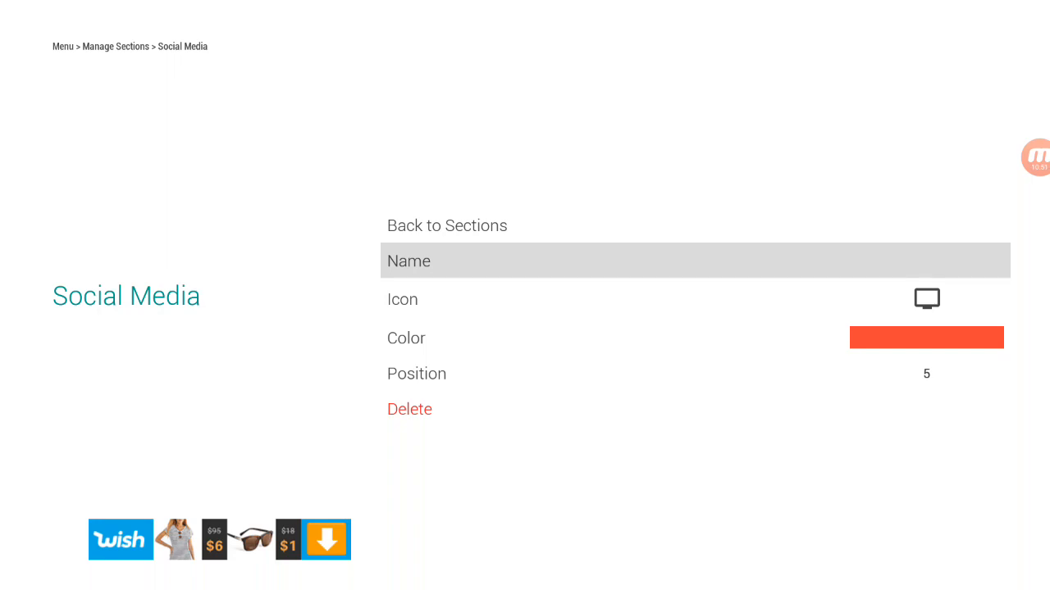
{"action": "left_click", "coordinate": [446, 226]}
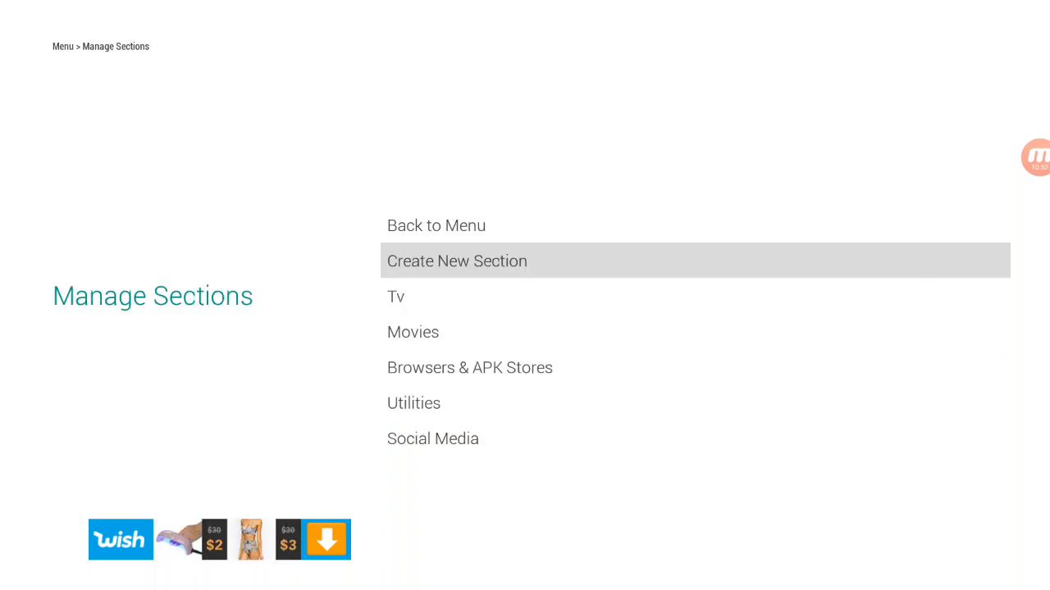
- Add Discord, Facebook, Gmail and Twitter application tiles to Social Media
{"action": "left_click", "coordinate": [437, 226]}
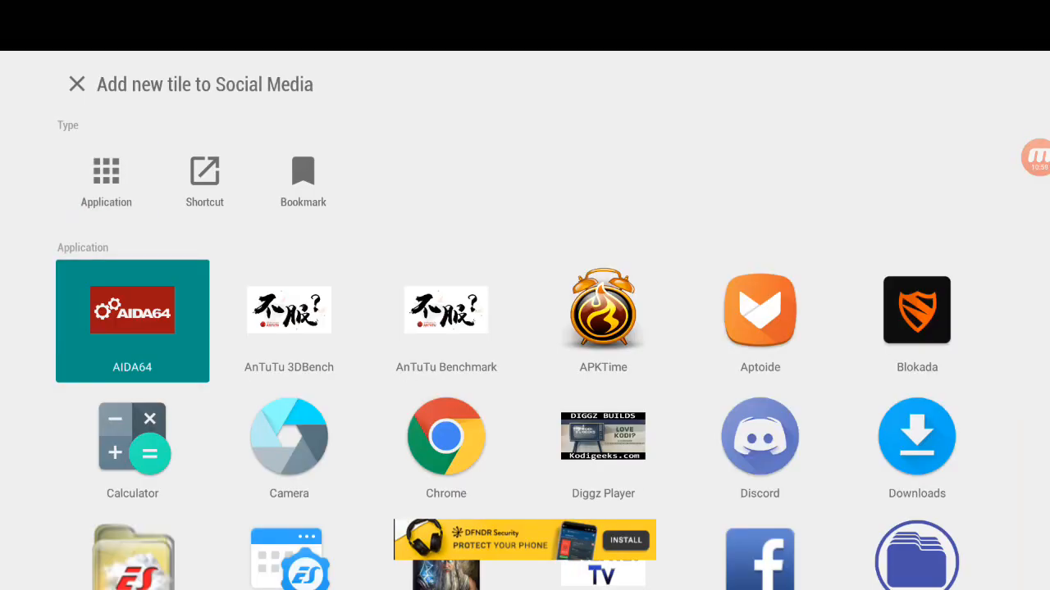
{"action": "scroll", "scroll_direction": "down", "scroll_amount": 3}
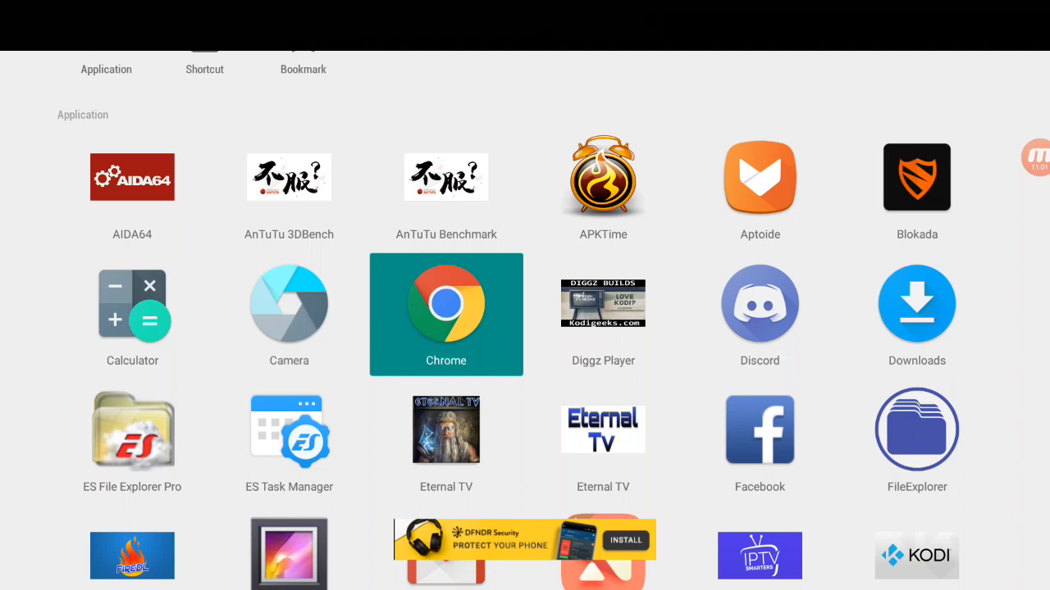
{"action": "scroll", "scroll_direction": "down", "scroll_amount": 3}
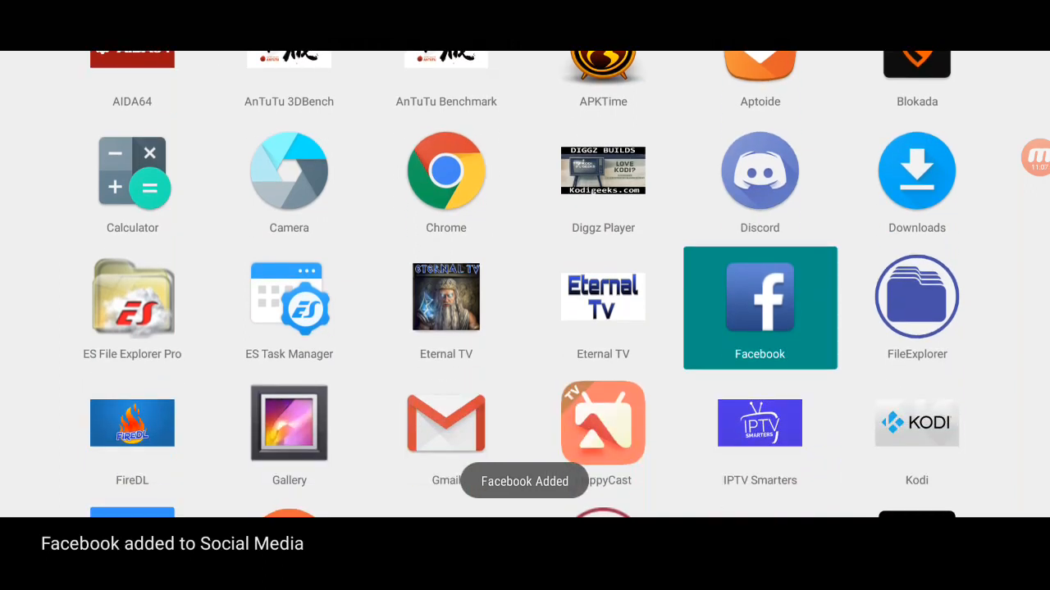
{"action": "scroll", "scroll_direction": "down", "scroll_amount": 3}
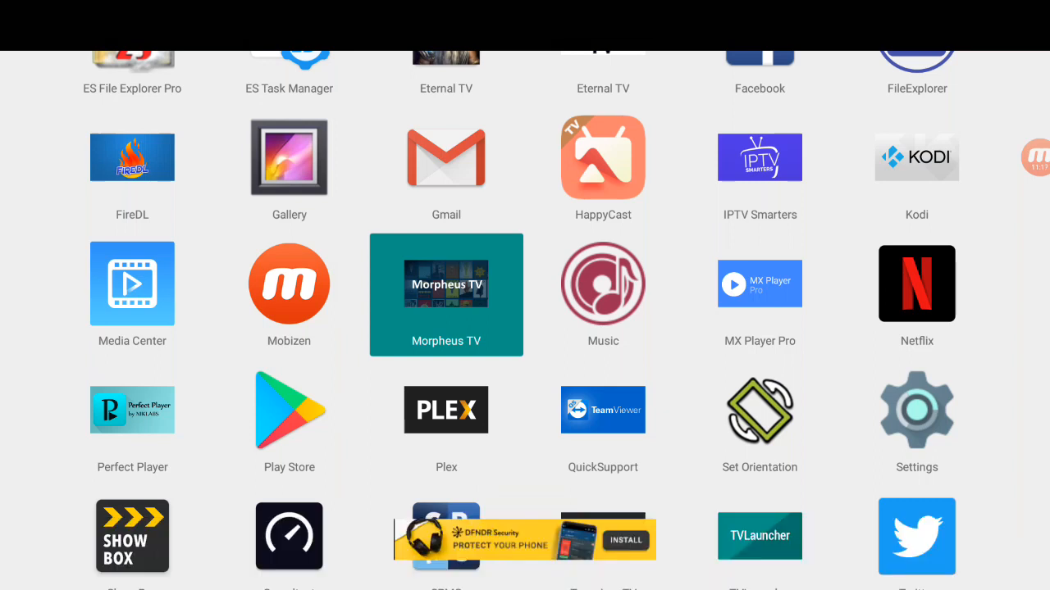
{"action": "scroll", "scroll_direction": "down", "scroll_amount": 3}
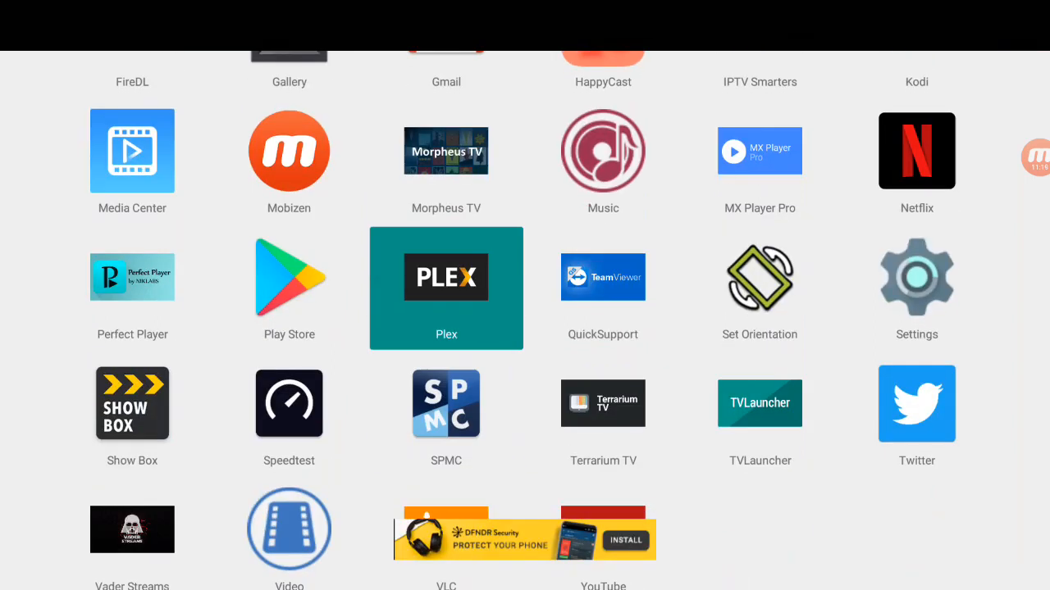
{"action": "scroll", "scroll_direction": "down", "scroll_amount": 3}
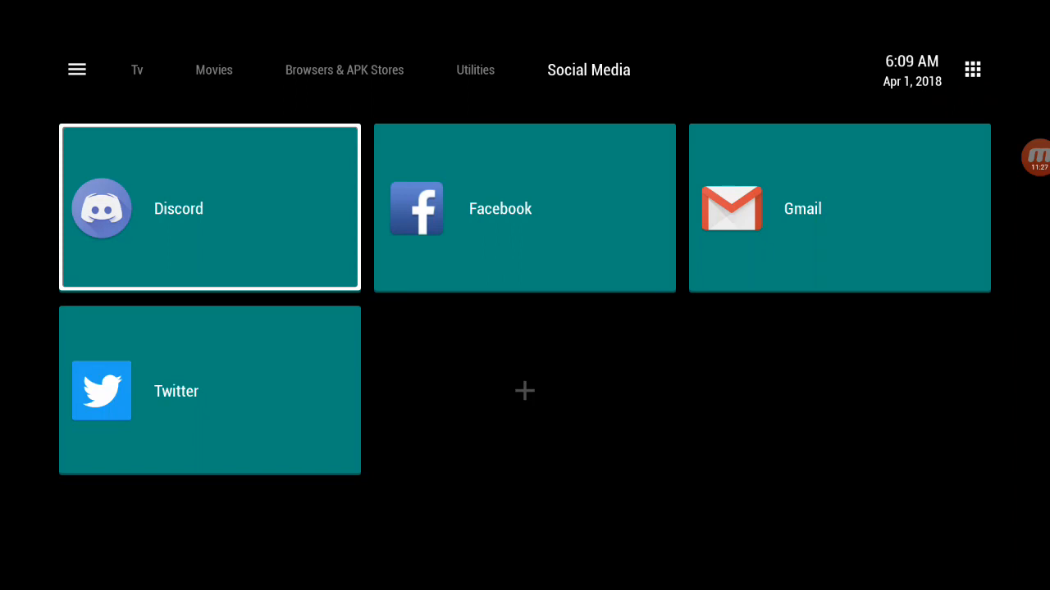
- Leave the tile picker and bring up the launcher's main menu
{"action": "left_click", "coordinate": [213, 69]}
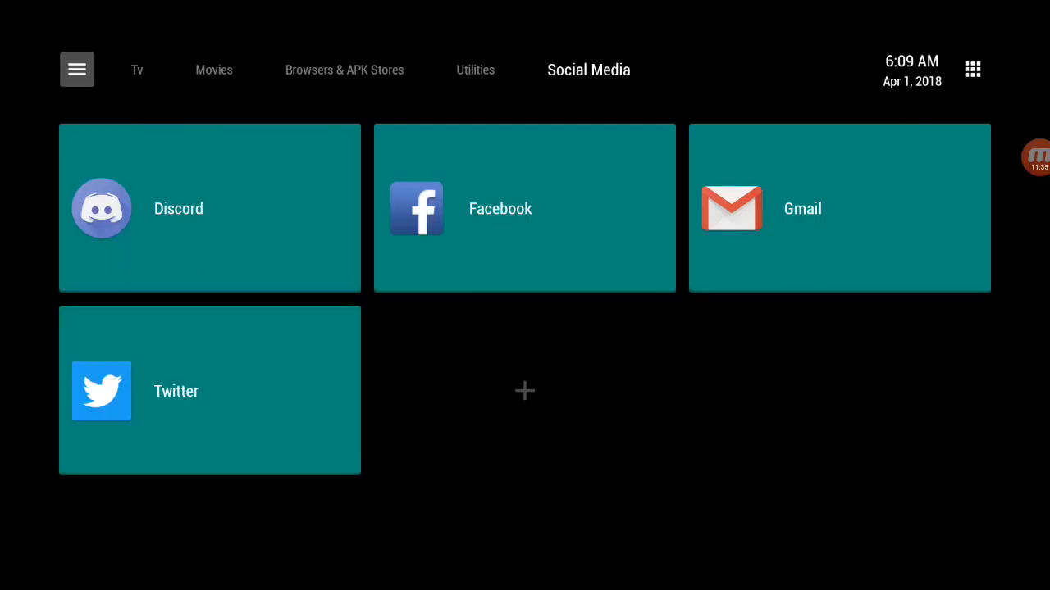
{"action": "left_click", "coordinate": [75, 69]}
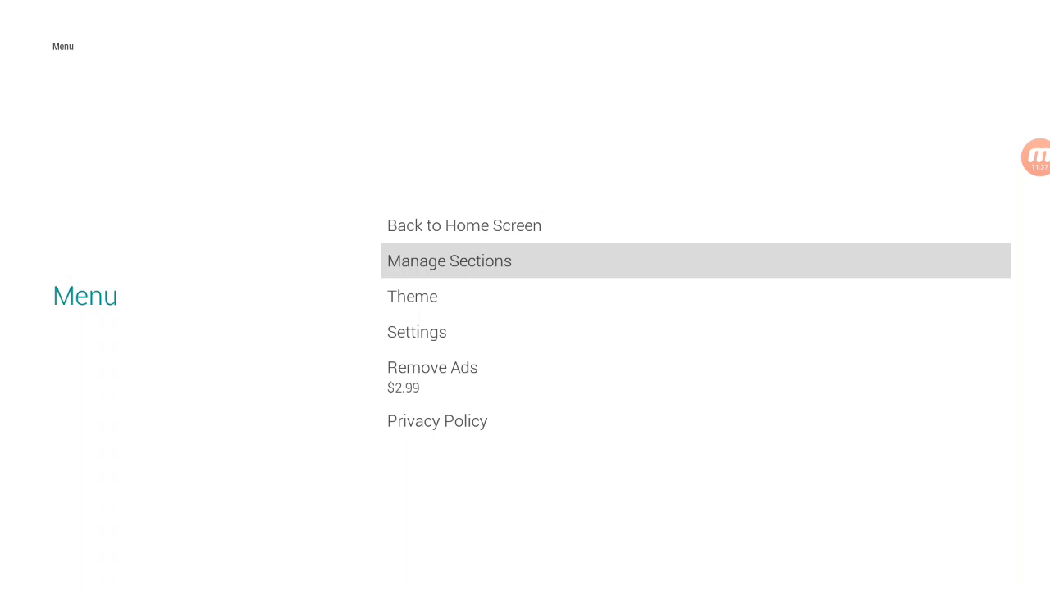
- Create a section named 'Kodi & Forks', save it and head to its add-tile picker
{"action": "left_click", "coordinate": [450, 260]}
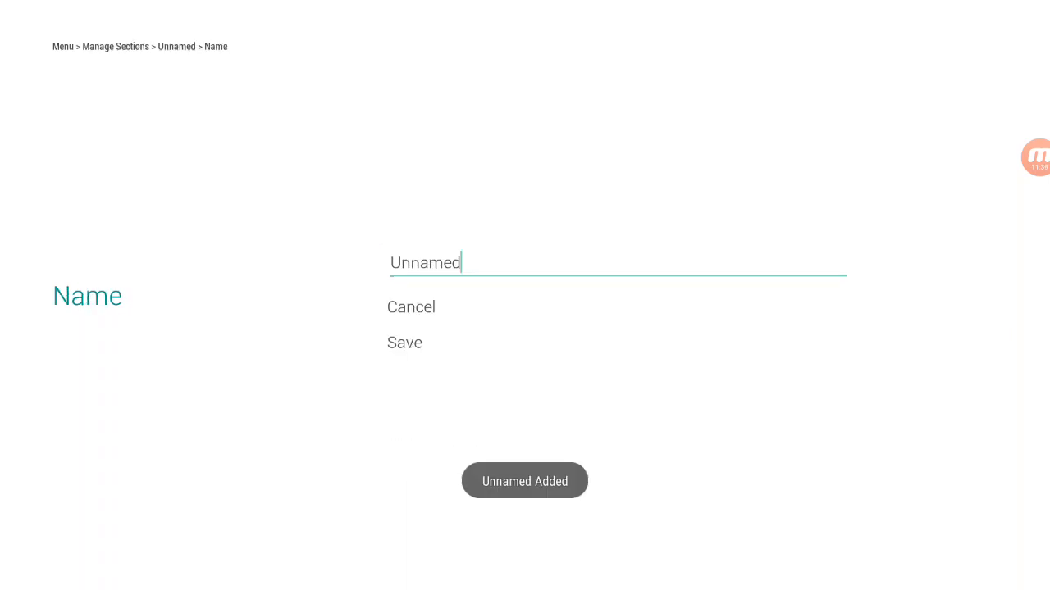
{"action": "left_click", "coordinate": [404, 343]}
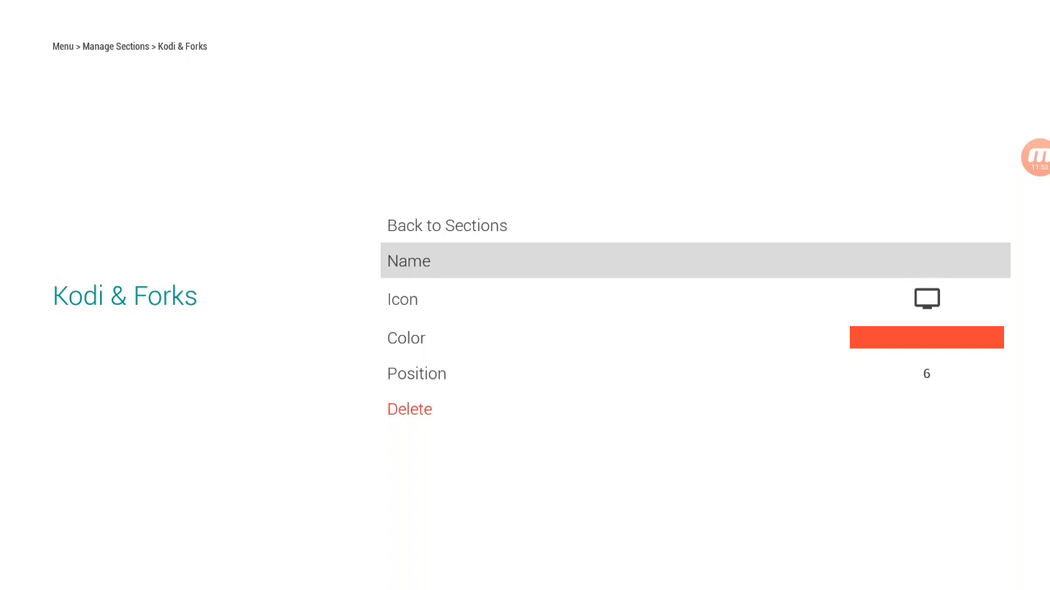
{"action": "left_click", "coordinate": [446, 226]}
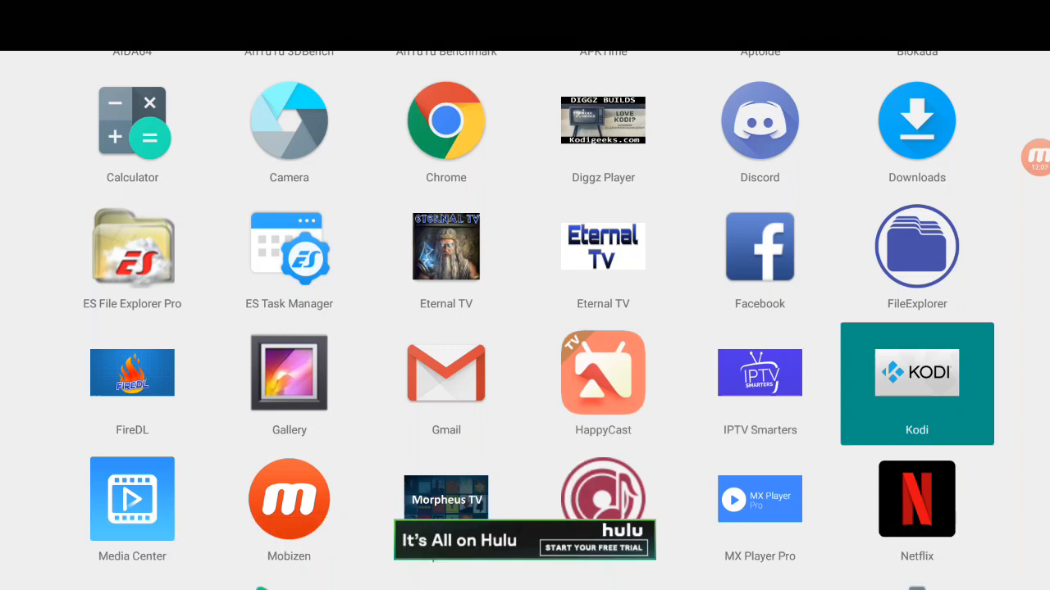
- Add Diggz Player and Kodi tiles to Kodi & Forks, then bring up the main menu
{"action": "scroll", "scroll_direction": "down", "scroll_amount": 3}
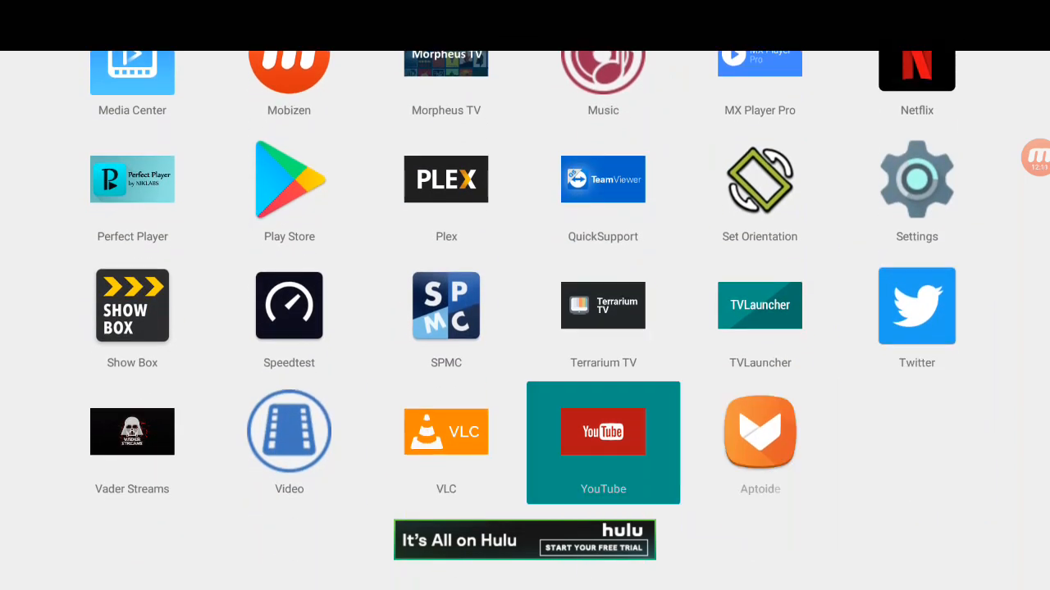
{"action": "left_click", "coordinate": [446, 305]}
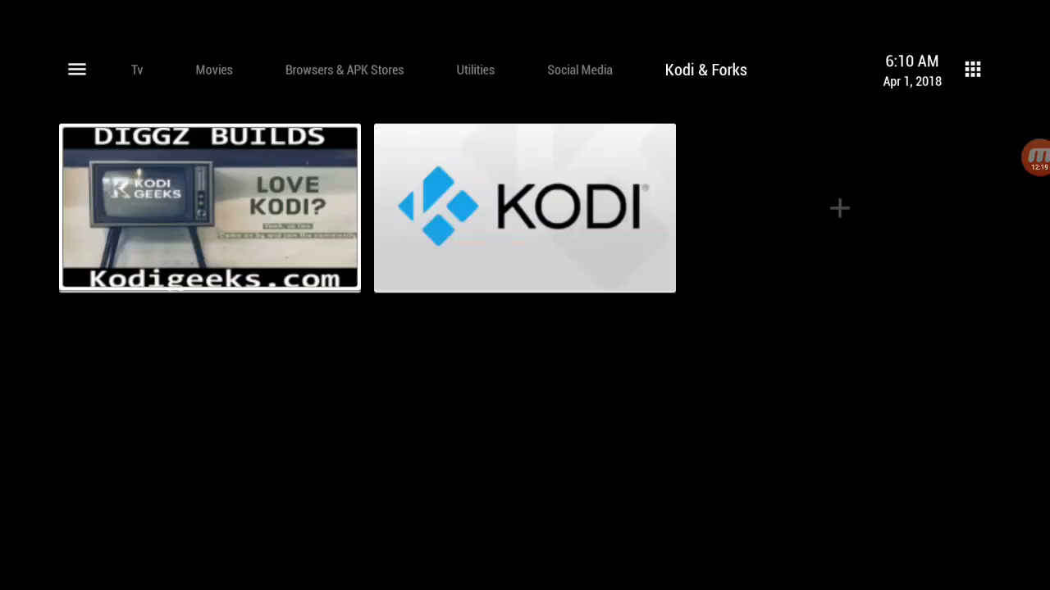
{"action": "left_click", "coordinate": [138, 69]}
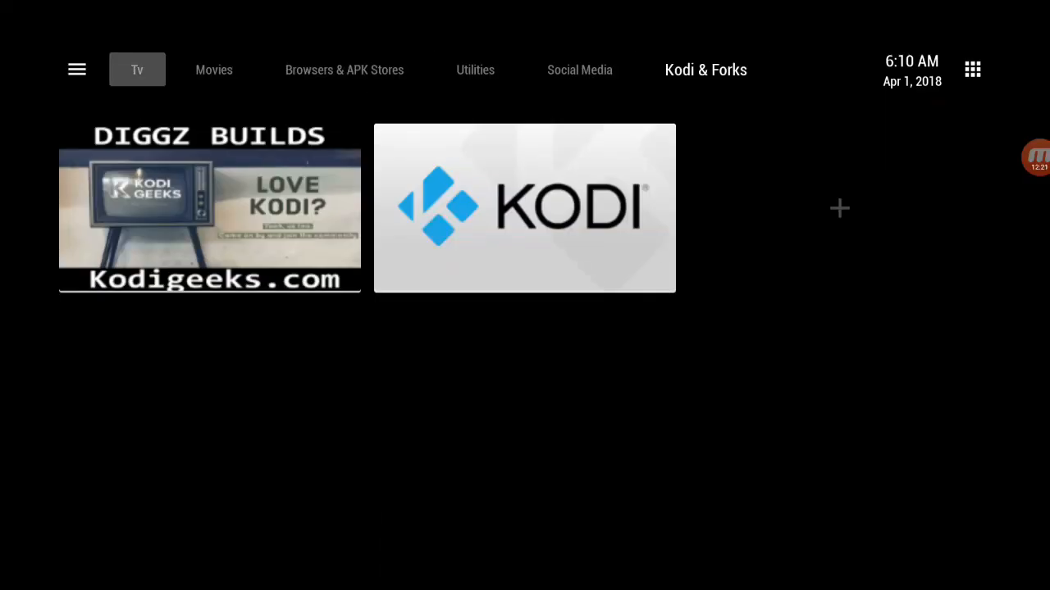
{"action": "left_click", "coordinate": [76, 69]}
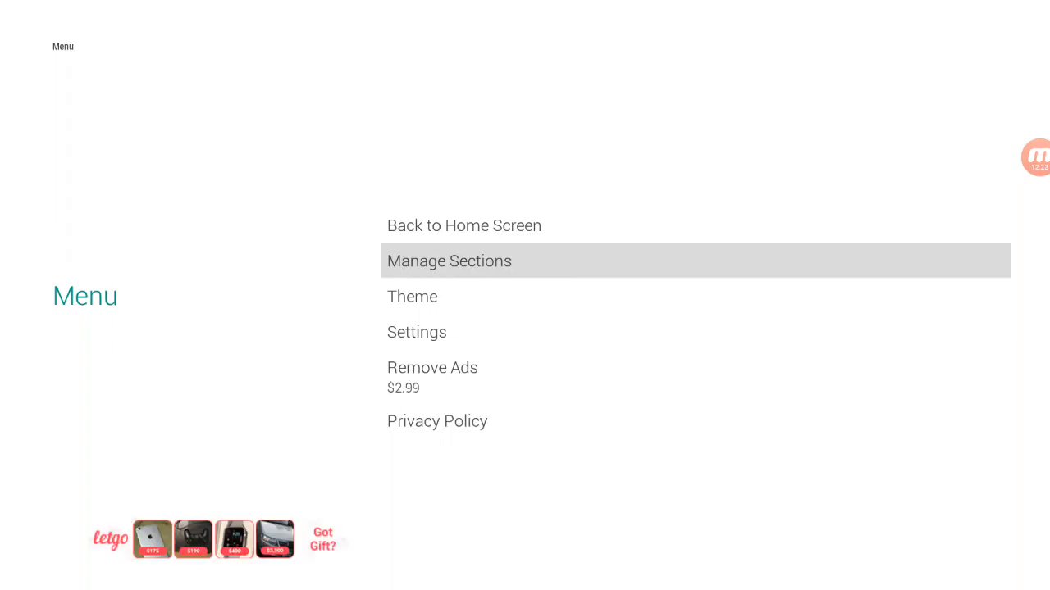
- Create a new section named Players, return home and start adding its first tile
{"action": "left_click", "coordinate": [449, 260]}
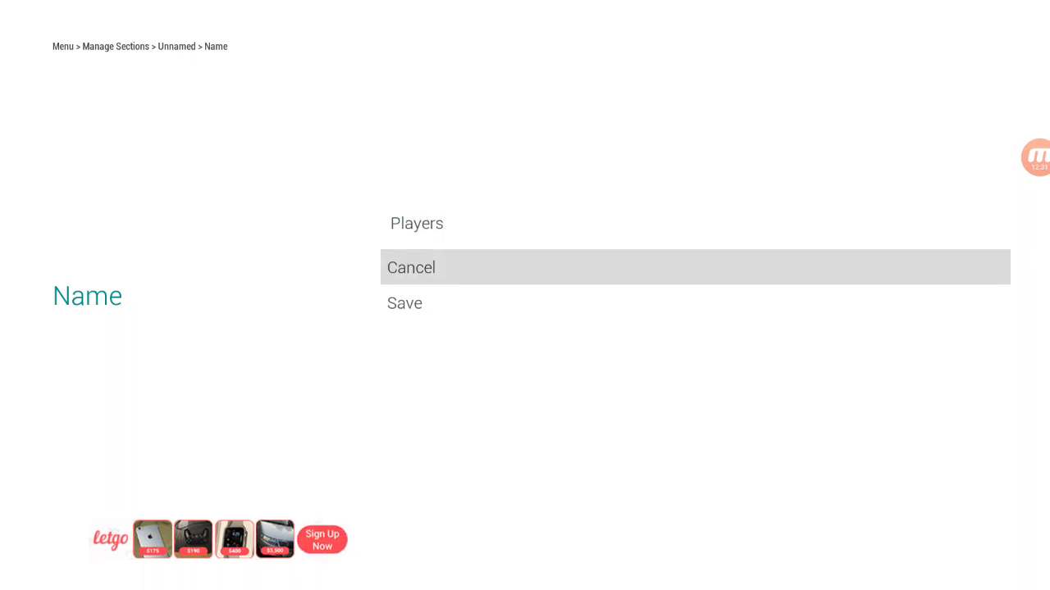
{"action": "left_click", "coordinate": [410, 267]}
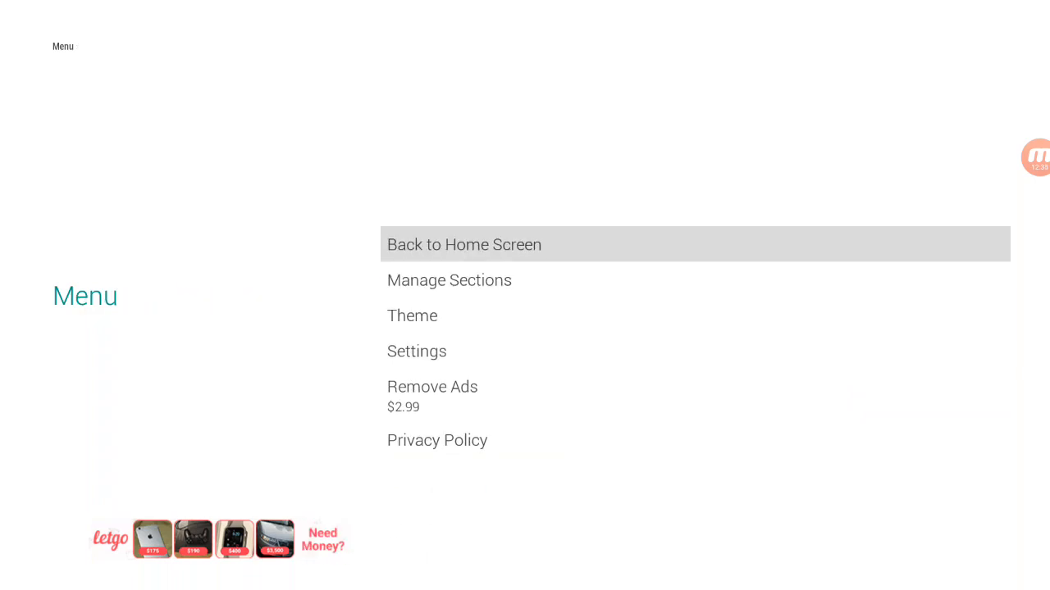
{"action": "left_click", "coordinate": [463, 244]}
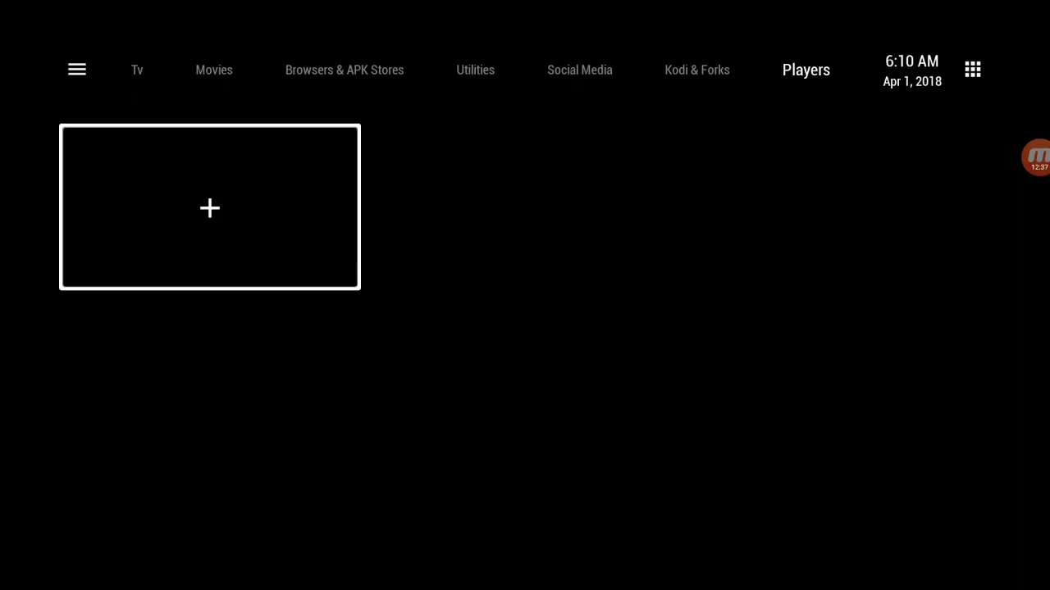
{"action": "left_click", "coordinate": [210, 206]}
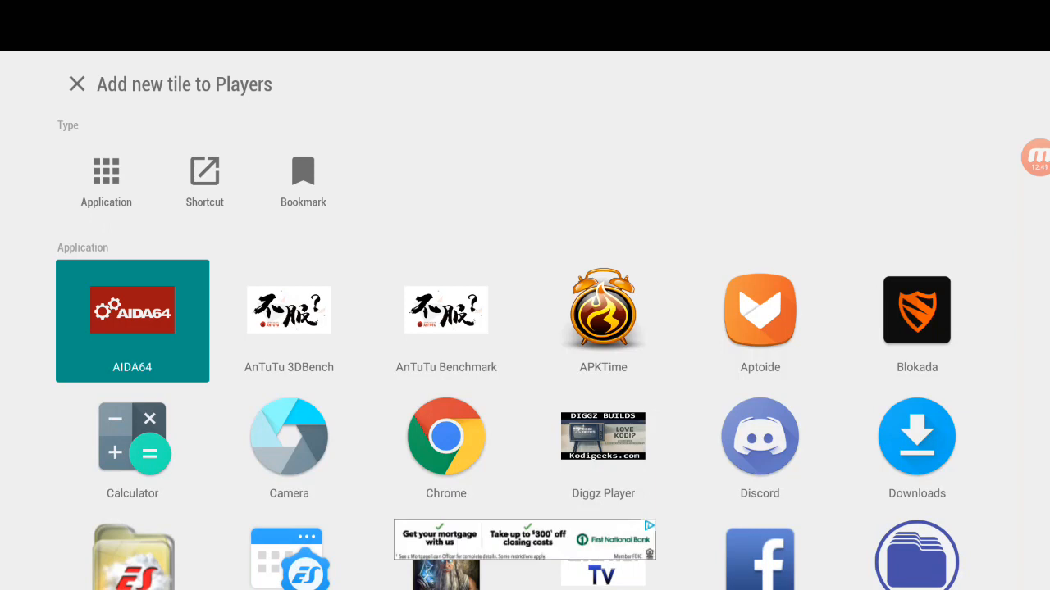
- Add MX Player Pro from the app picker to the Players section
{"action": "scroll", "scroll_direction": "down", "scroll_amount": 3}
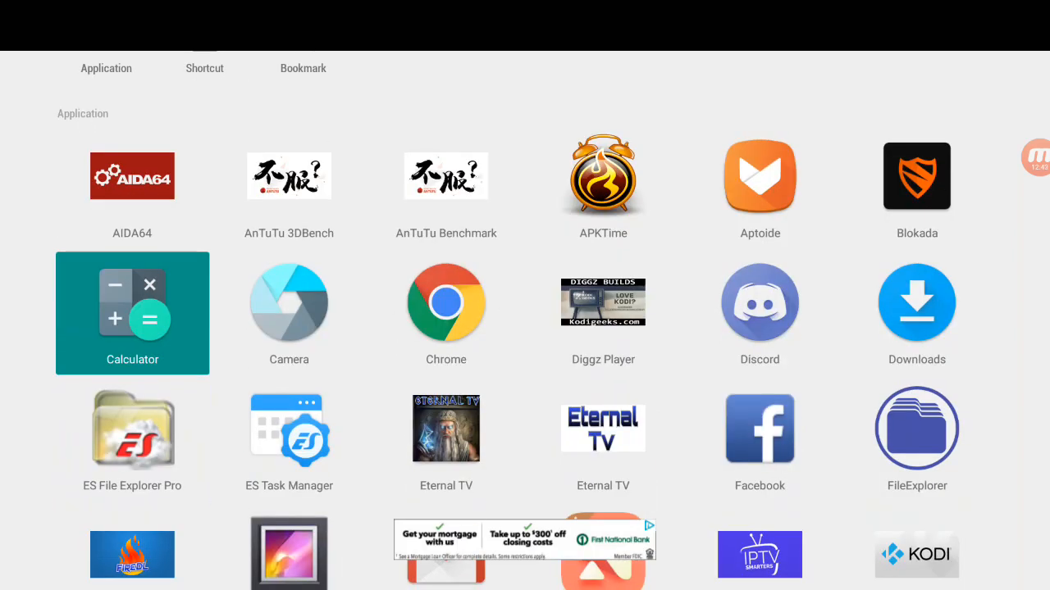
{"action": "scroll", "scroll_direction": "down", "scroll_amount": 3}
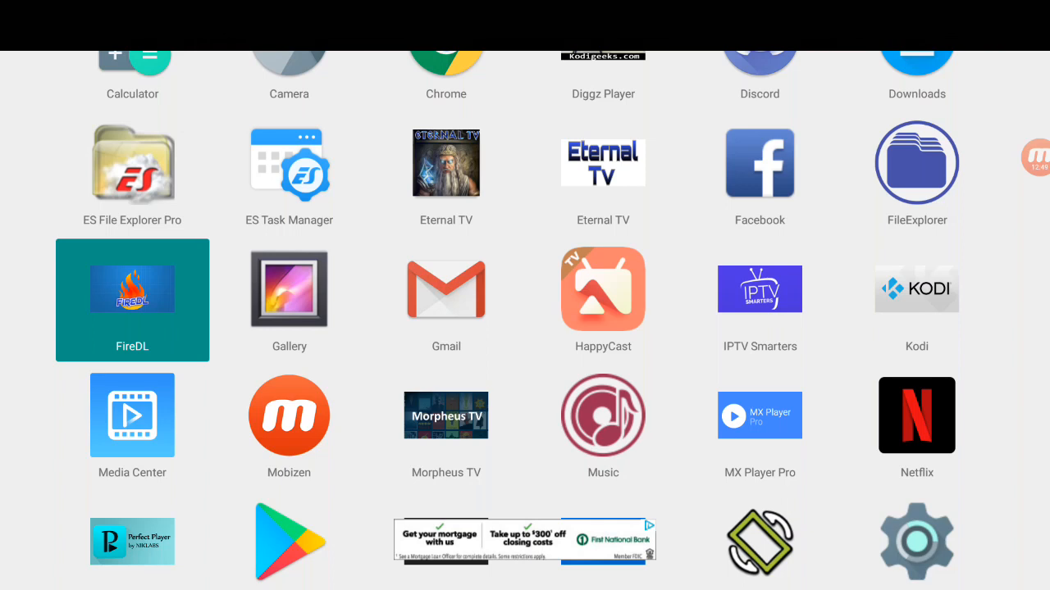
{"action": "scroll", "scroll_direction": "down", "scroll_amount": 3}
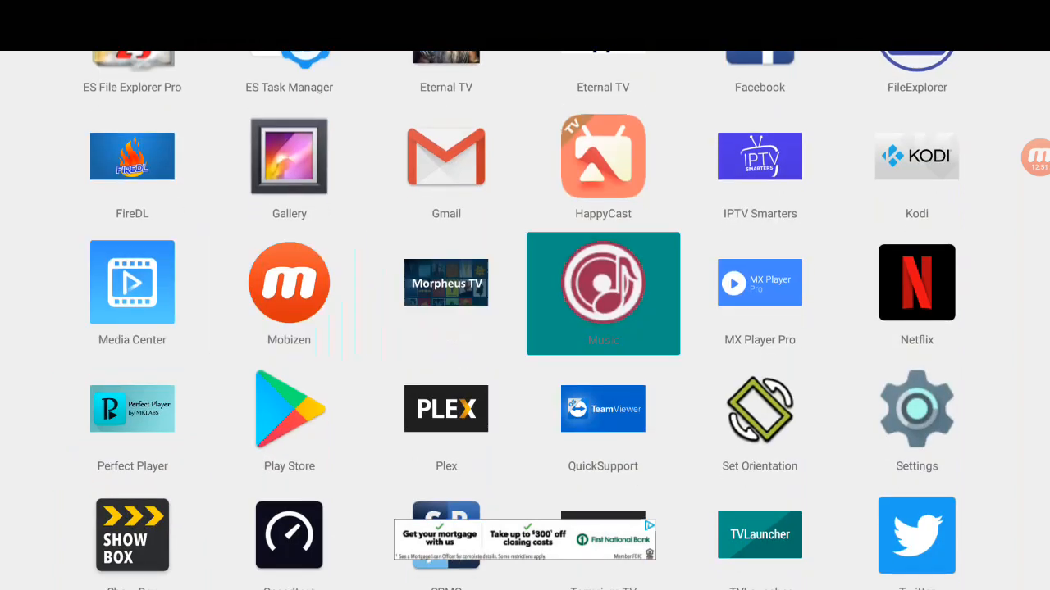
{"action": "left_click", "coordinate": [759, 294]}
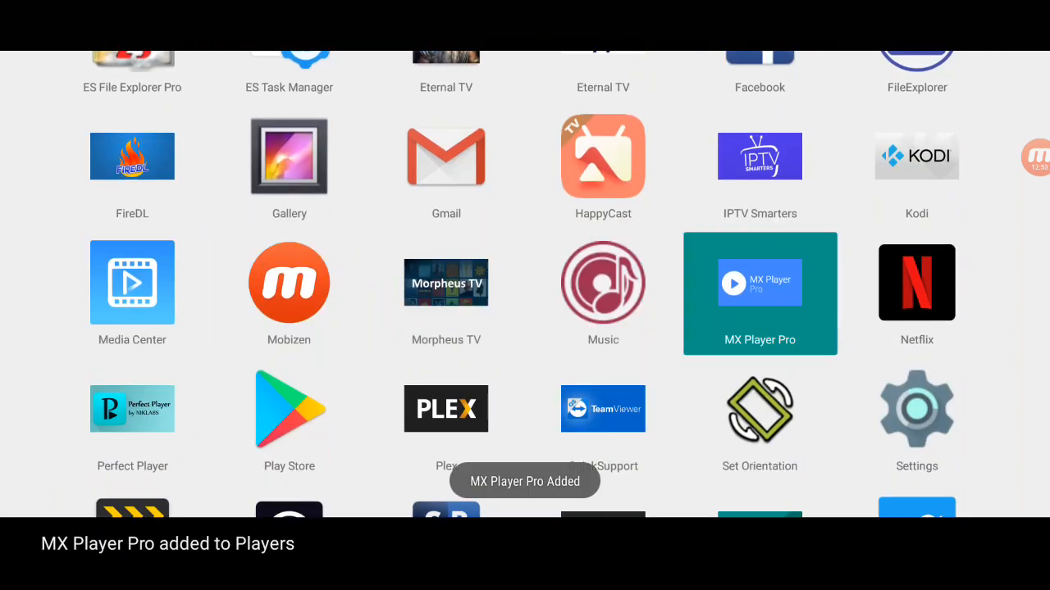
- Add SPMC along with VLC, Video and Media Center to the Players section
{"action": "scroll", "scroll_direction": "down", "scroll_amount": 3}
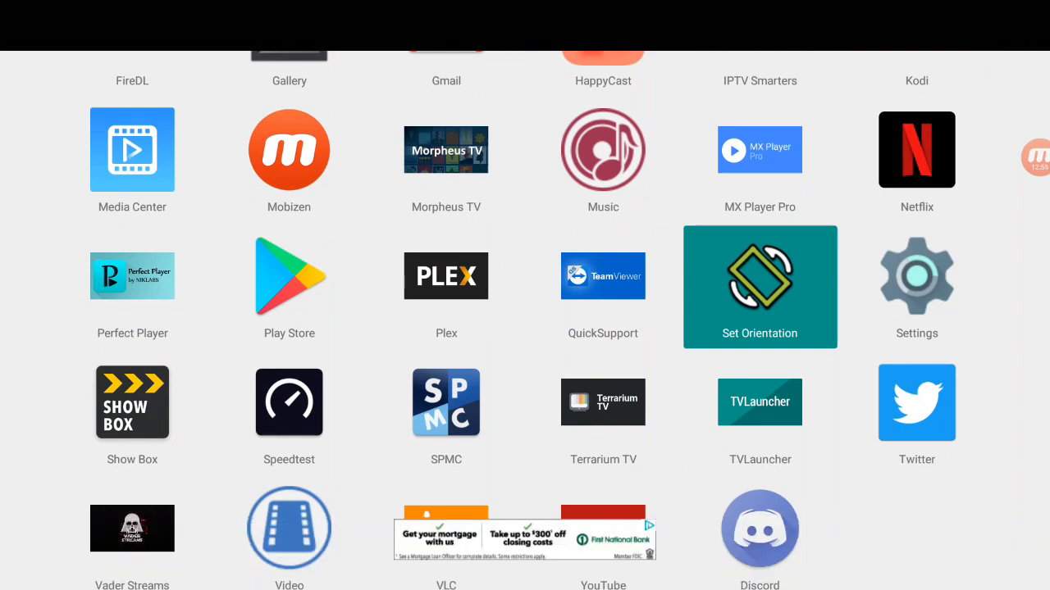
{"action": "scroll", "scroll_direction": "down", "scroll_amount": 3}
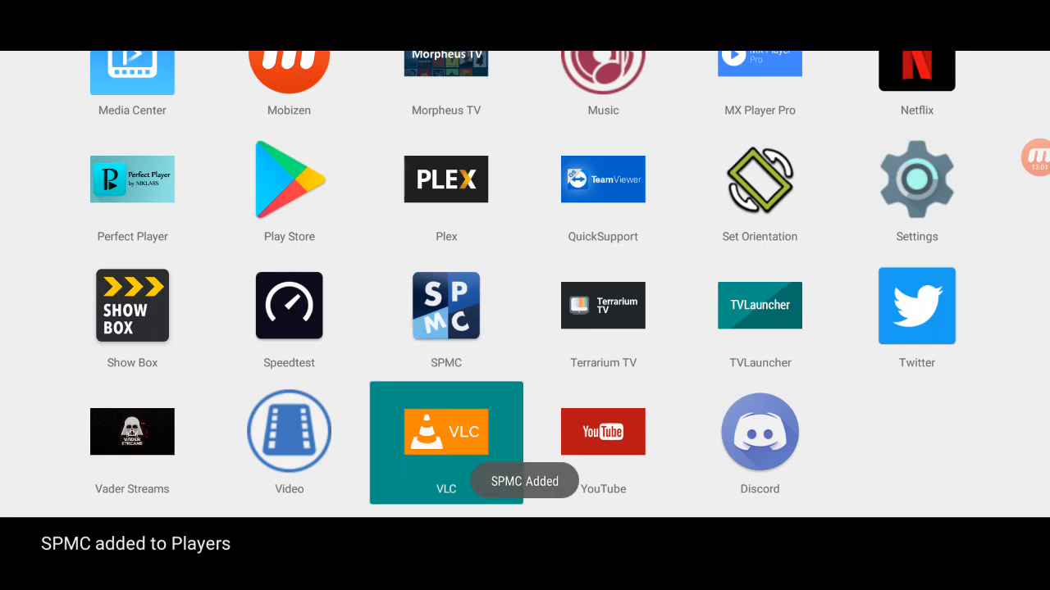
{"action": "left_click", "coordinate": [288, 432]}
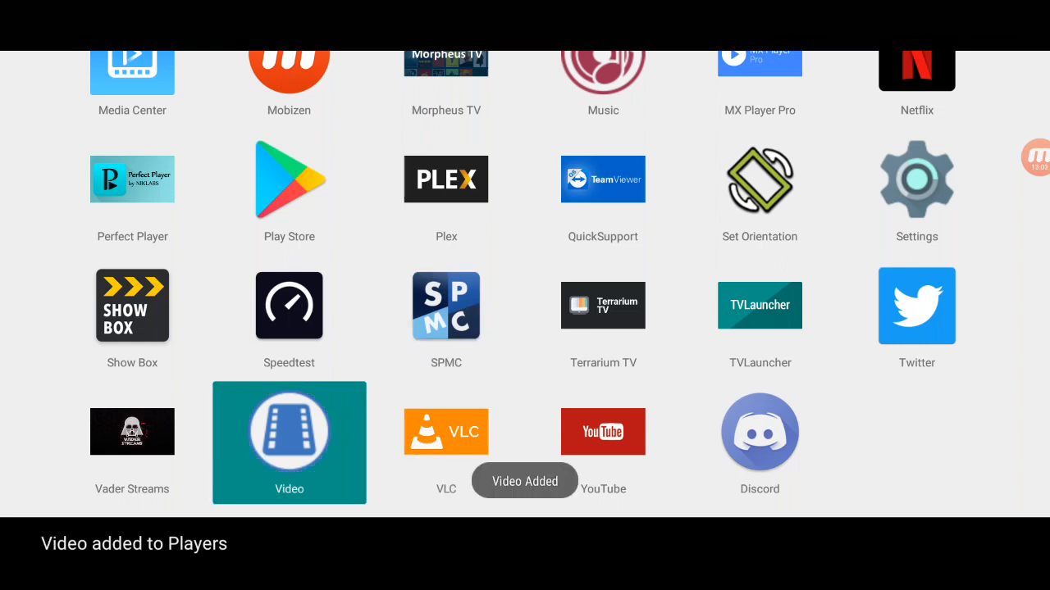
{"action": "scroll", "scroll_direction": "up", "scroll_amount": 3}
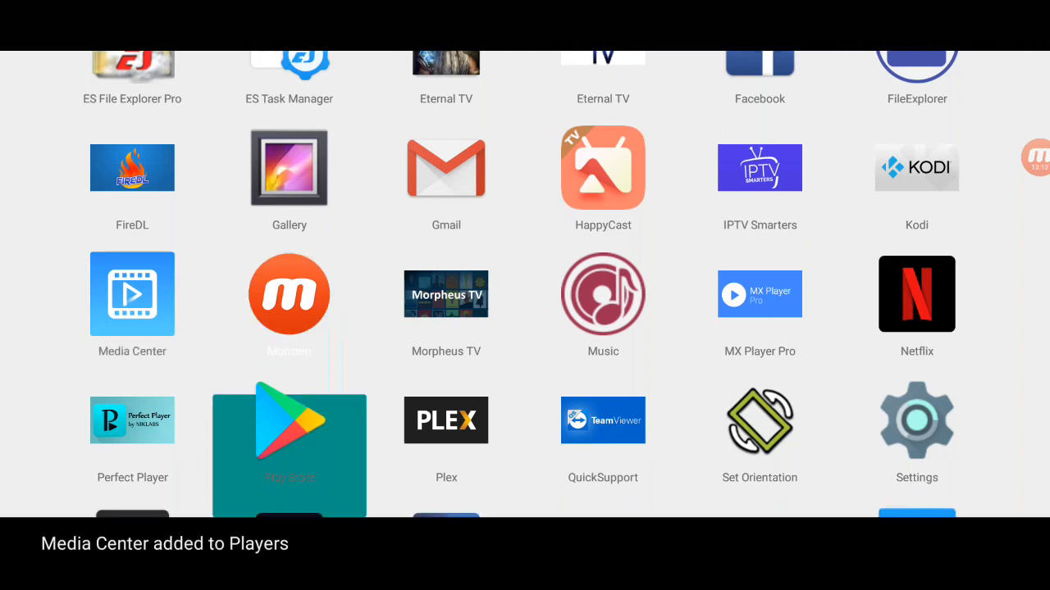
{"action": "scroll", "scroll_direction": "down", "scroll_amount": 3}
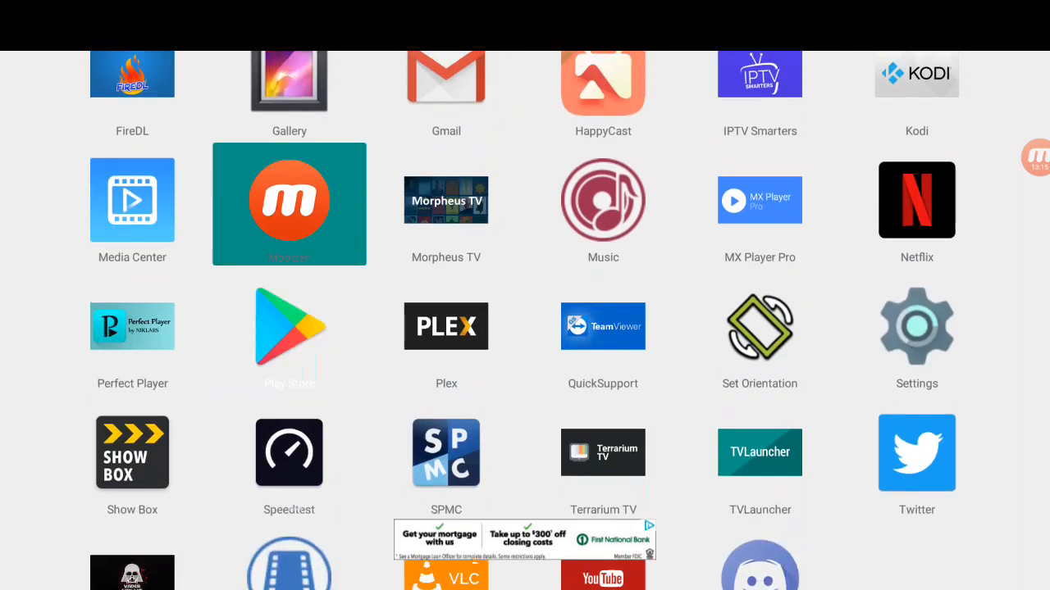
{"action": "scroll", "scroll_direction": "up", "scroll_amount": 3}
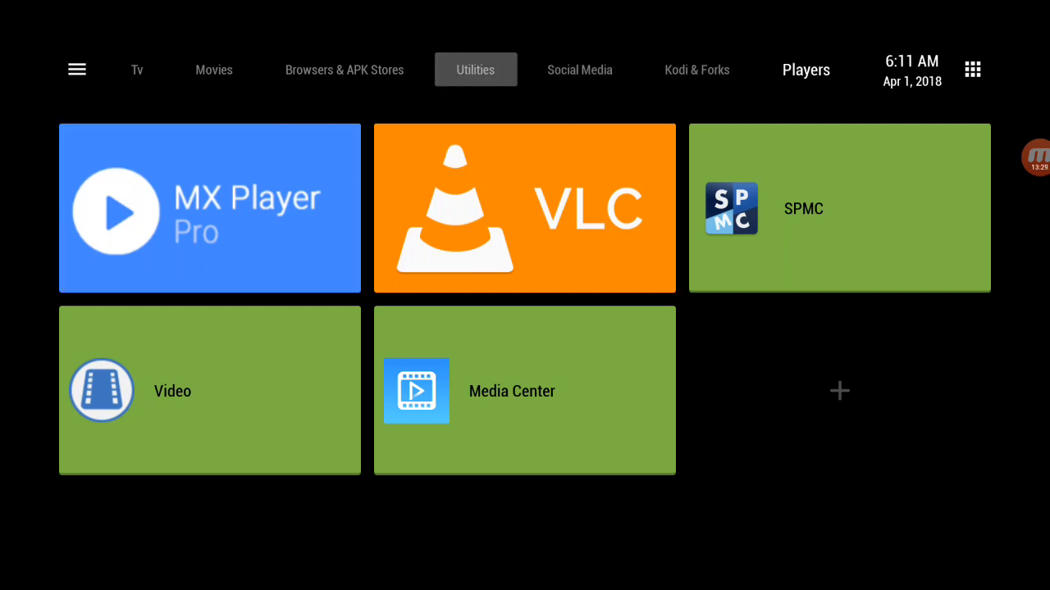
- Start adding an application tile to the Utilities section
{"action": "scroll", "scroll_direction": "down", "scroll_amount": 3}
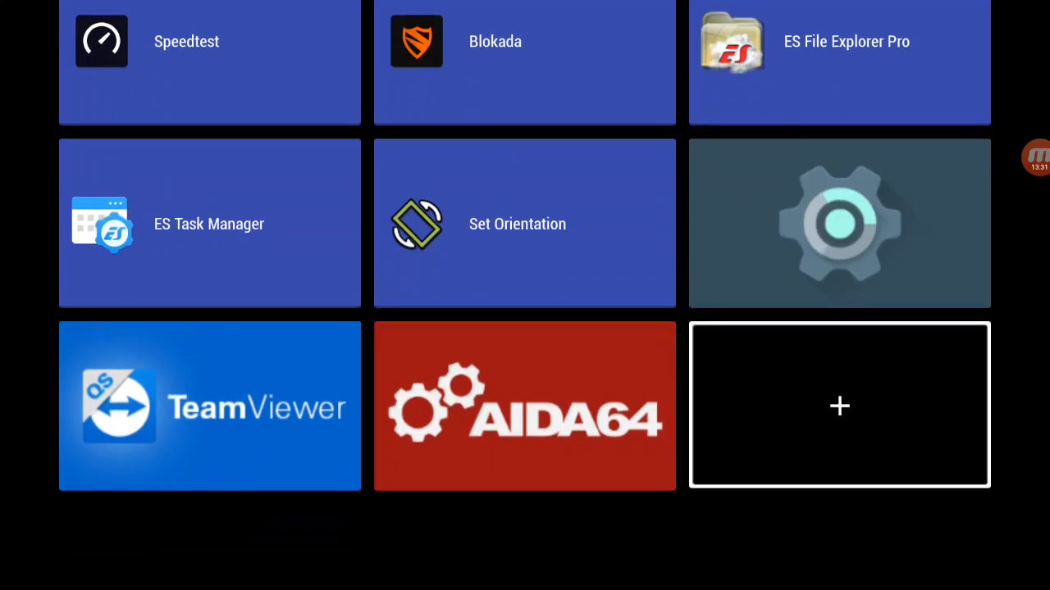
{"action": "left_click", "coordinate": [840, 405]}
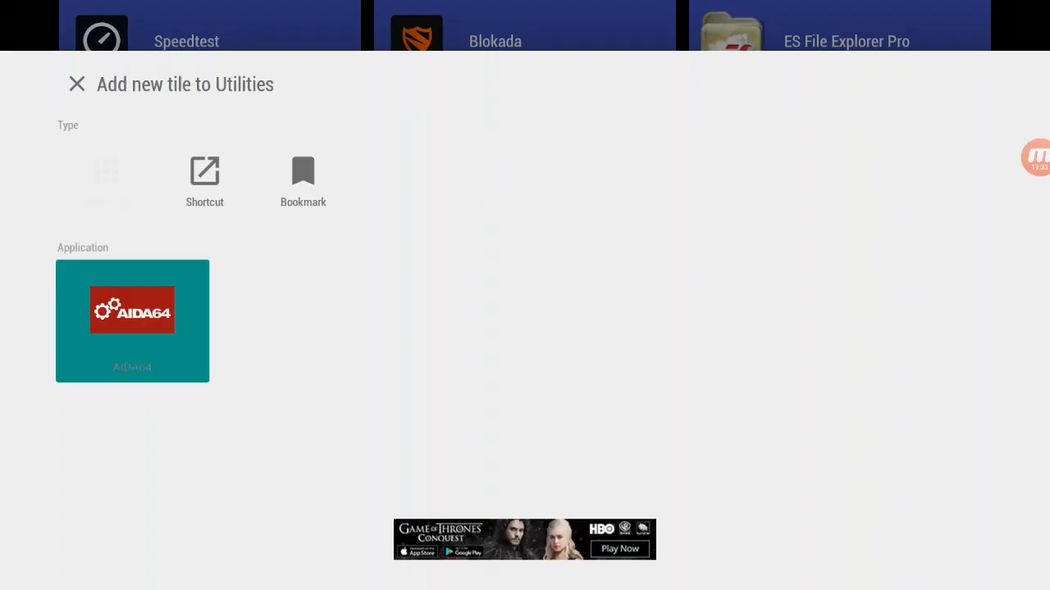
{"action": "left_click", "coordinate": [105, 172]}
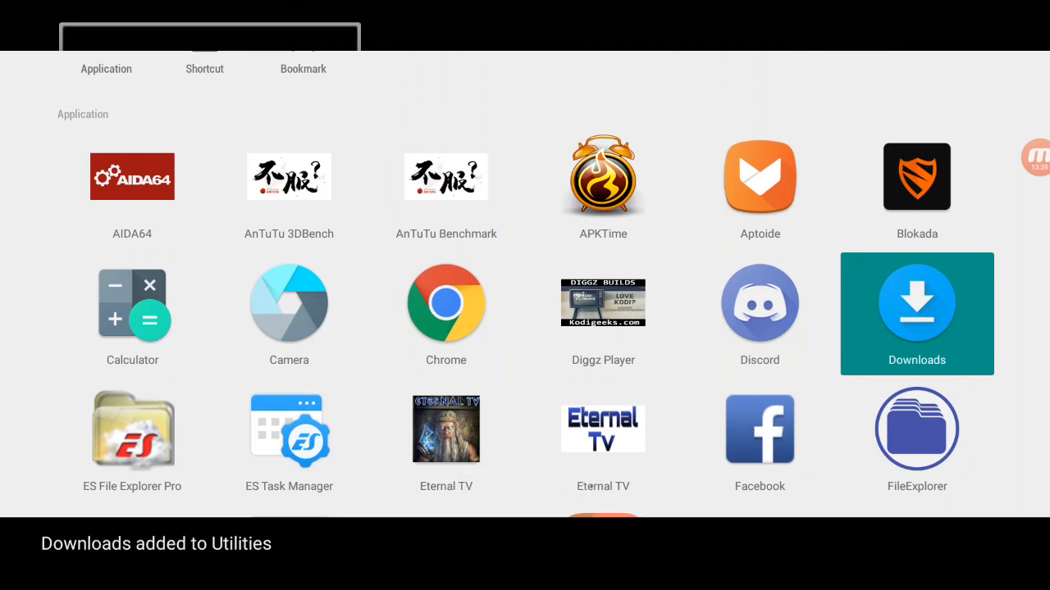
- Pick Downloads and FileExplorer from the app grid, then show the Players section
{"action": "scroll", "scroll_direction": "down", "scroll_amount": 3}
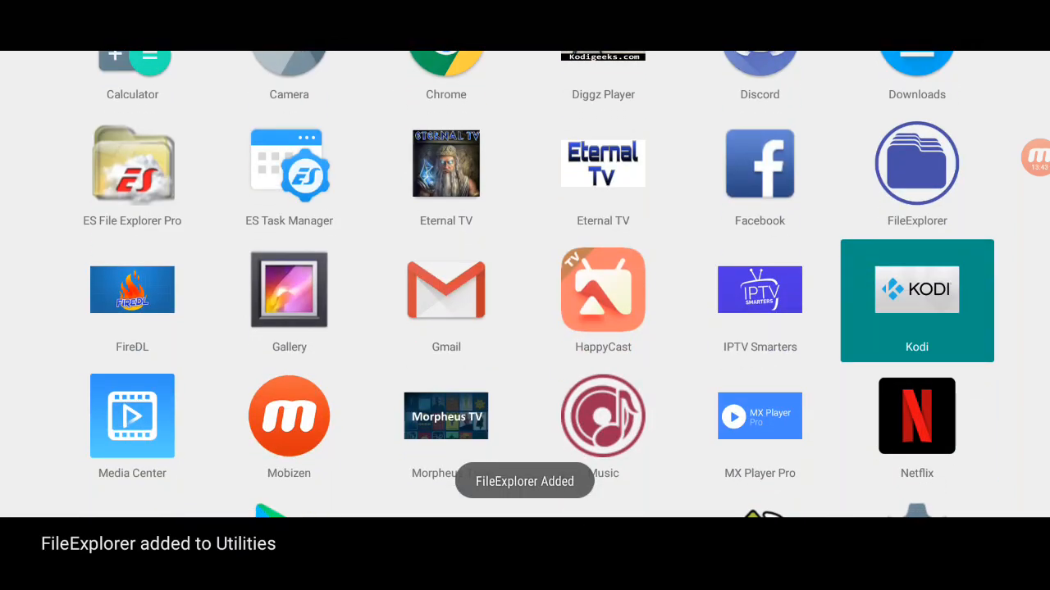
{"action": "scroll", "scroll_direction": "down", "scroll_amount": 3}
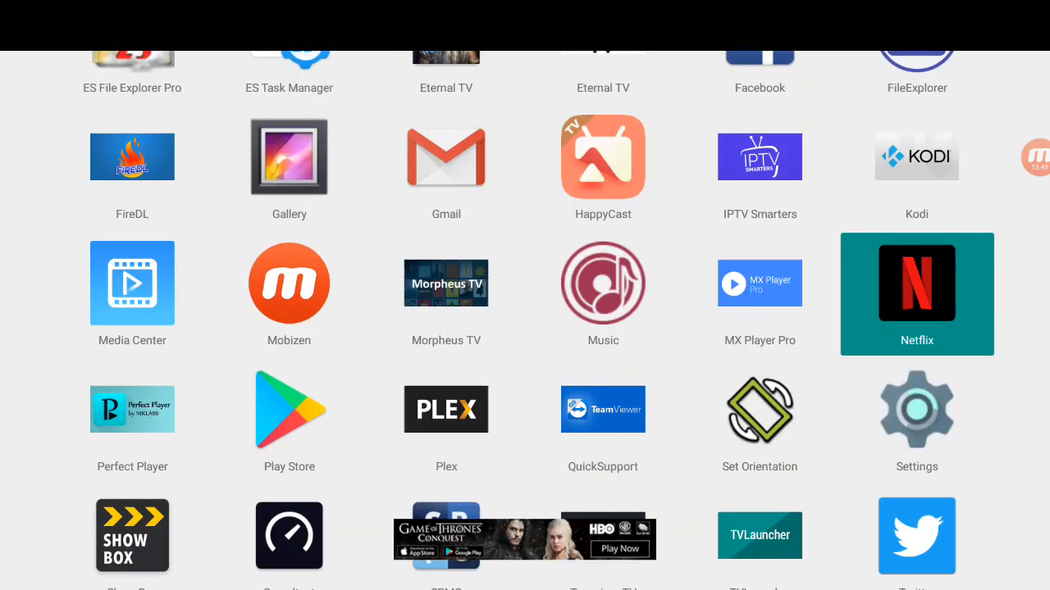
{"action": "scroll", "scroll_direction": "down", "scroll_amount": 3}
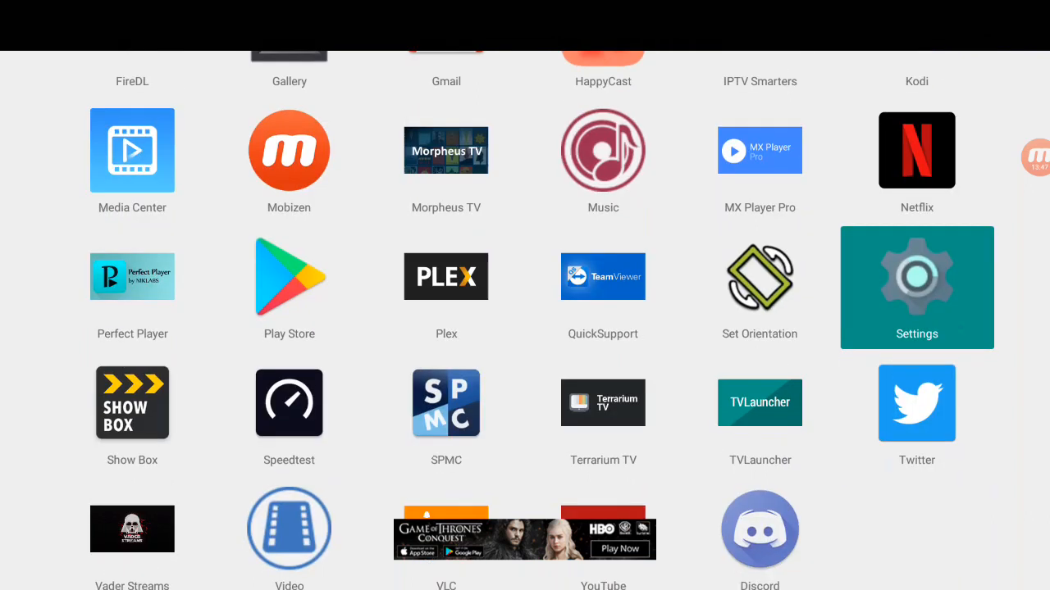
{"action": "scroll", "scroll_direction": "down", "scroll_amount": 3}
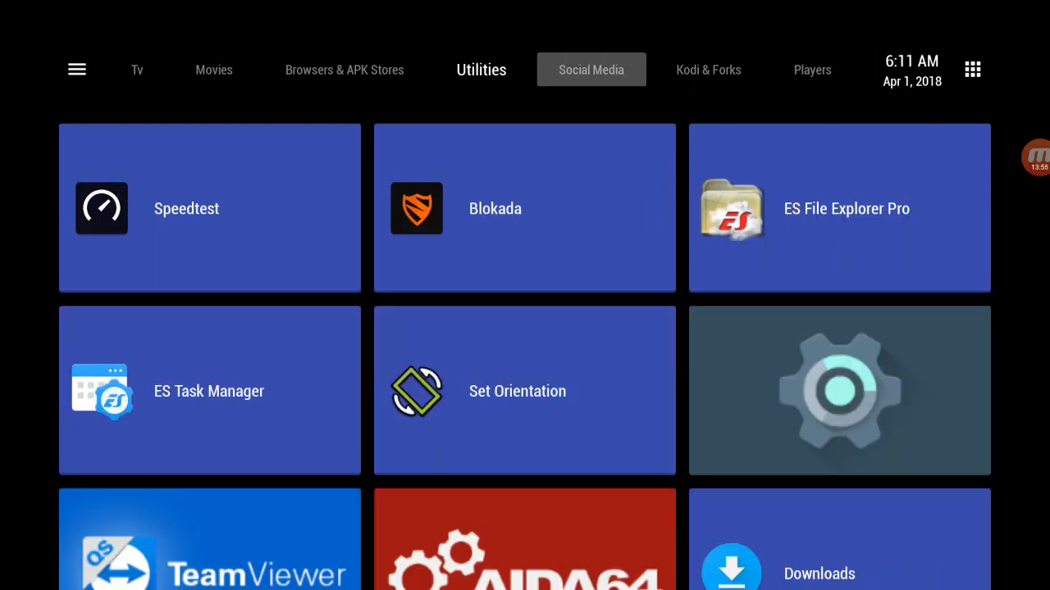
{"action": "left_click", "coordinate": [805, 69]}
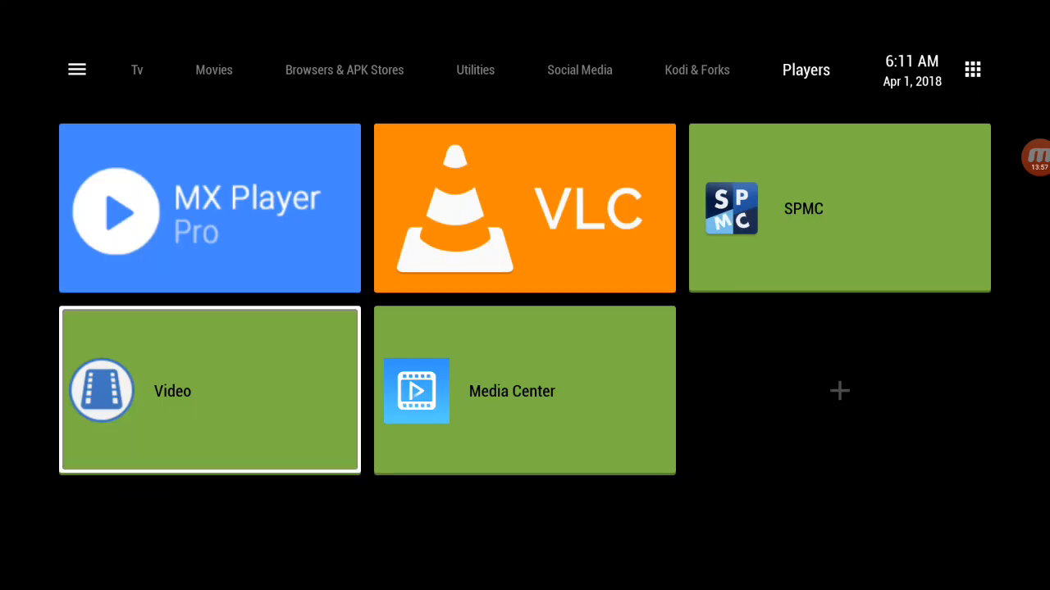
- Add Plex as an application tile to the Players section
{"action": "left_click", "coordinate": [840, 390]}
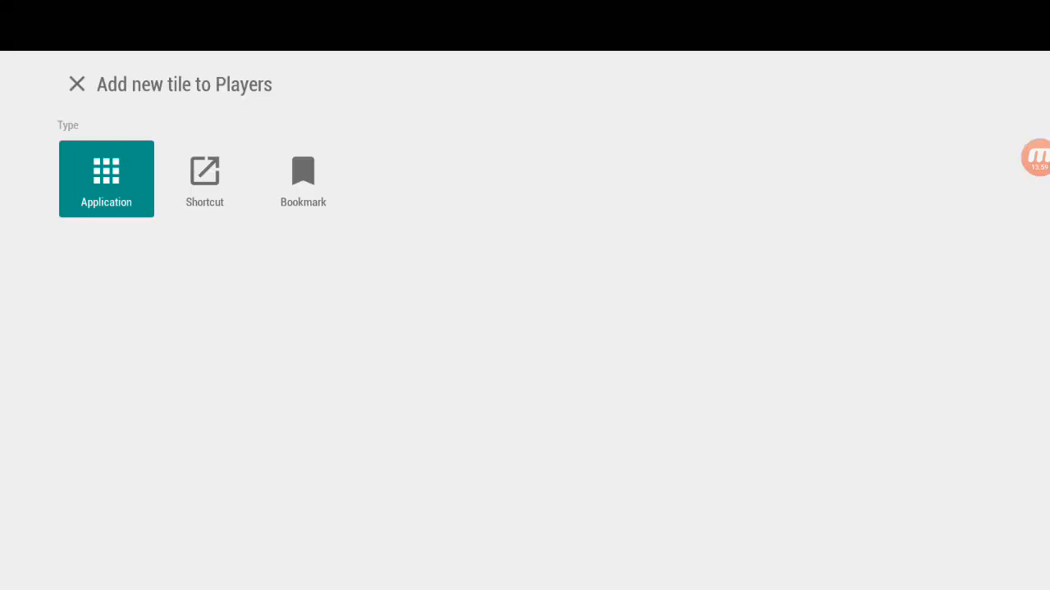
{"action": "left_click", "coordinate": [105, 179]}
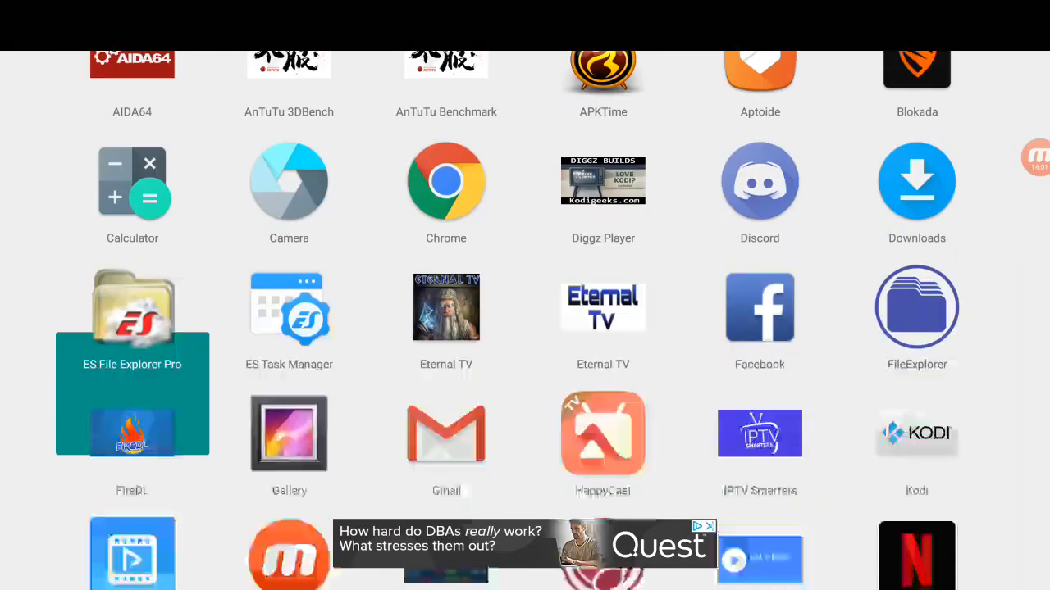
{"action": "scroll", "scroll_direction": "down", "scroll_amount": 3}
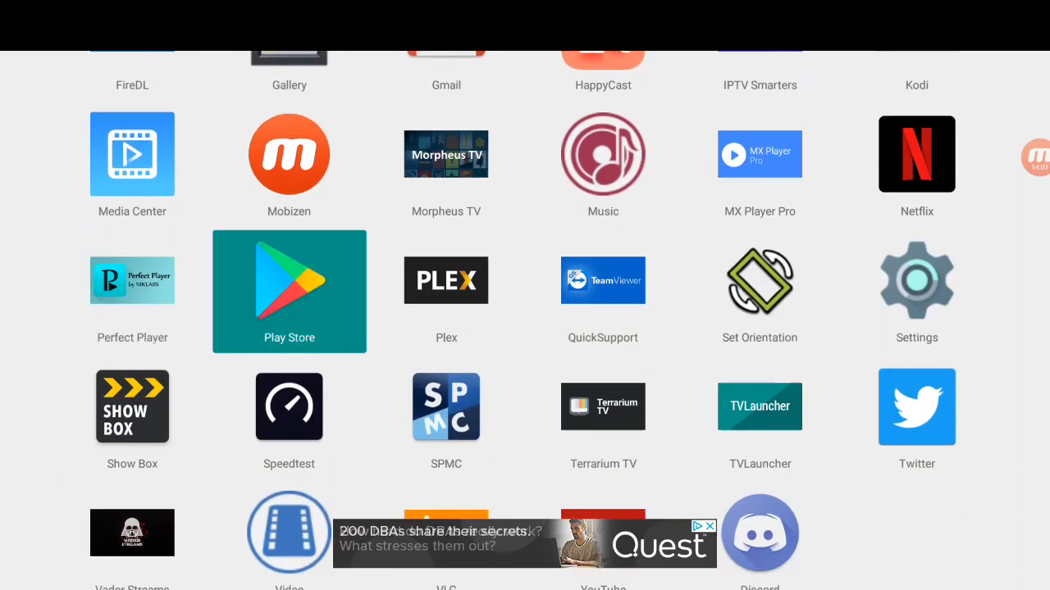
{"action": "left_click", "coordinate": [446, 281]}
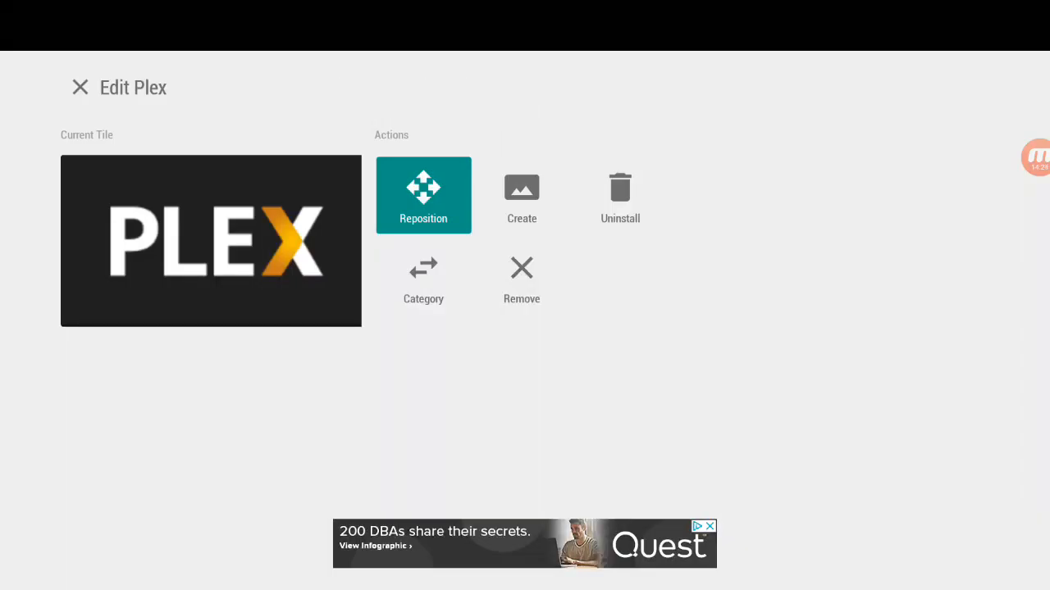
- Reposition the Plex tile to the third spot, right after VLC
{"action": "left_click", "coordinate": [81, 87]}
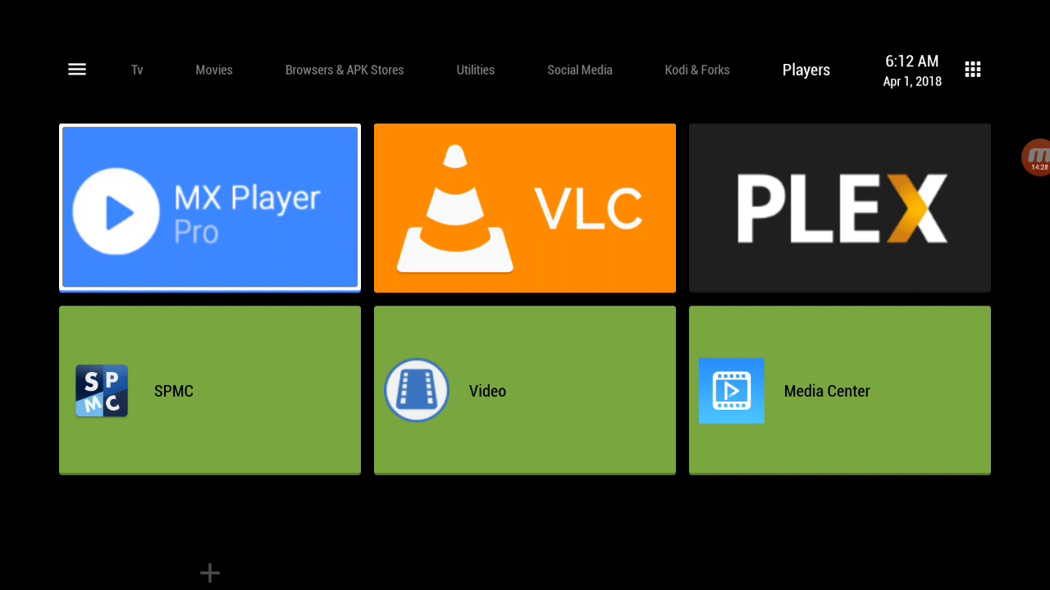
{"action": "left_click", "coordinate": [138, 69]}
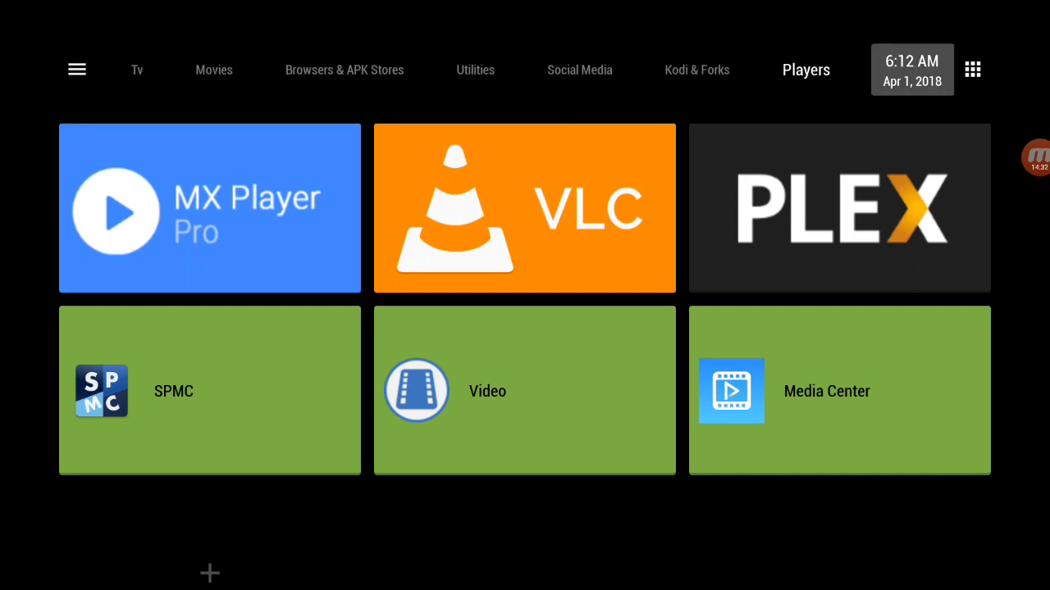
{"action": "left_click", "coordinate": [971, 69]}
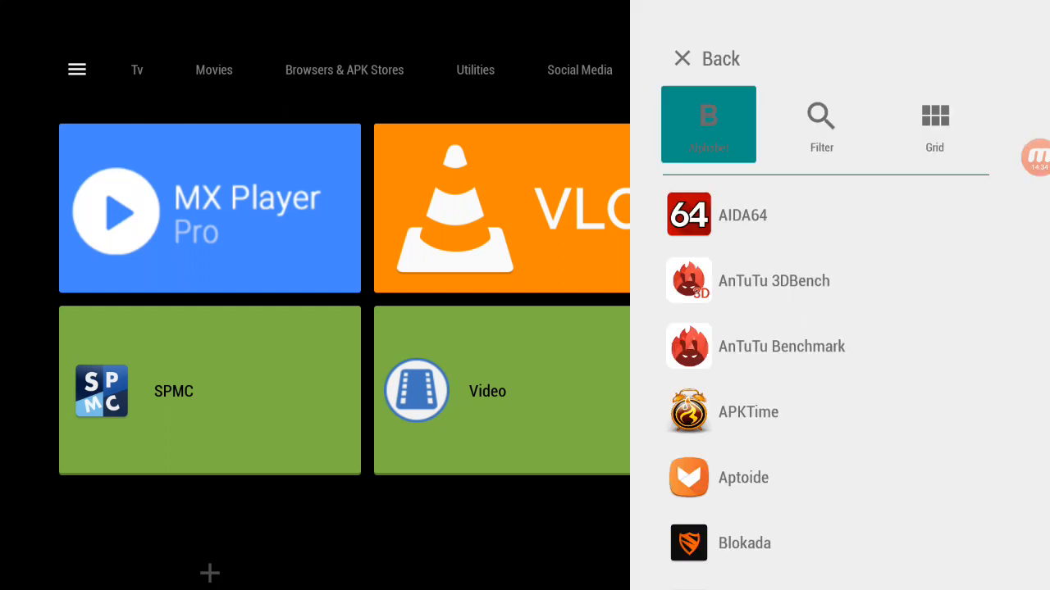
{"action": "left_click", "coordinate": [709, 125]}
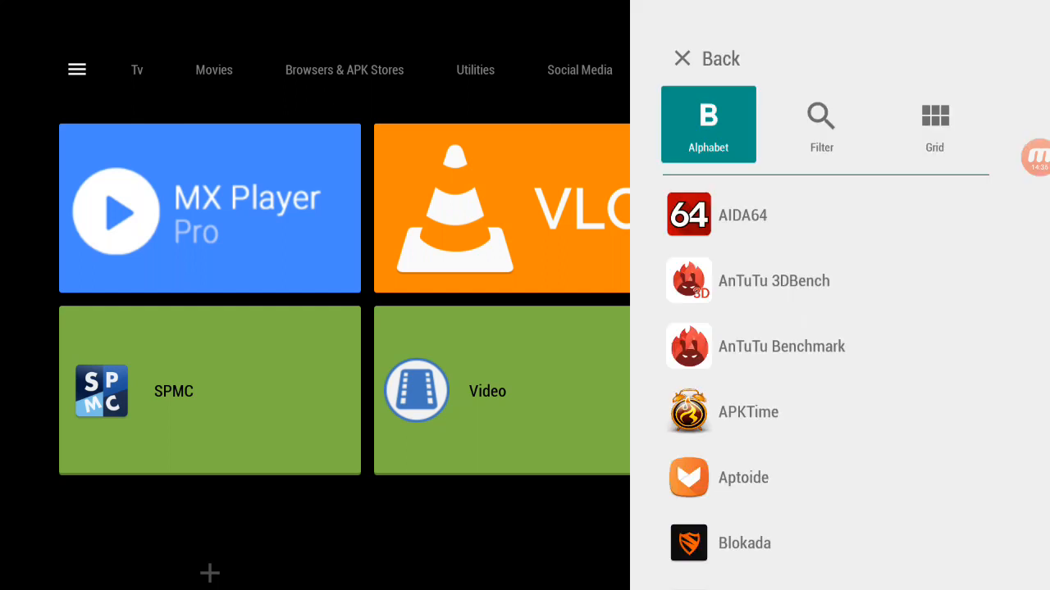
{"action": "scroll", "scroll_direction": "down", "scroll_amount": 3}
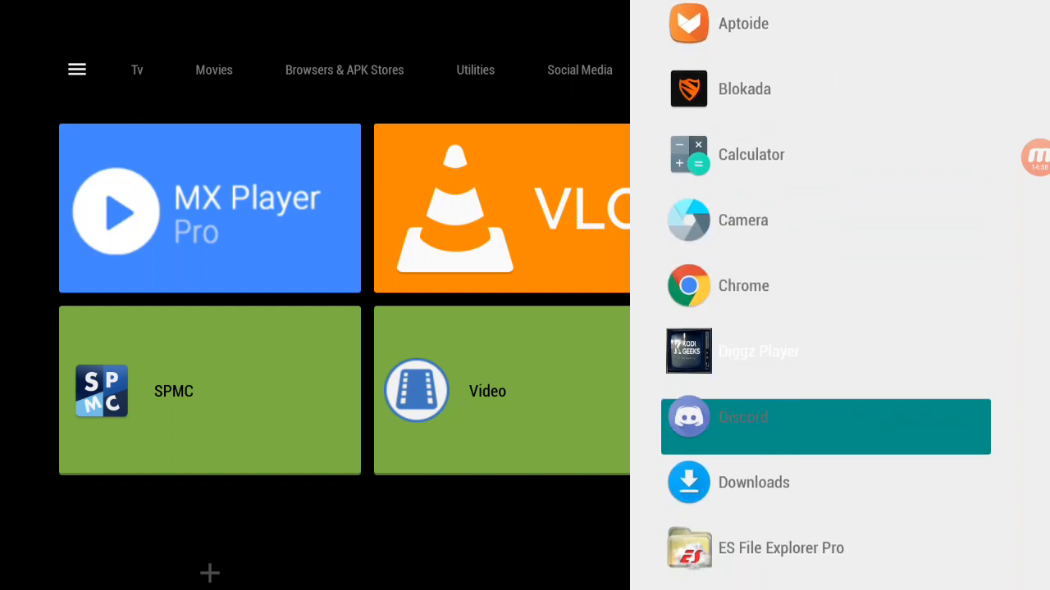
{"action": "scroll", "scroll_direction": "down", "scroll_amount": 3}
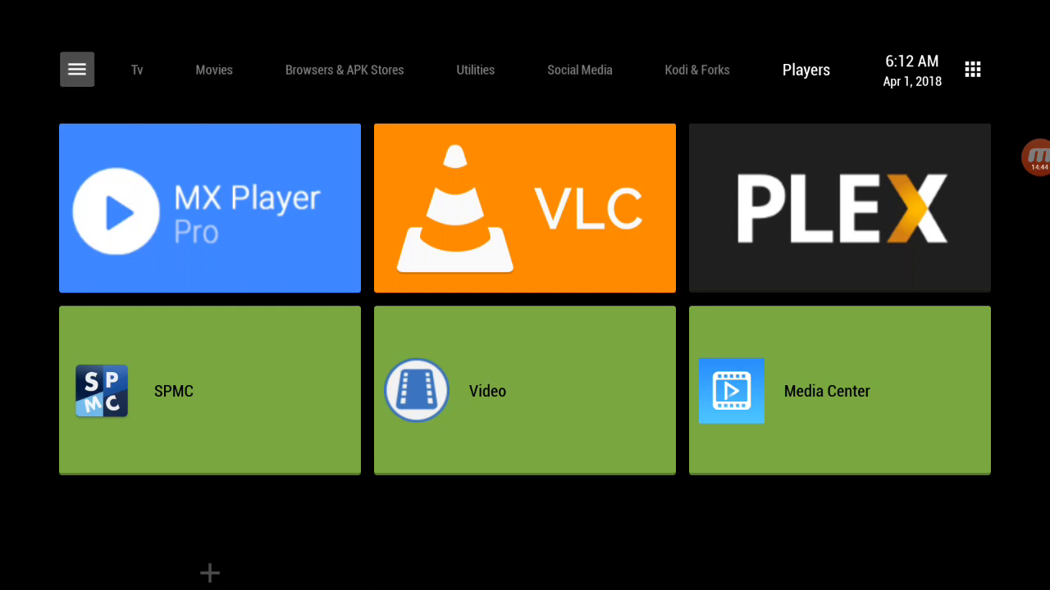
- Review the Theme options (section icons off, three grid columns) and return to the main menu
{"action": "left_click", "coordinate": [76, 69]}
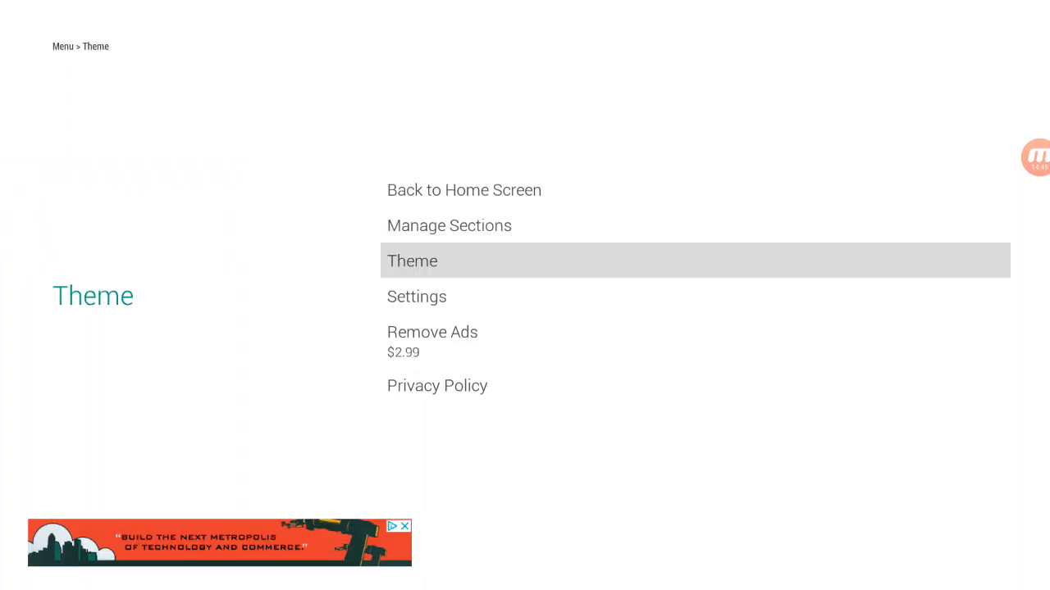
{"action": "left_click", "coordinate": [413, 261]}
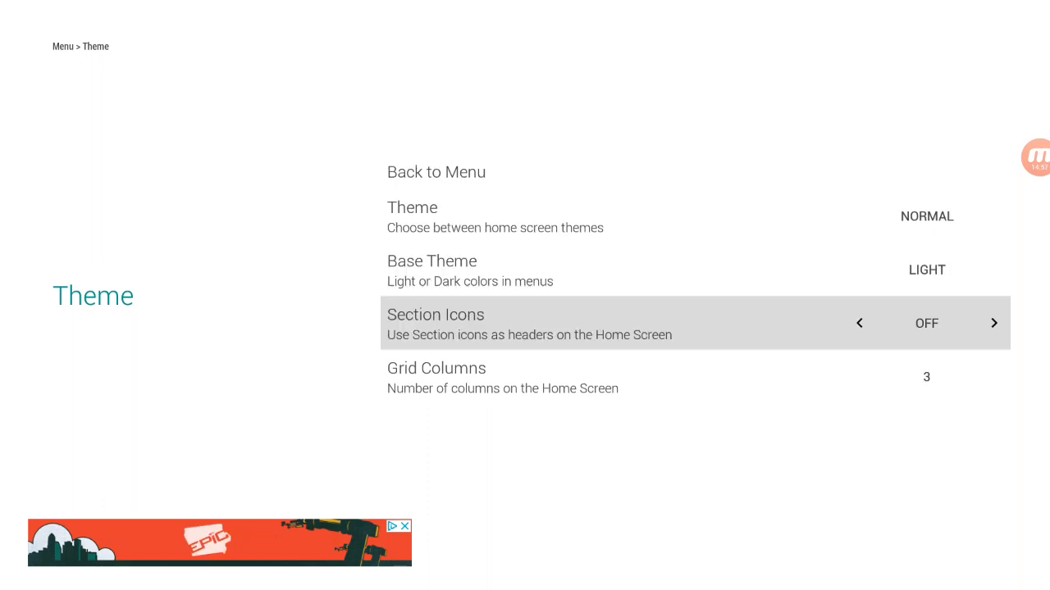
{"action": "scroll", "scroll_direction": "up", "scroll_amount": 3}
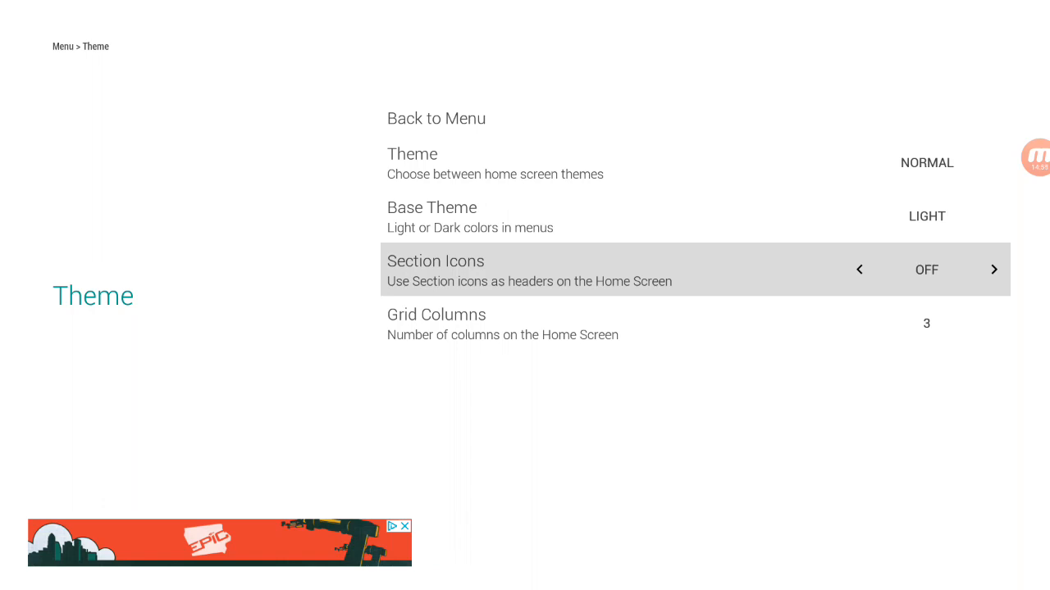
{"action": "left_click", "coordinate": [436, 118]}
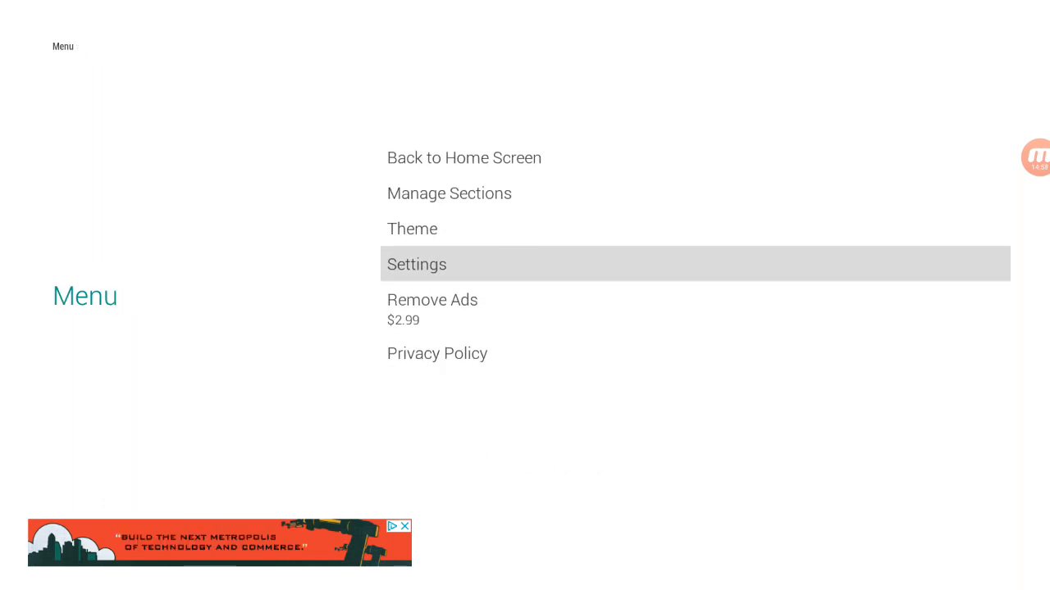
- In Settings, switch on Application Wallpaper and the space animation background
{"action": "left_click", "coordinate": [417, 264]}
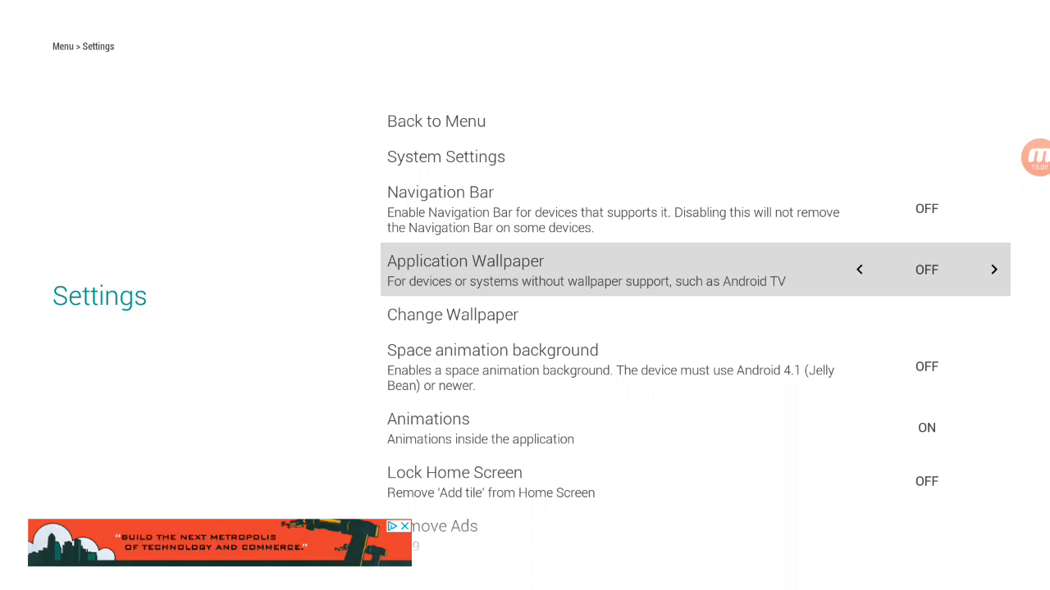
{"action": "left_click", "coordinate": [994, 269]}
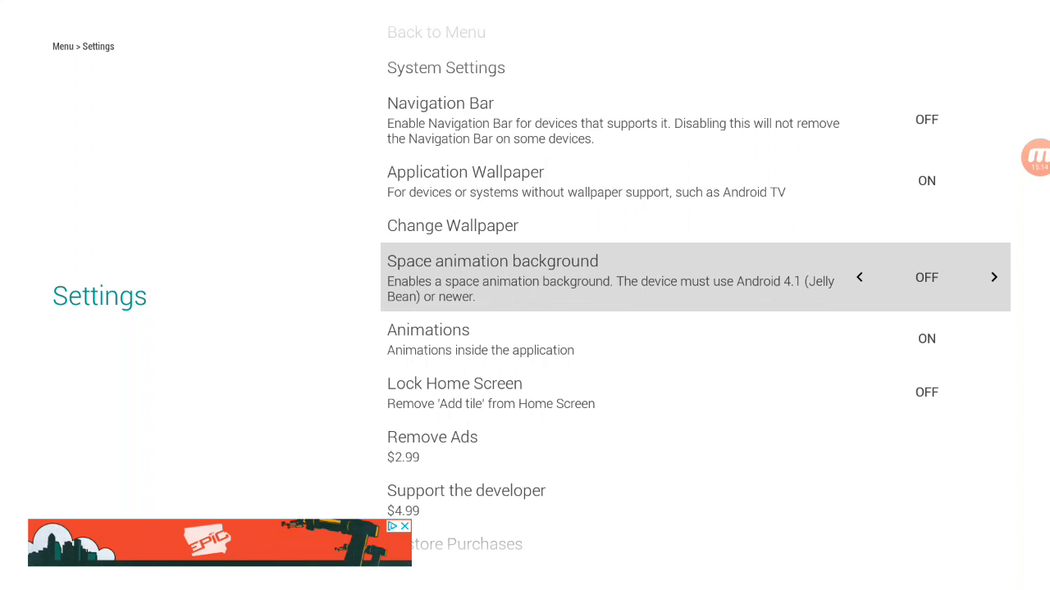
{"action": "left_click", "coordinate": [993, 277]}
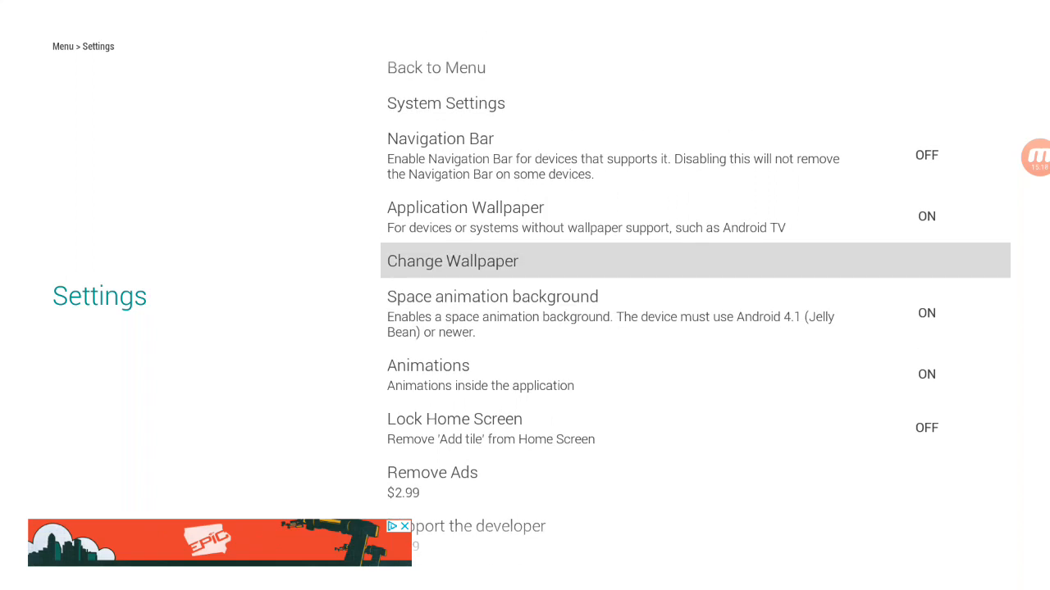
- Try Change Wallpaper, dismiss the chooser and return to the starry home screen
{"action": "left_click", "coordinate": [452, 261]}
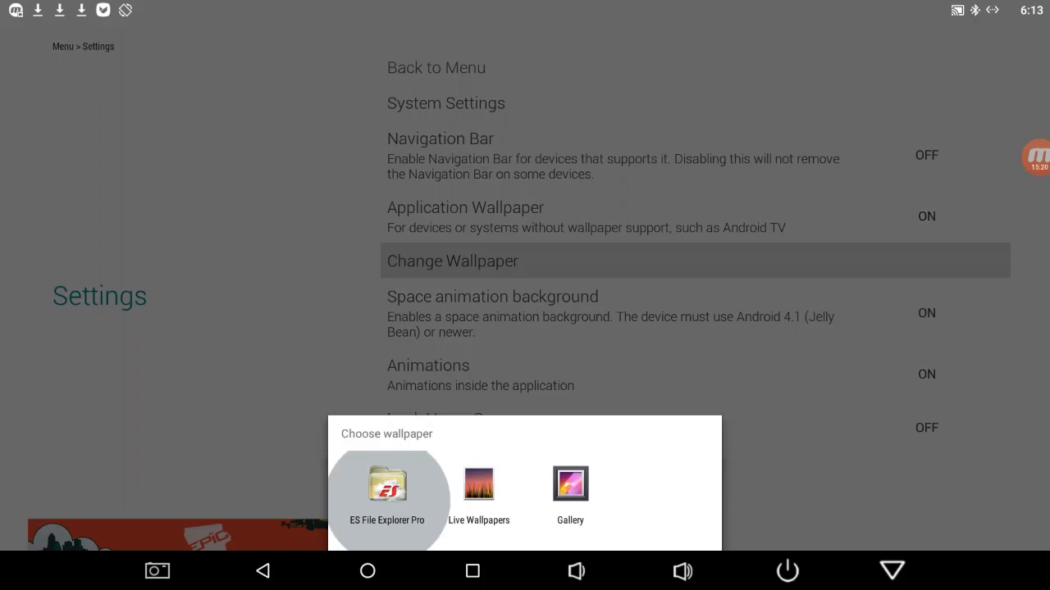
{"action": "left_click", "coordinate": [479, 484]}
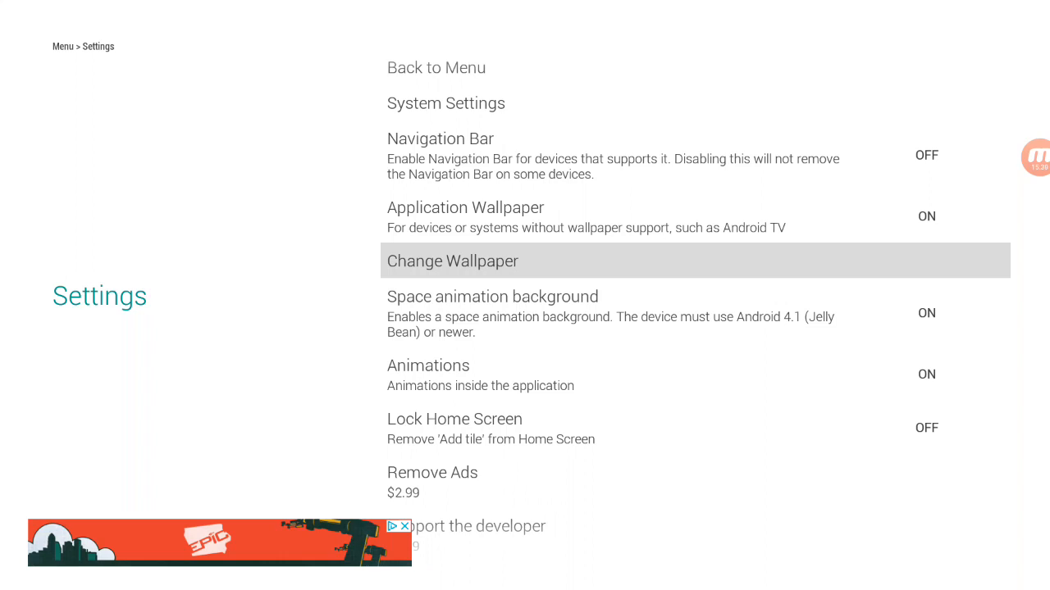
{"action": "left_click", "coordinate": [436, 67]}
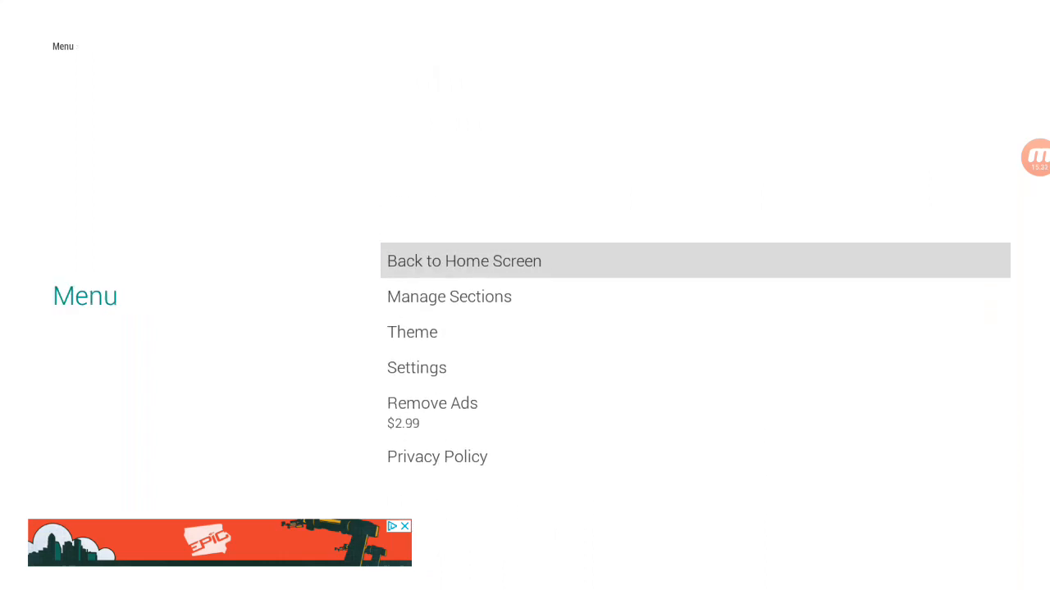
{"action": "left_click", "coordinate": [462, 261]}
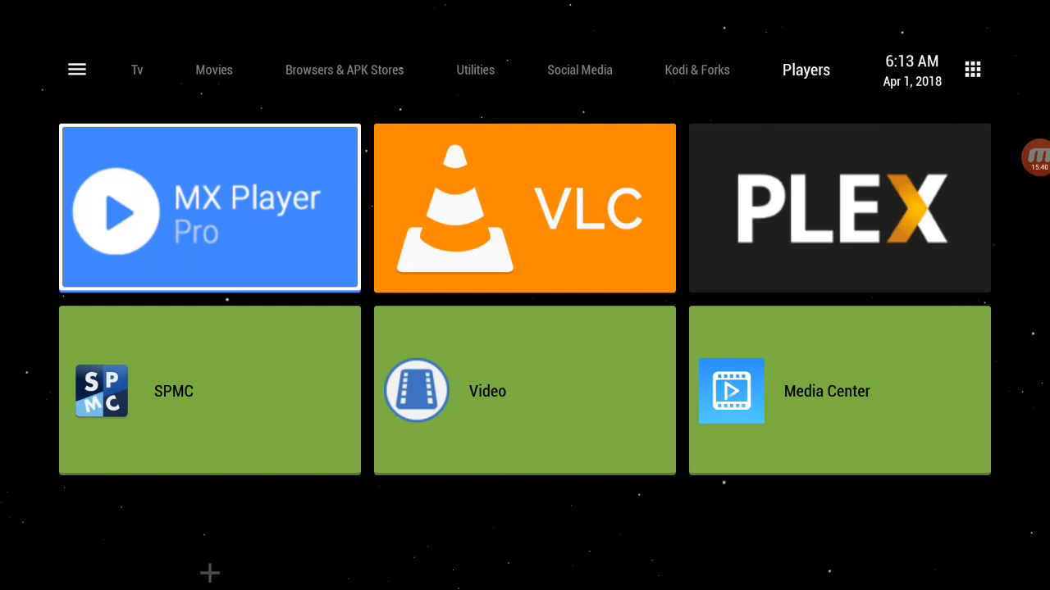
{"action": "mouse_move", "coordinate": [580, 68]}
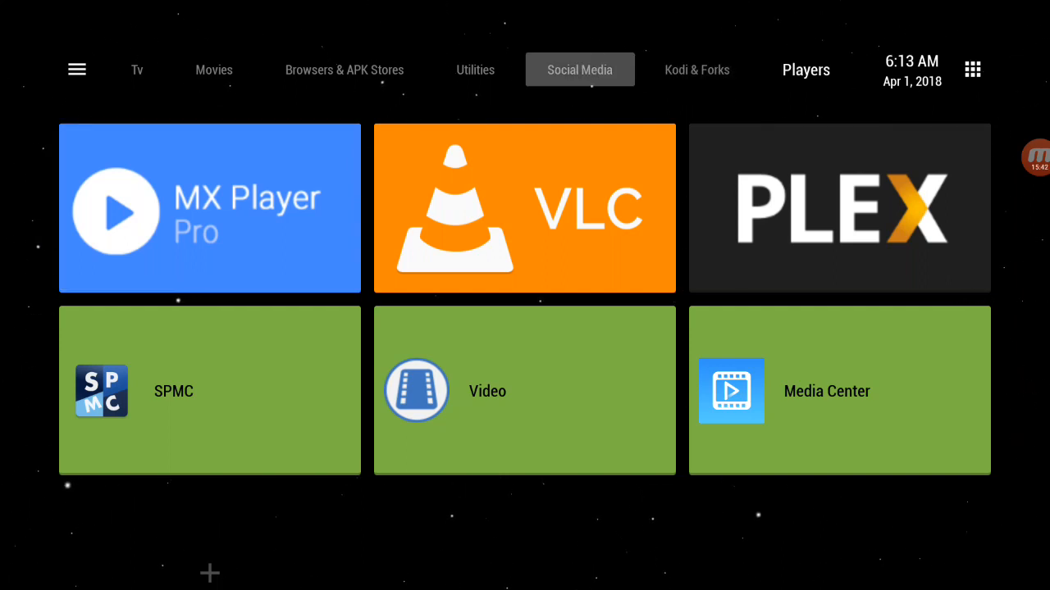
{"action": "left_click", "coordinate": [345, 69]}
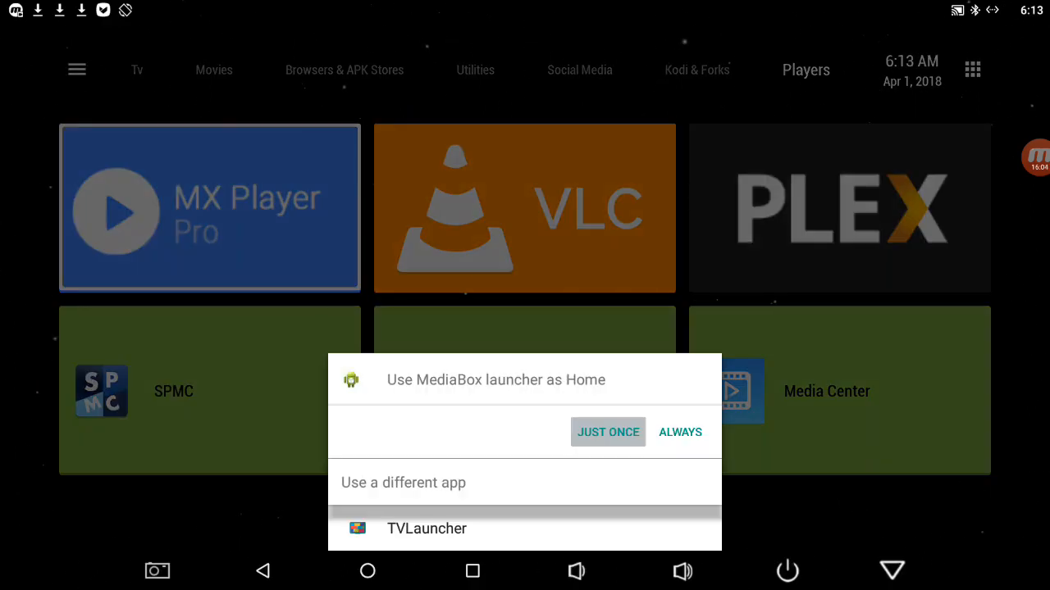
{"action": "left_click", "coordinate": [427, 528]}
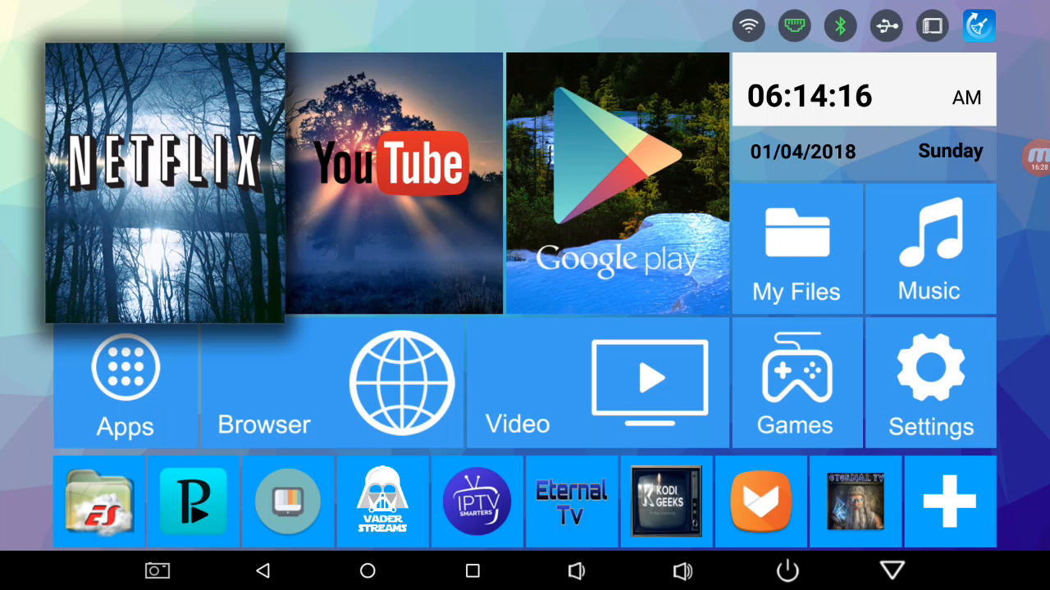
{"action": "left_click", "coordinate": [367, 571]}
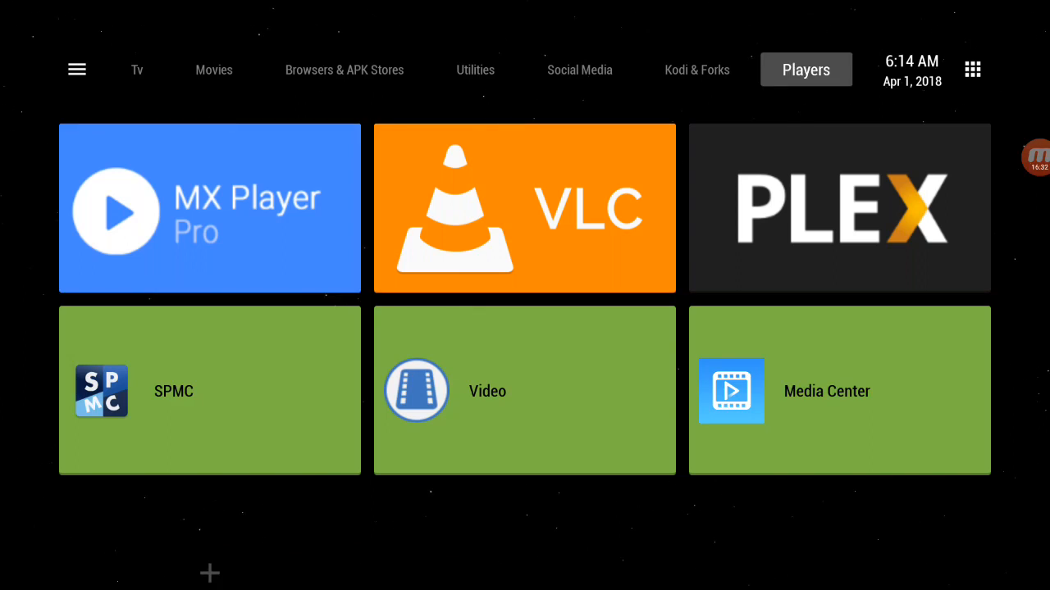
- Flip through Kodi & Forks, Social Media, Browsers & APK Stores, Movies, Tv, Movies, ending on Utilities
{"action": "left_click", "coordinate": [695, 69]}
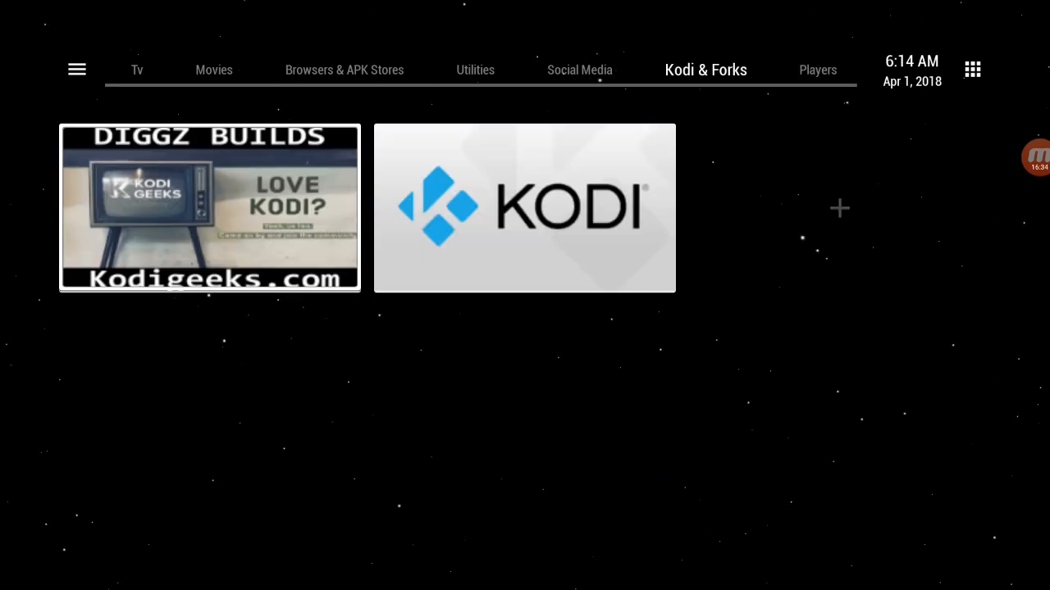
{"action": "left_click", "coordinate": [581, 69]}
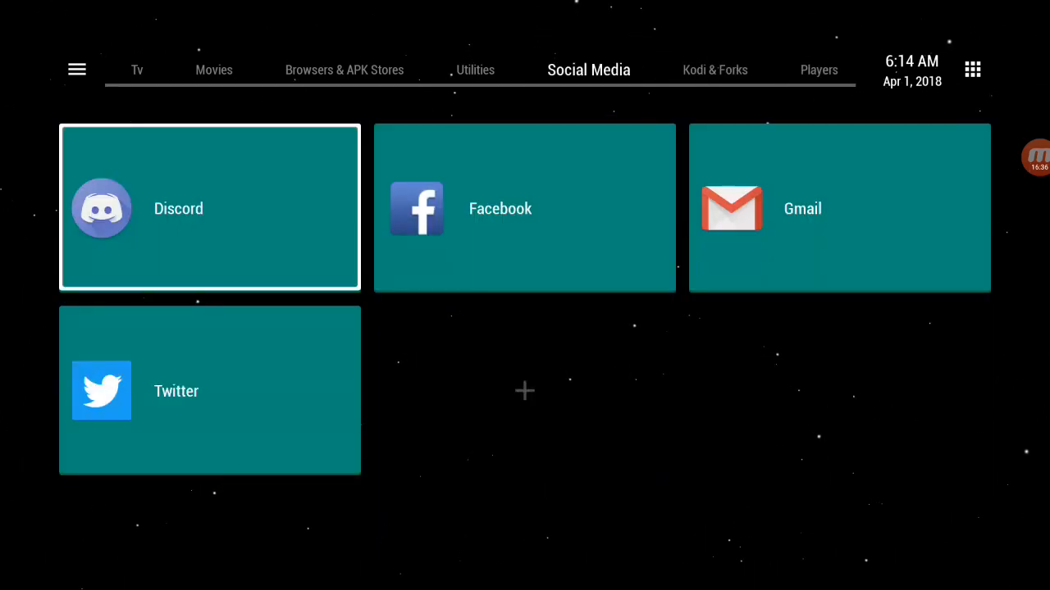
{"action": "left_click", "coordinate": [475, 69]}
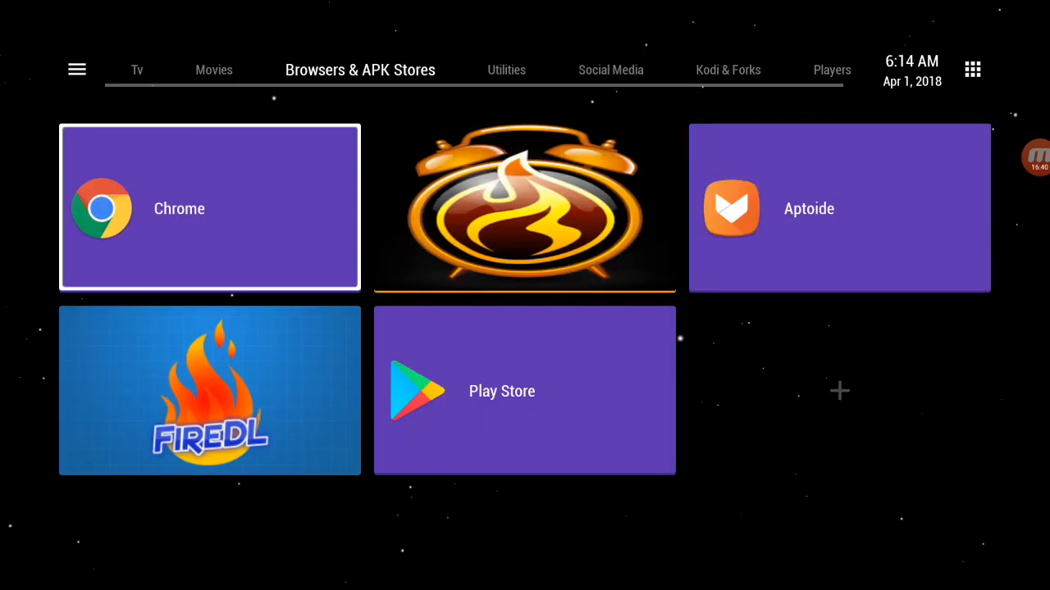
{"action": "left_click", "coordinate": [214, 69]}
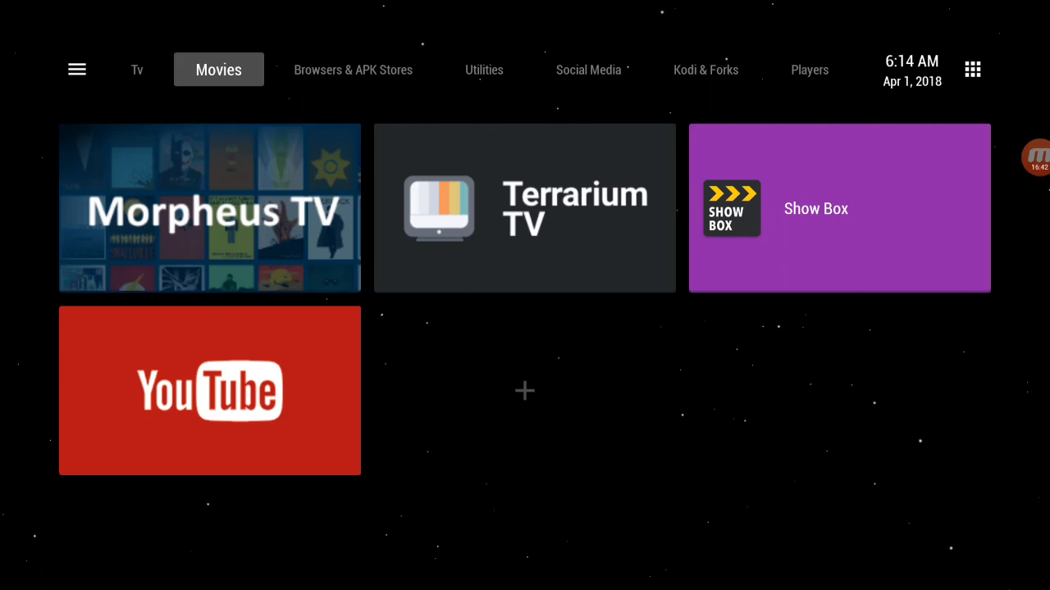
{"action": "left_click", "coordinate": [137, 69]}
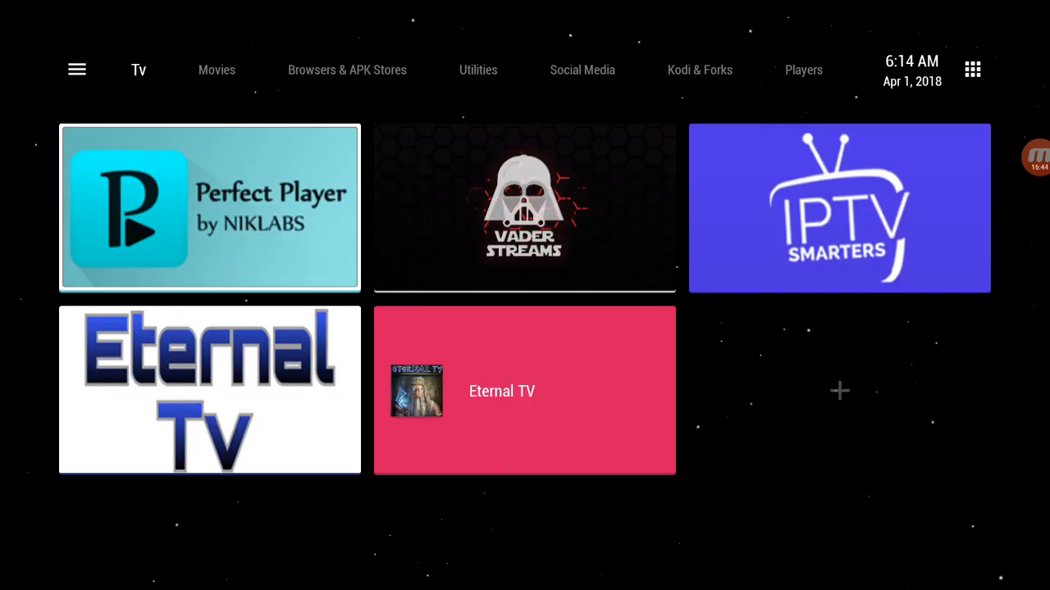
{"action": "left_click", "coordinate": [218, 69]}
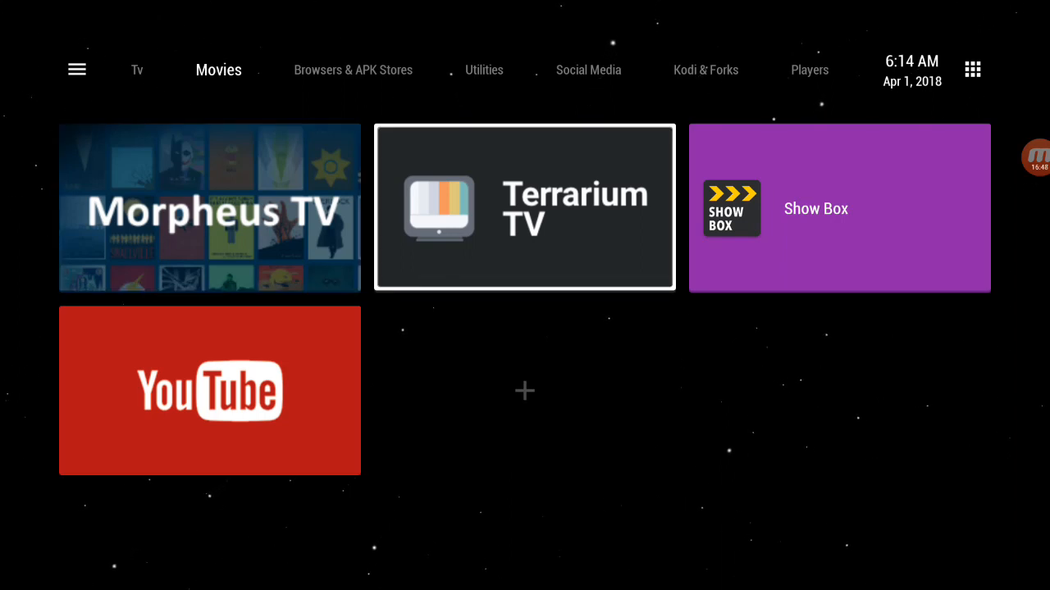
{"action": "mouse_move", "coordinate": [810, 69]}
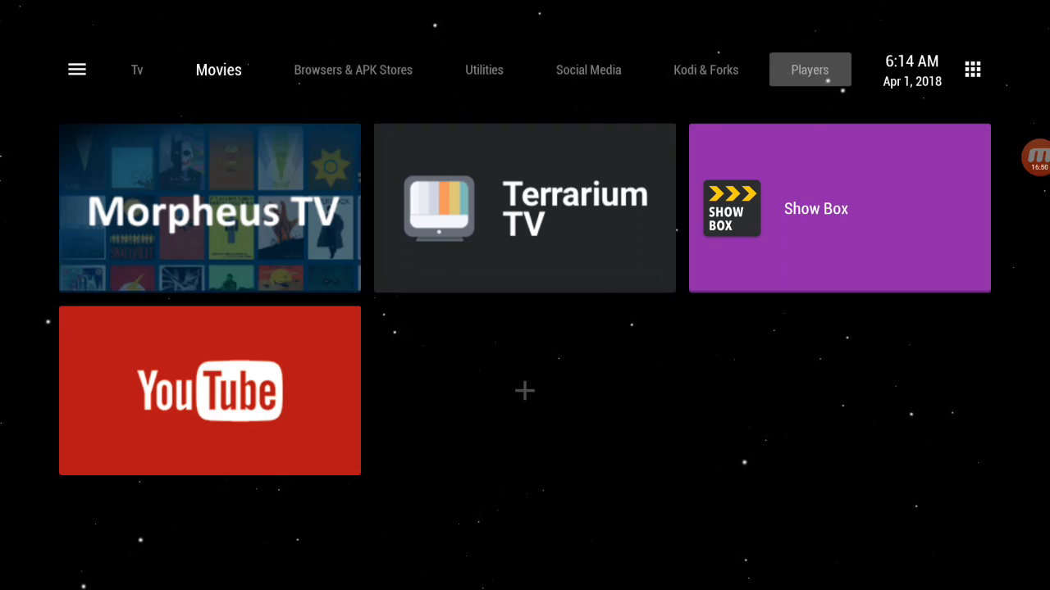
{"action": "mouse_move", "coordinate": [587, 69]}
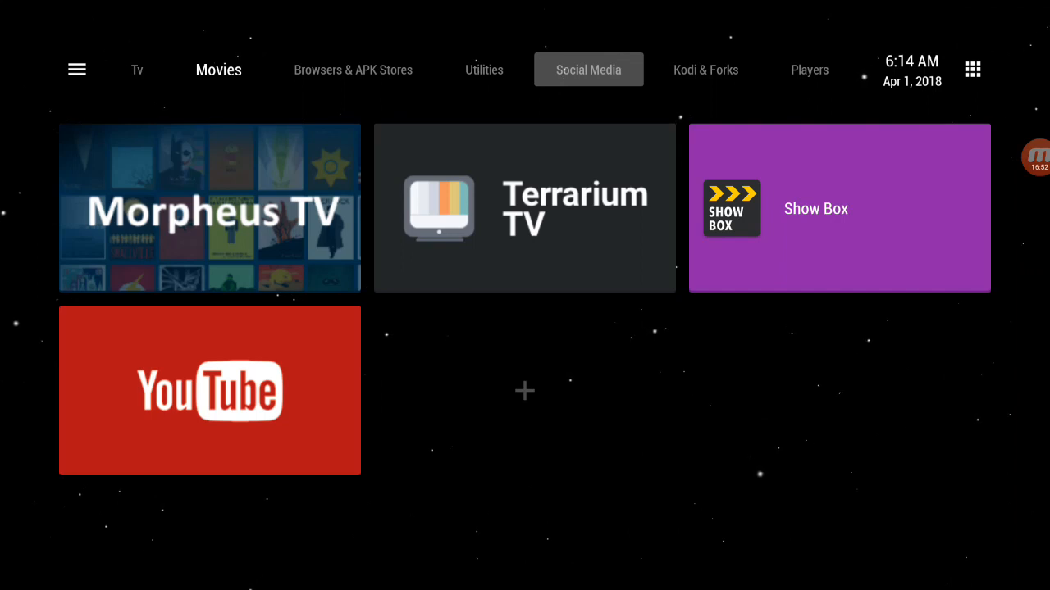
{"action": "left_click", "coordinate": [482, 69]}
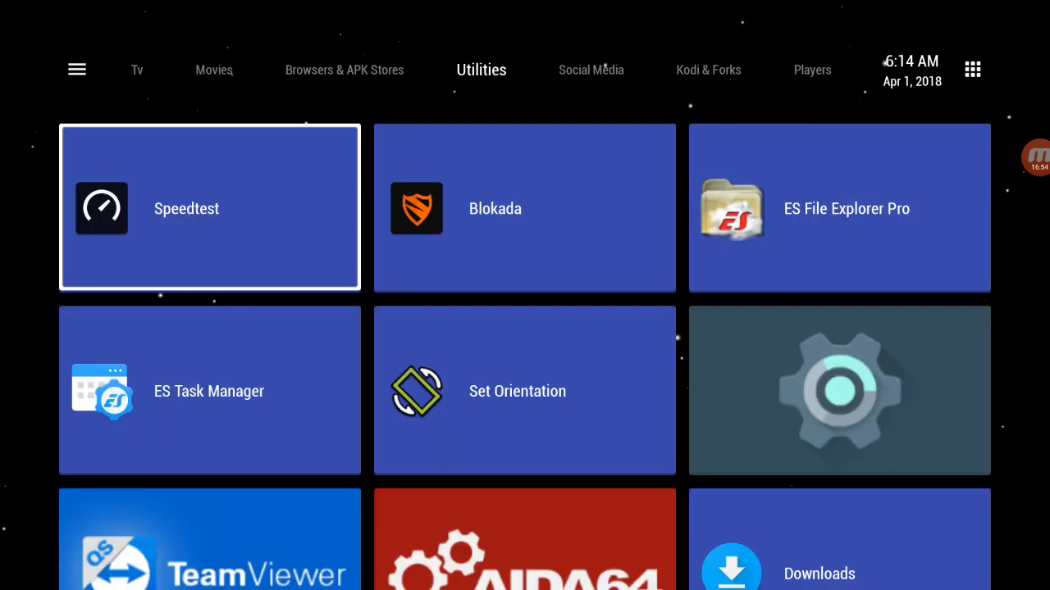
{"action": "mouse_move", "coordinate": [344, 69]}
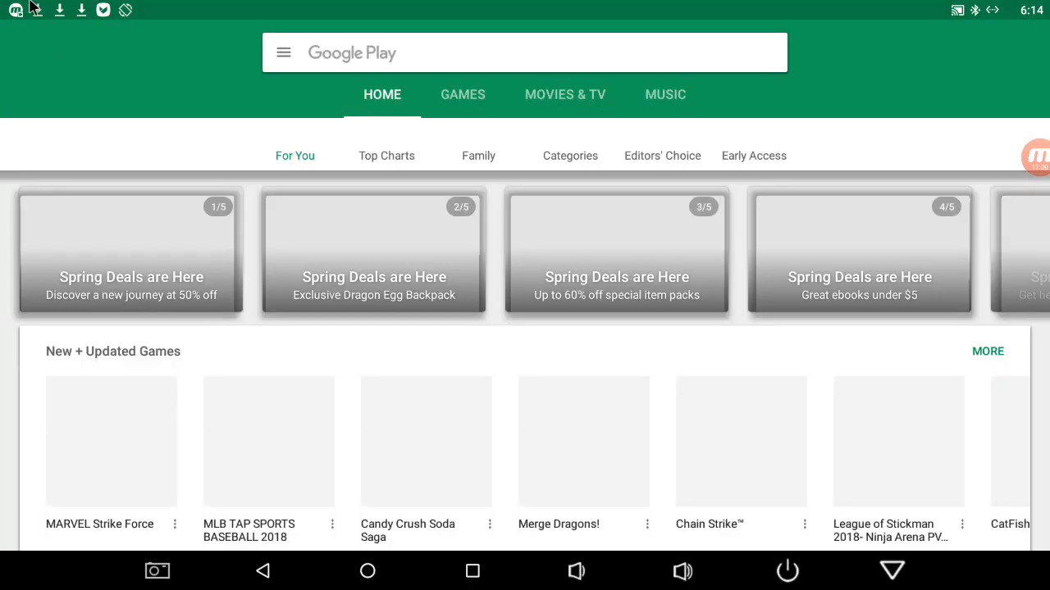
- Install Earth 3D Live Wallpaper via the '3d earth live wallpaper' search and return to the launcher
{"action": "left_click", "coordinate": [525, 52]}
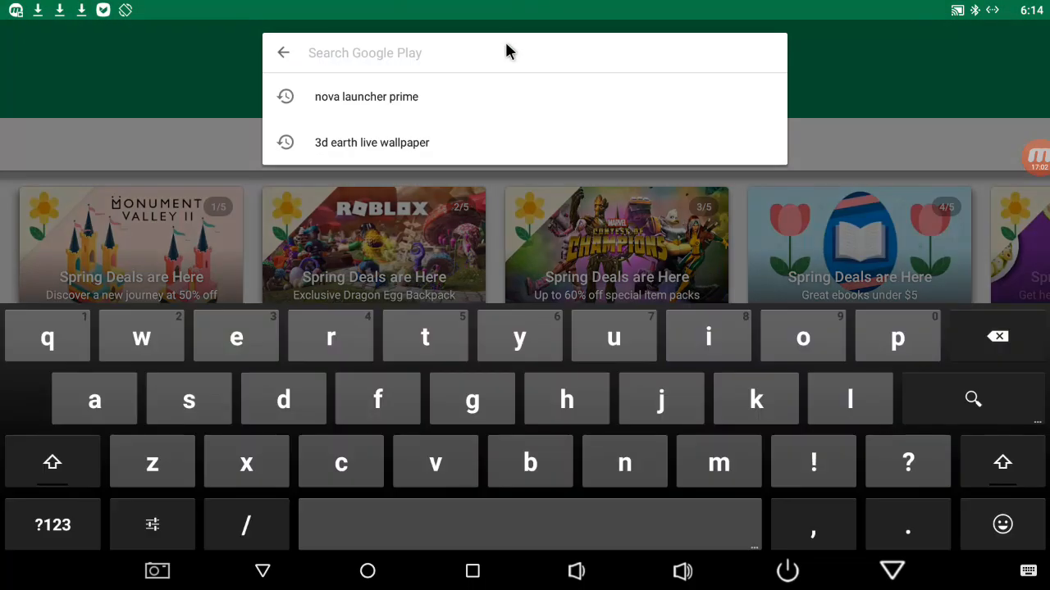
{"action": "left_click", "coordinate": [371, 141]}
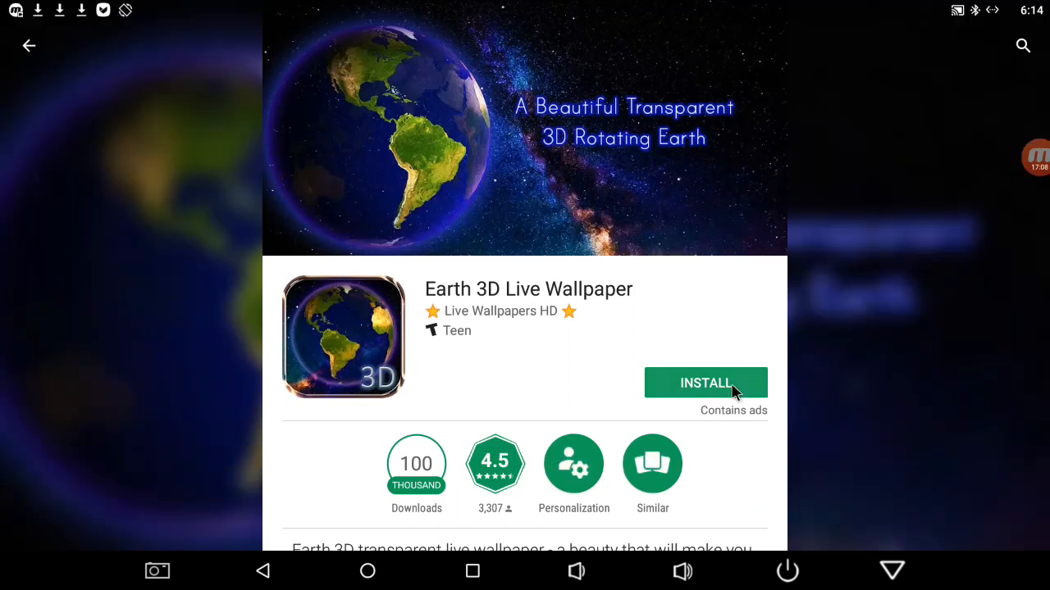
{"action": "left_click", "coordinate": [706, 384]}
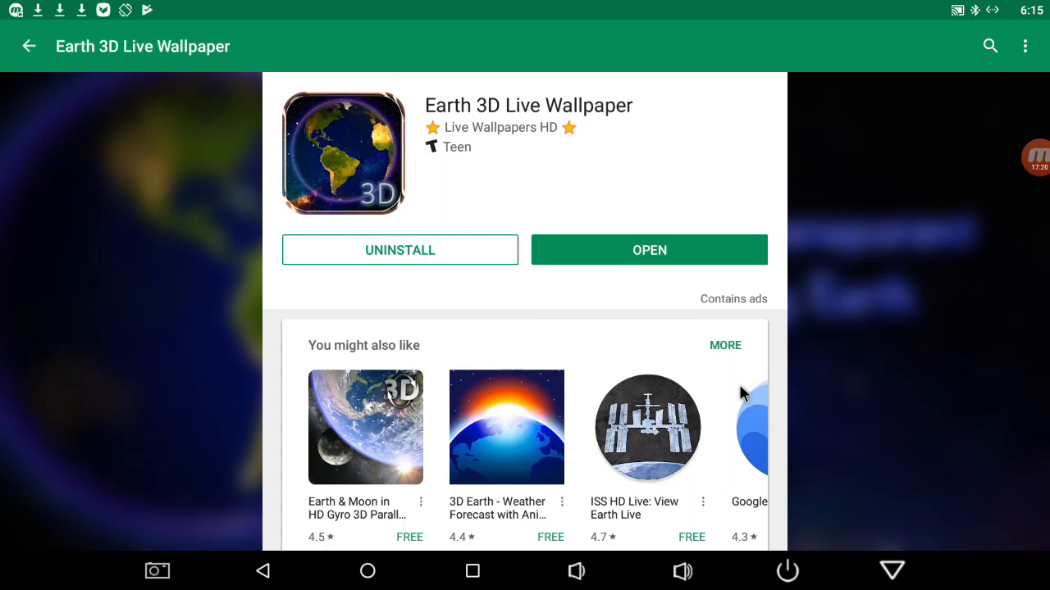
{"action": "left_click", "coordinate": [30, 46]}
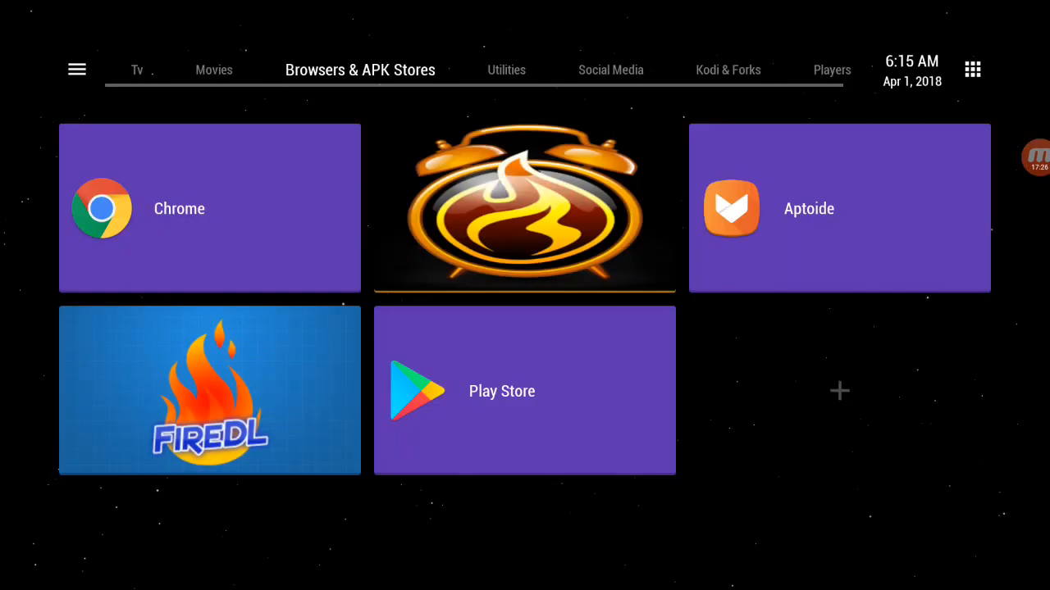
- From the launcher settings' Change Wallpaper, choose Live Wallpapers to reach the Earth 3D preview
{"action": "left_click", "coordinate": [76, 69]}
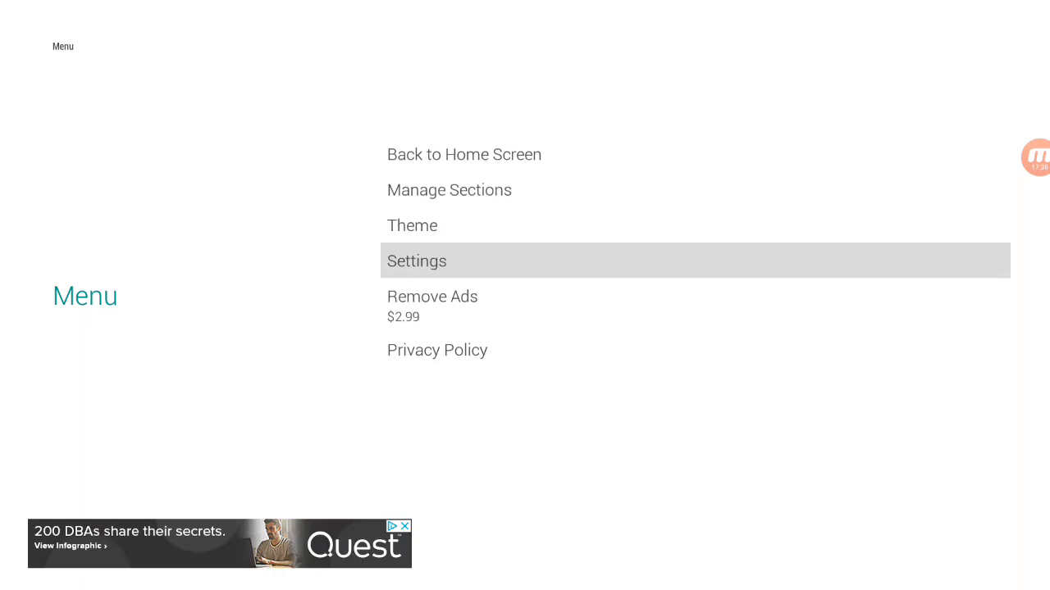
{"action": "left_click", "coordinate": [416, 261]}
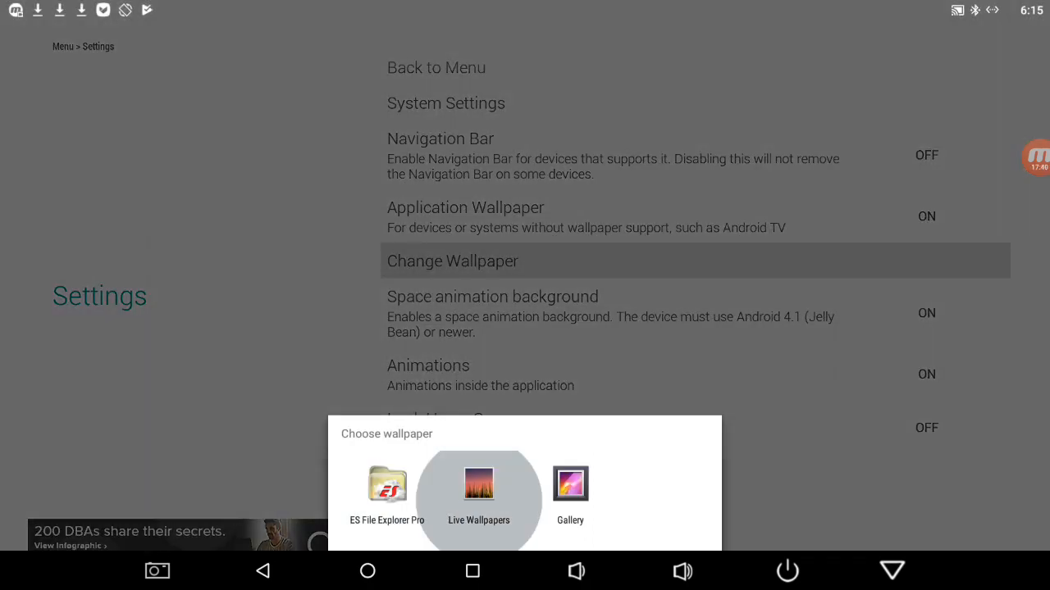
{"action": "left_click", "coordinate": [479, 492]}
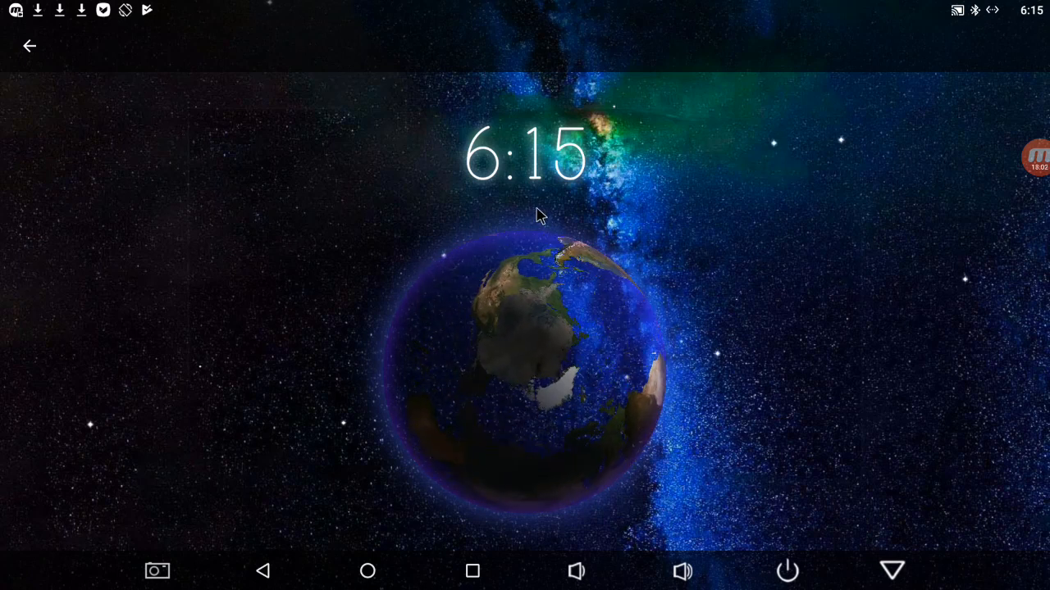
{"action": "mouse_move", "coordinate": [387, 128]}
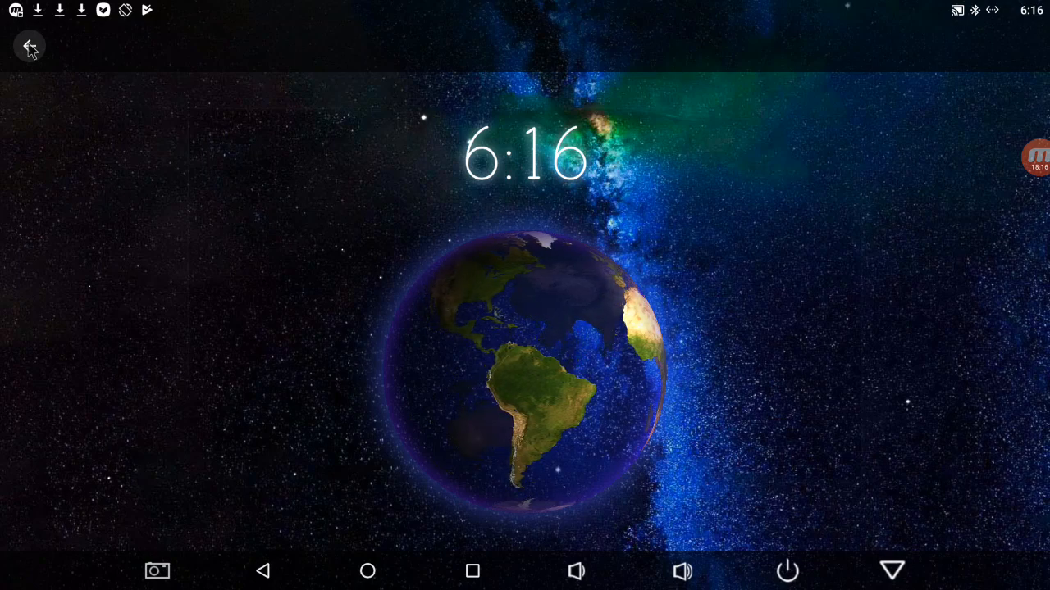
- Leave the Earth 3D preview unapplied and return to the Browsers & APK Stores section
{"action": "left_click", "coordinate": [29, 46]}
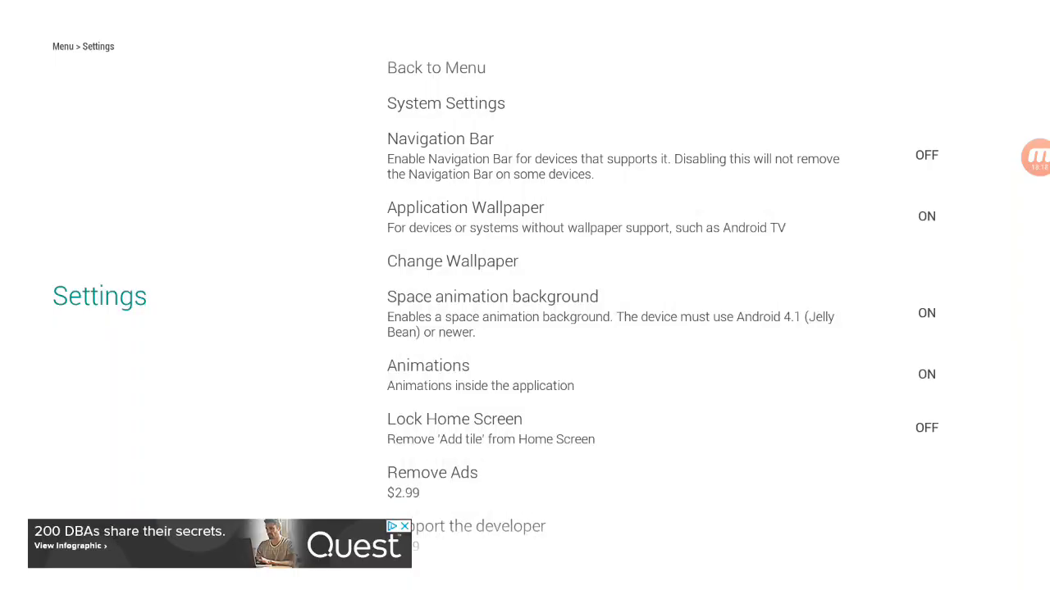
{"action": "left_click", "coordinate": [436, 67]}
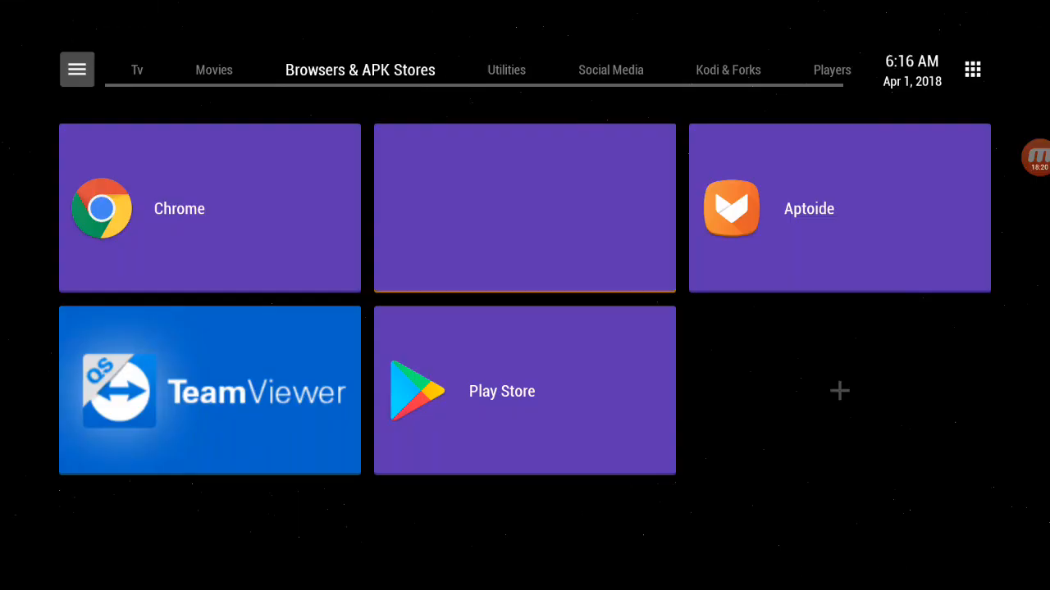